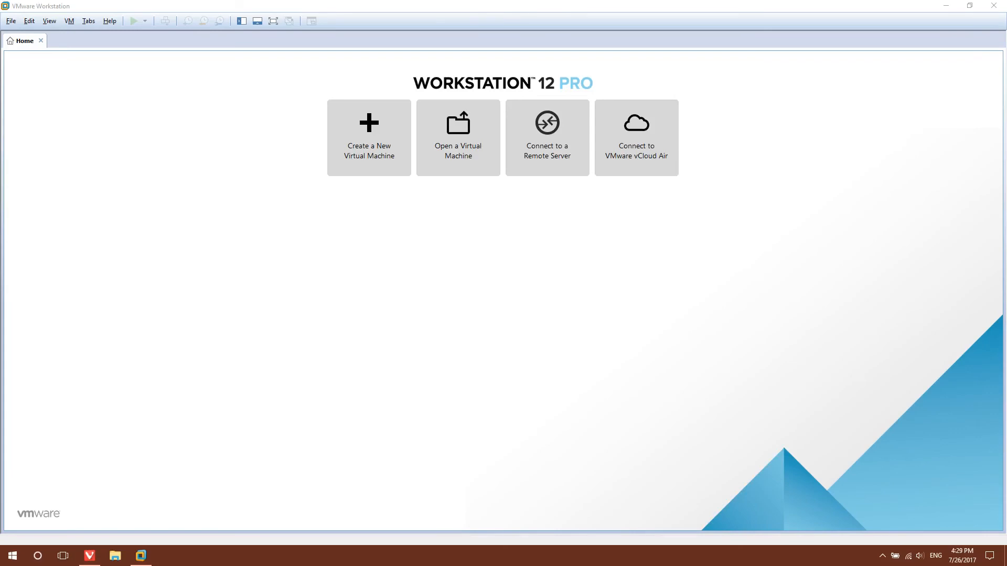
mouse_move(157, 480)
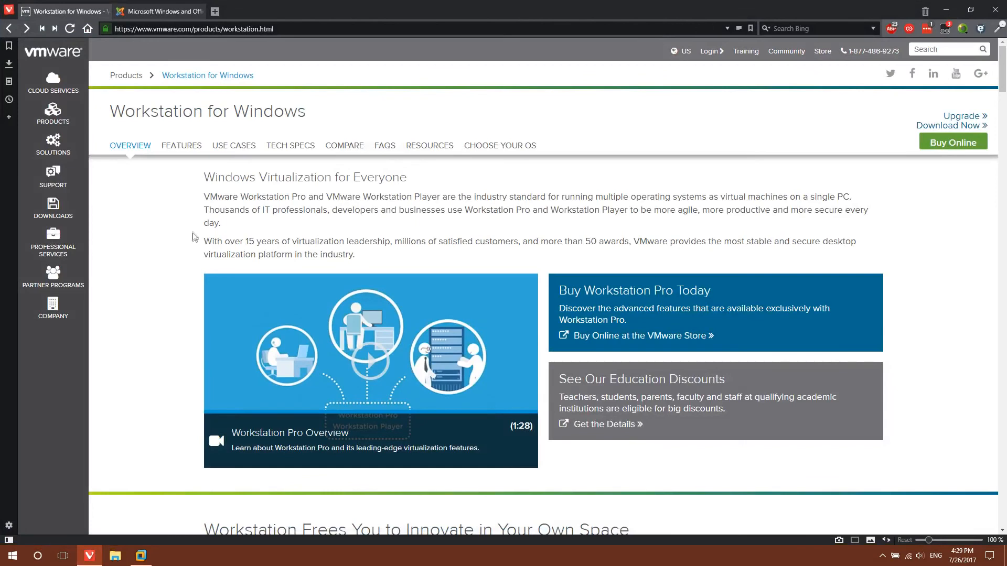
mouse_move(357, 231)
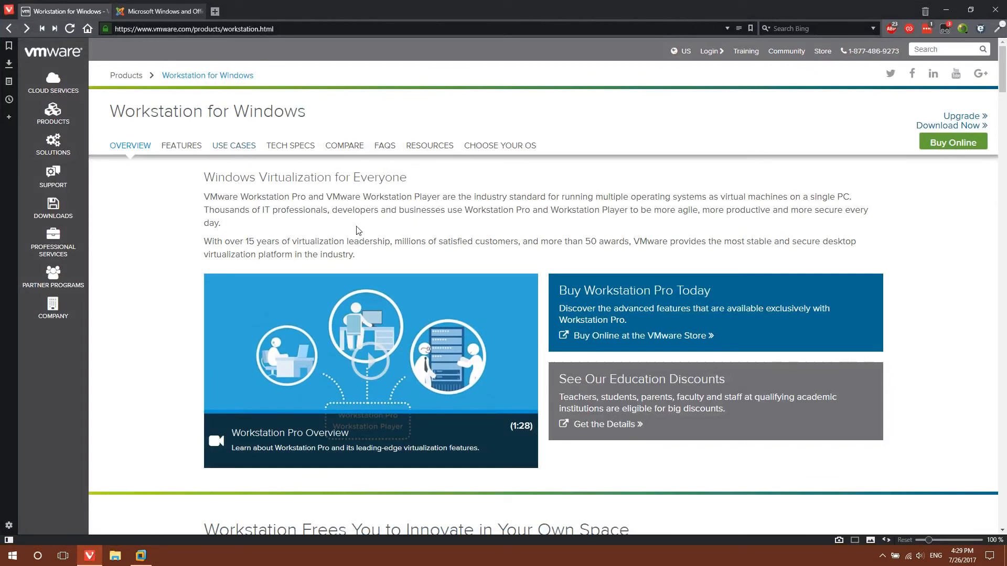
mouse_move(859, 145)
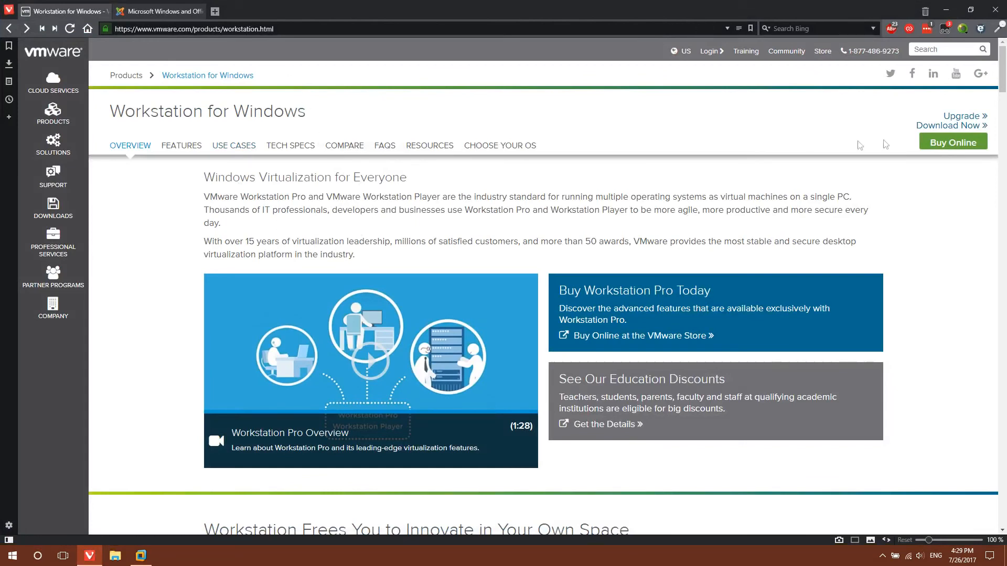
mouse_move(953, 142)
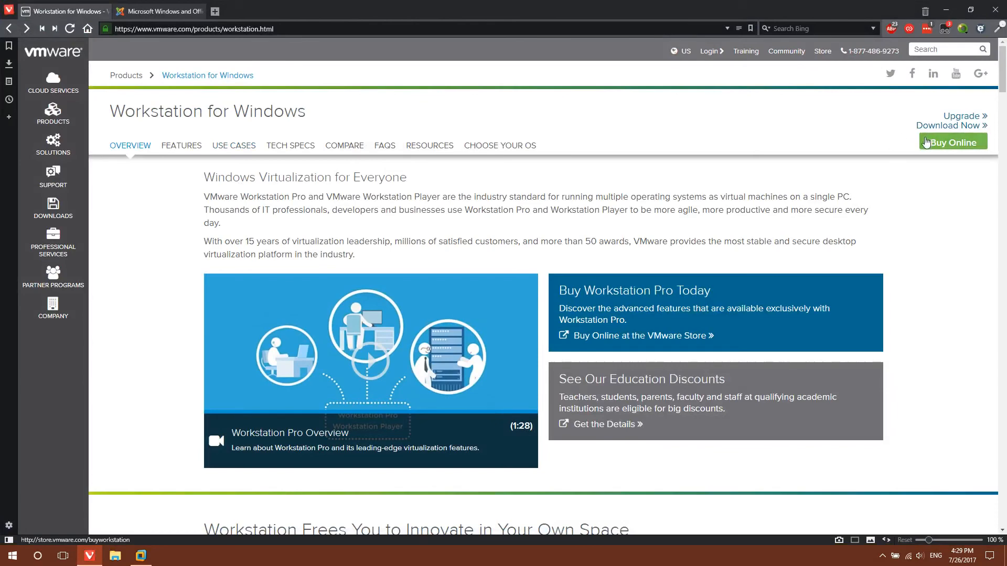
Step: Go from the Workstation for Windows page to the VMware Store via Buy Online
click(952, 141)
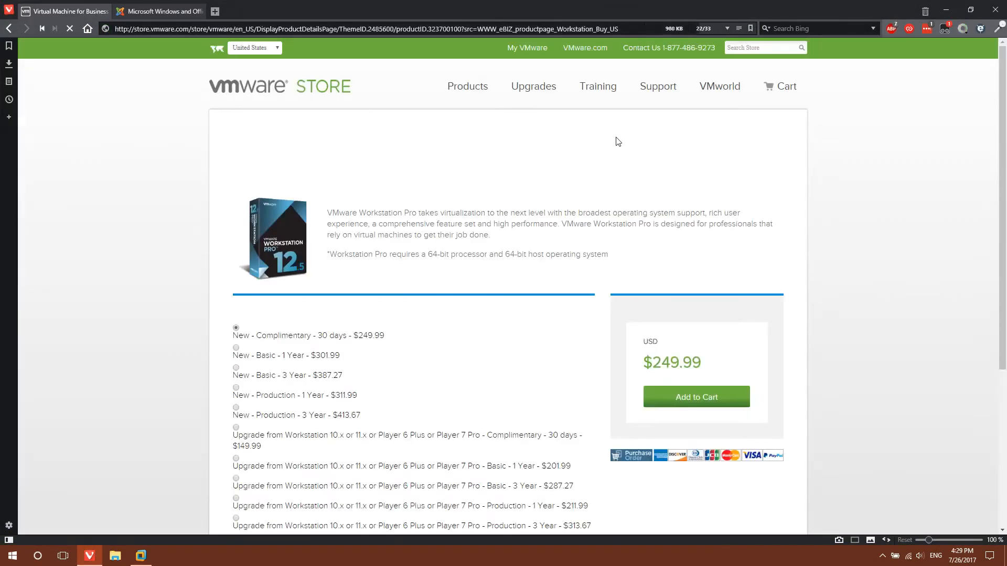
Step: Switch to the HeiDoc tab and read down the ISO Download Tool article
click(157, 10)
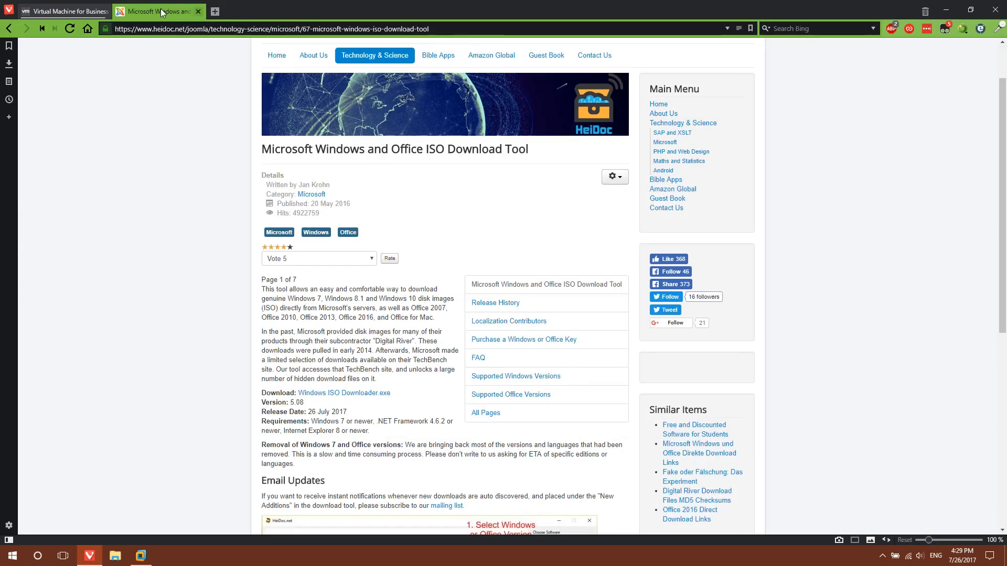
scroll(down, 3)
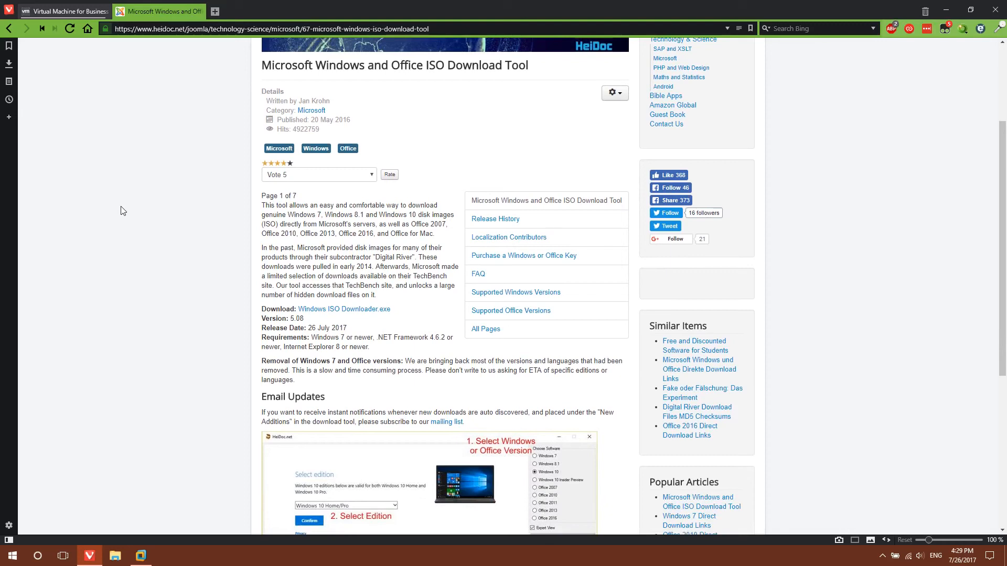
scroll(down, 3)
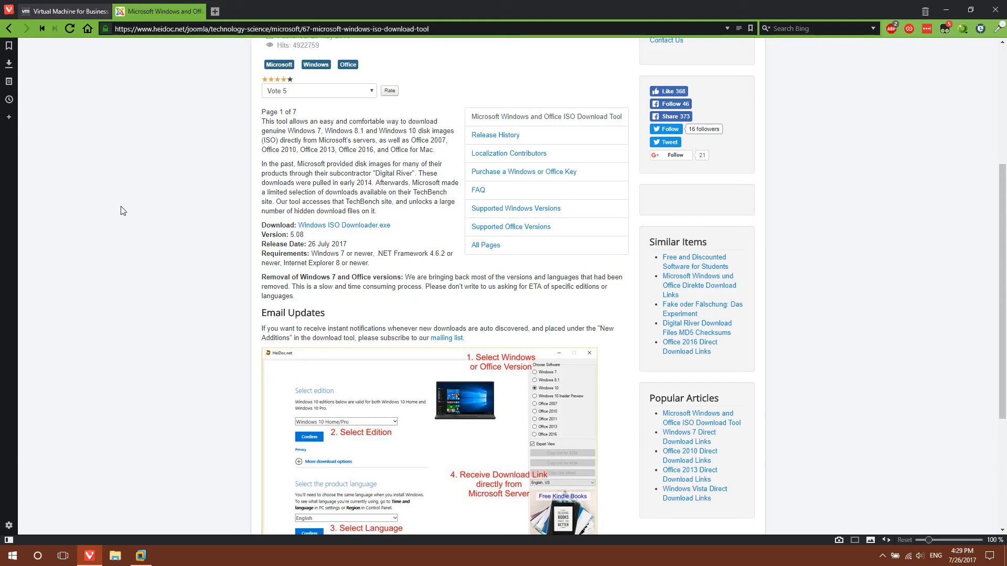
mouse_move(344, 224)
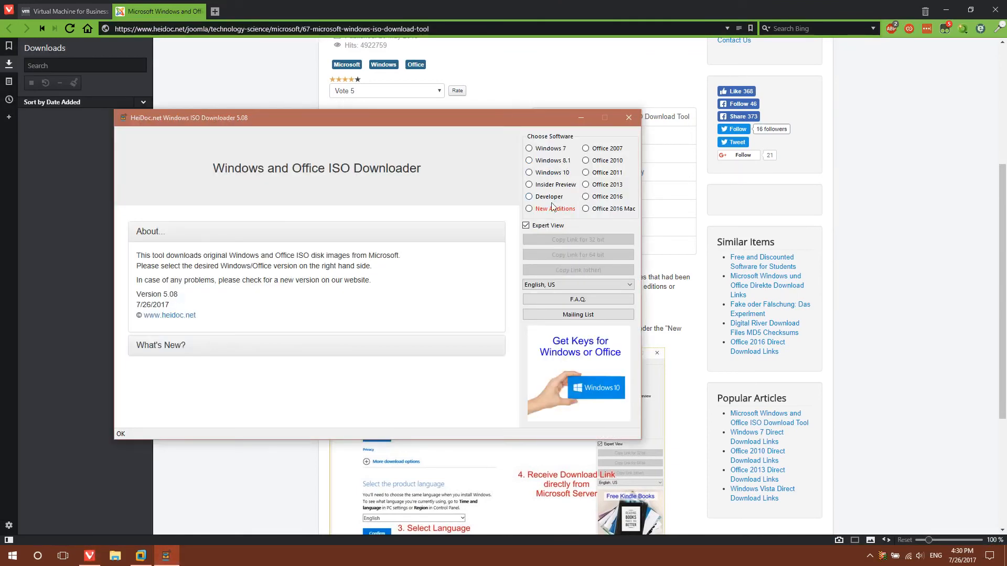
mouse_move(545, 206)
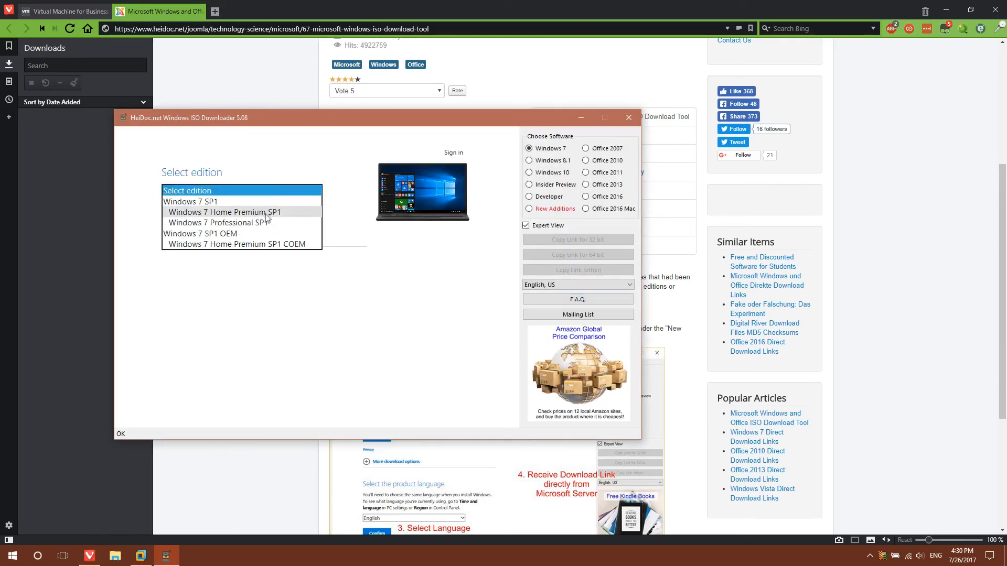
Step: Choose Windows 7 Home Premium SP1 in English and start the 64-bit ISO download
click(223, 212)
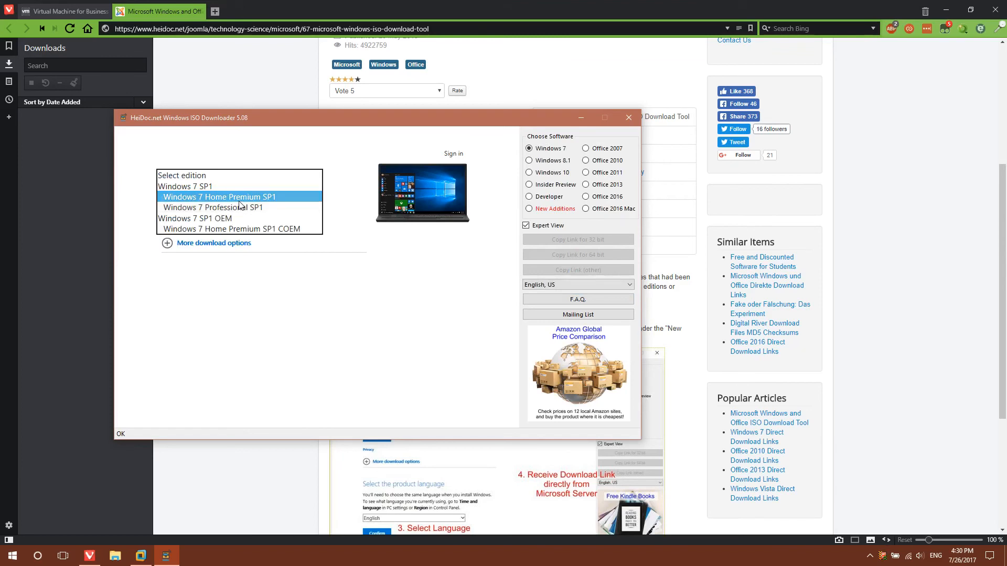
click(219, 196)
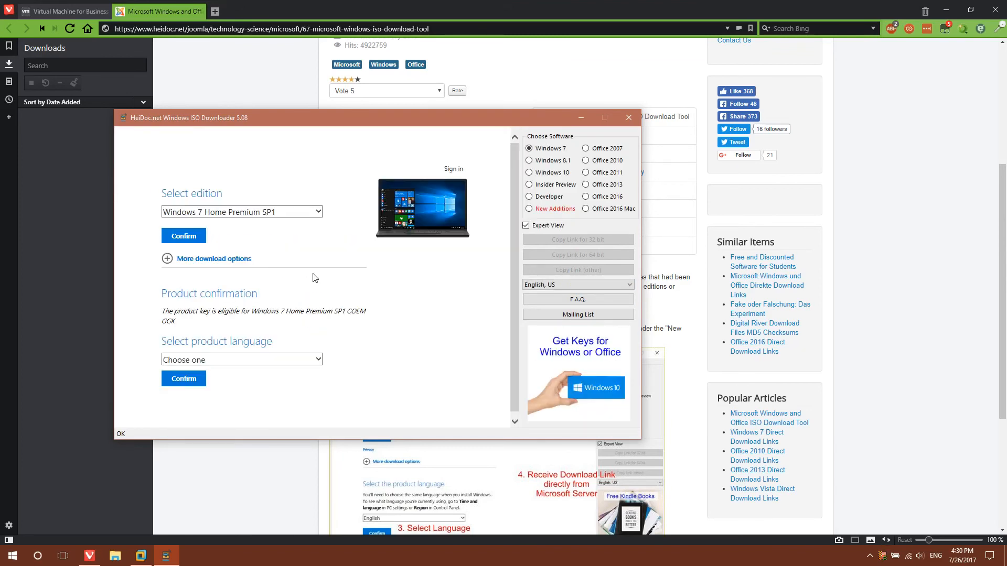
click(242, 359)
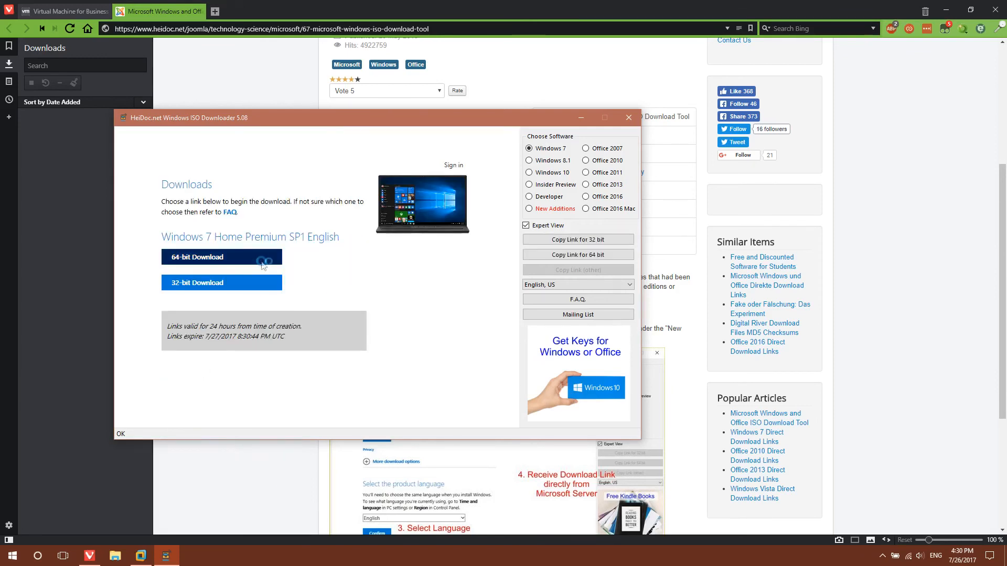
click(221, 257)
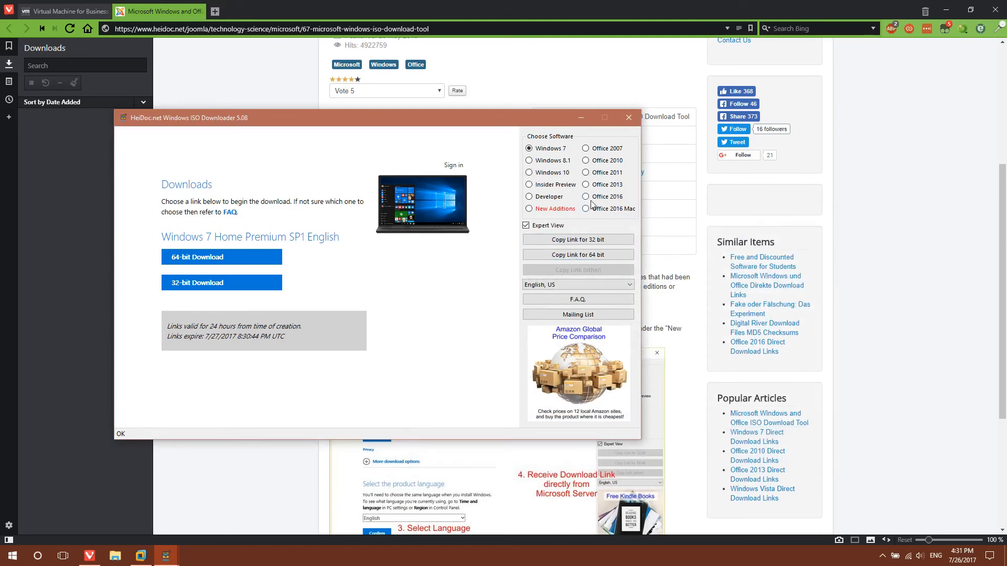
Step: Choose Office 2016 Home and Student in English, US and request its download
click(585, 196)
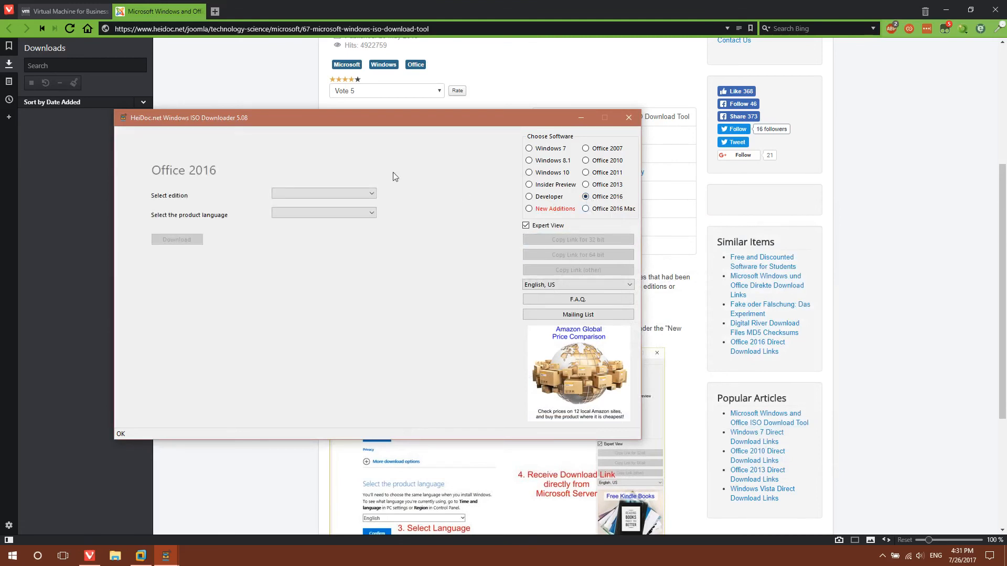
click(324, 193)
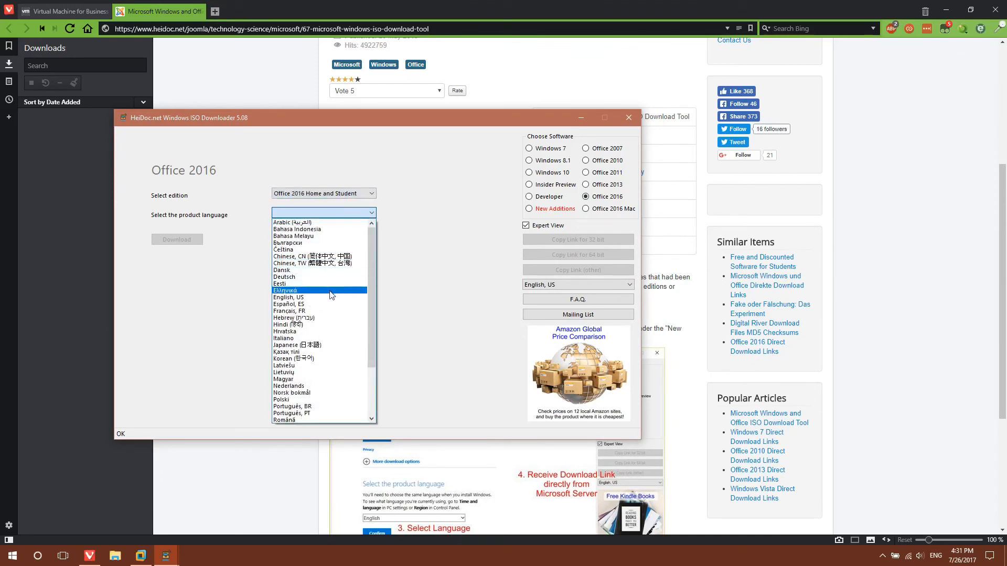
click(288, 297)
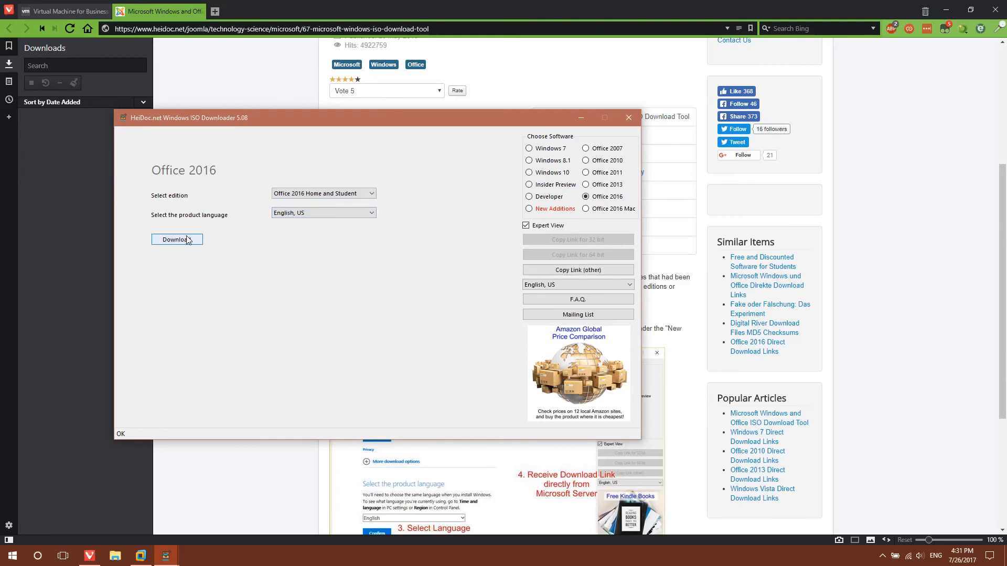
click(177, 239)
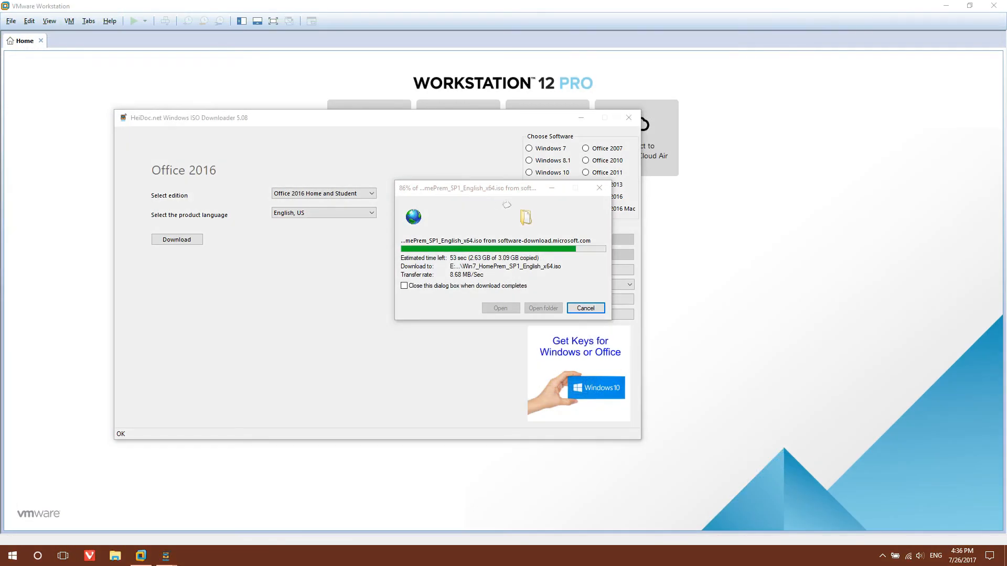
mouse_move(938, 187)
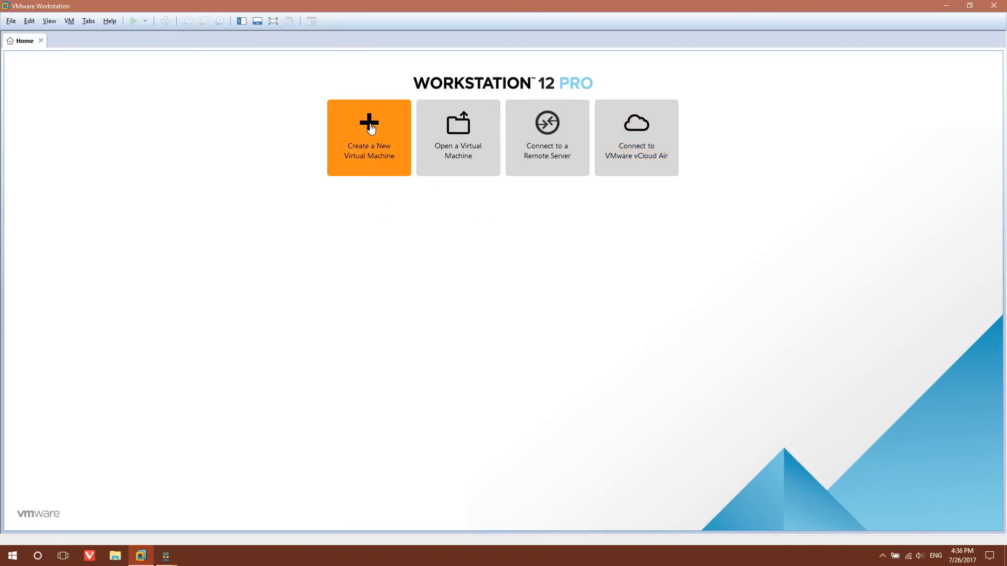
mouse_move(512, 207)
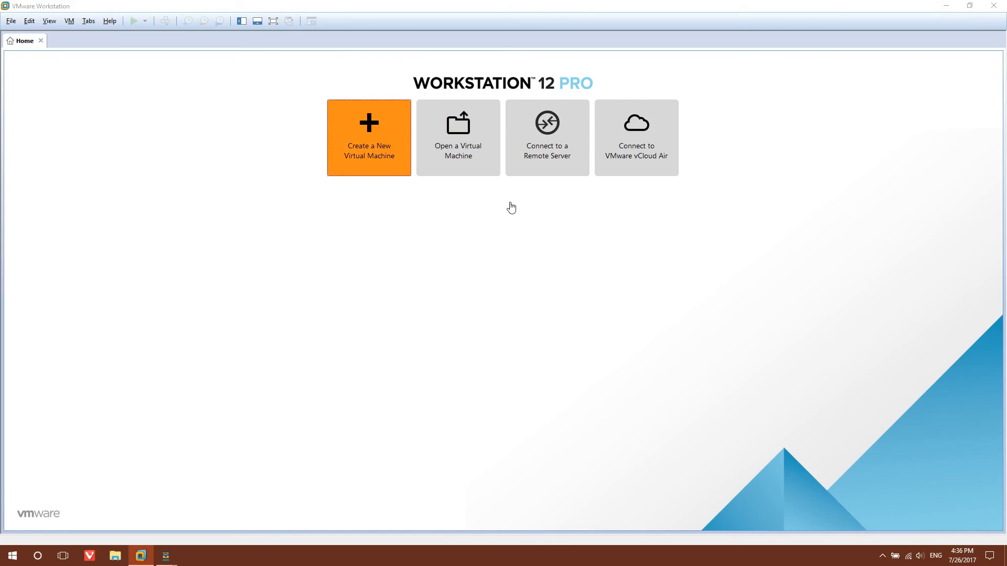
Step: Create a typical VM to install later, with Microsoft Windows 7 x64 as guest
click(368, 137)
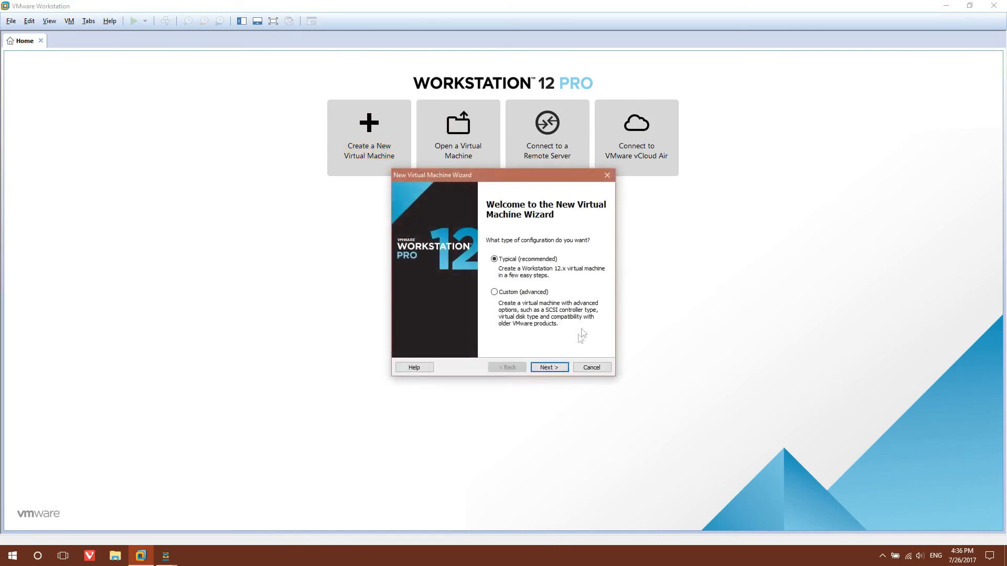
click(549, 367)
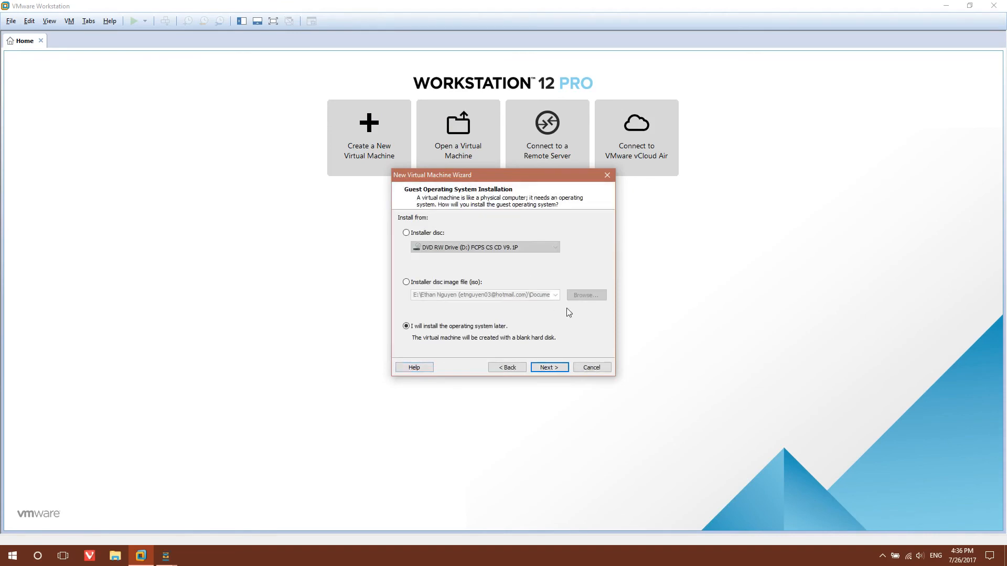
mouse_move(577, 357)
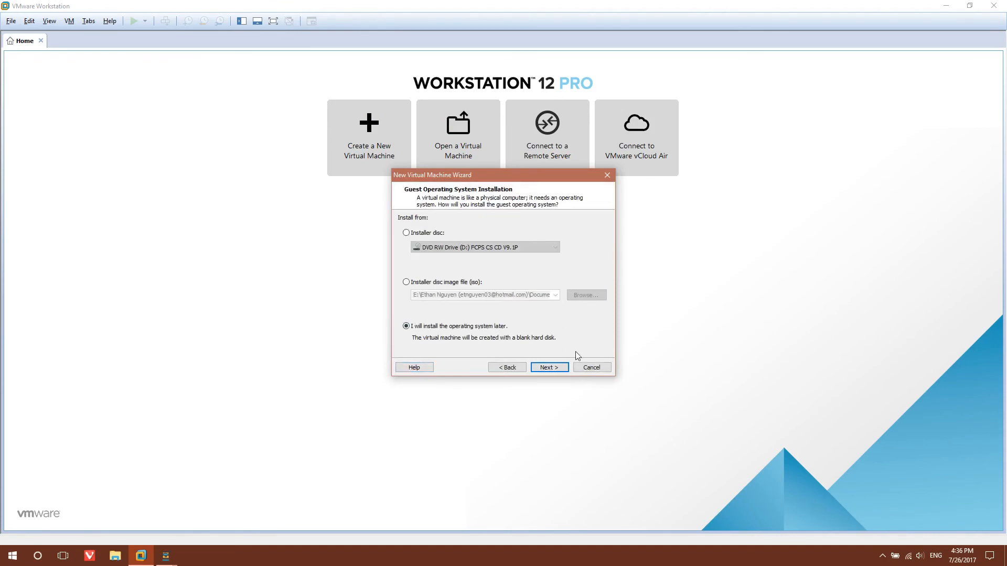
click(548, 367)
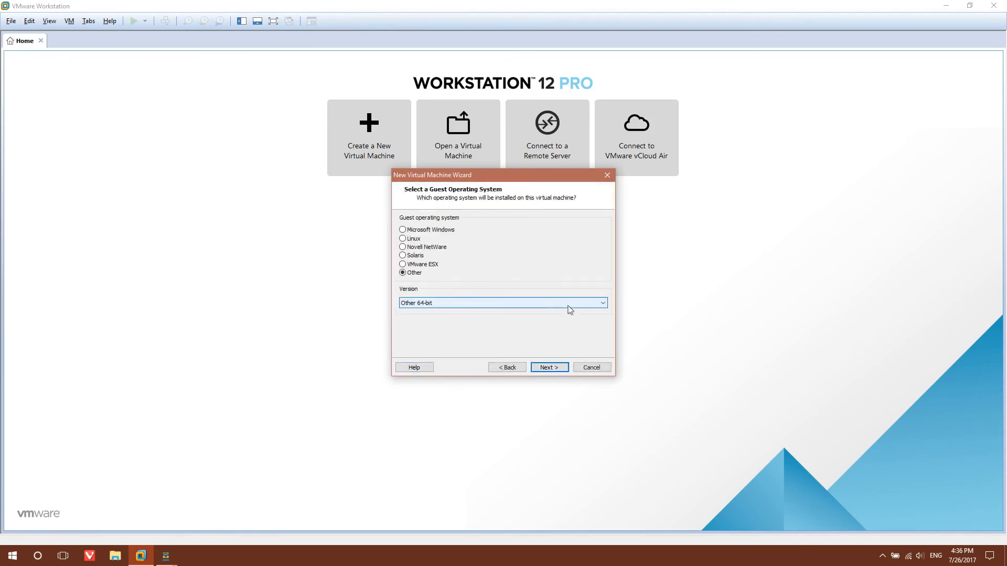
click(402, 230)
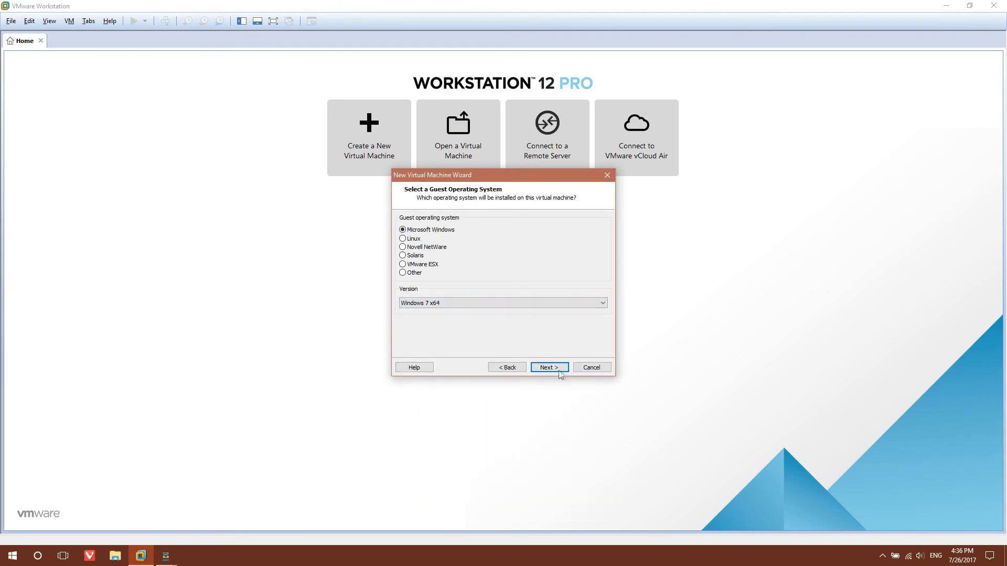
click(547, 367)
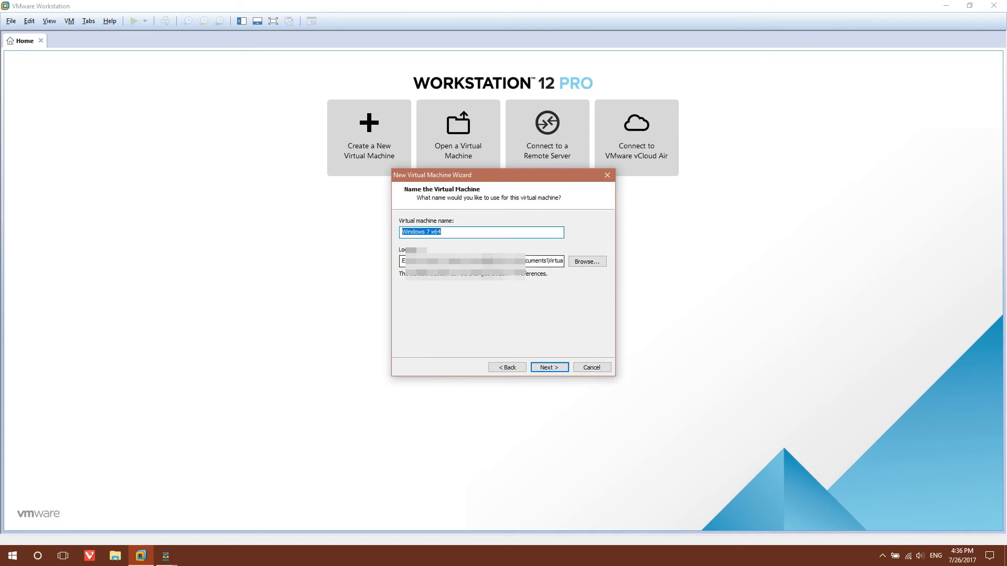
Step: Rename the virtual machine and continue to the disk capacity step
click(454, 232)
text( vid)
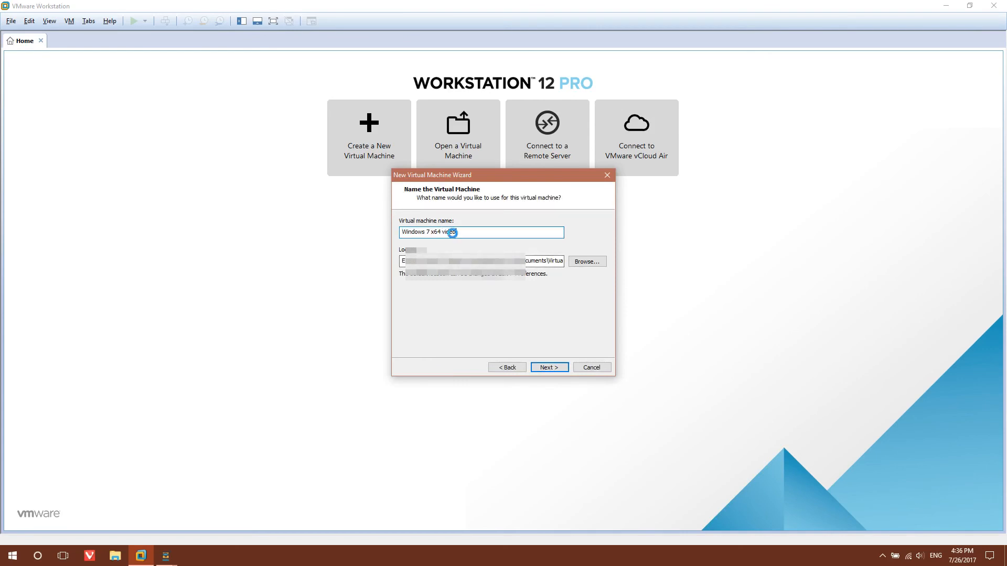
click(547, 367)
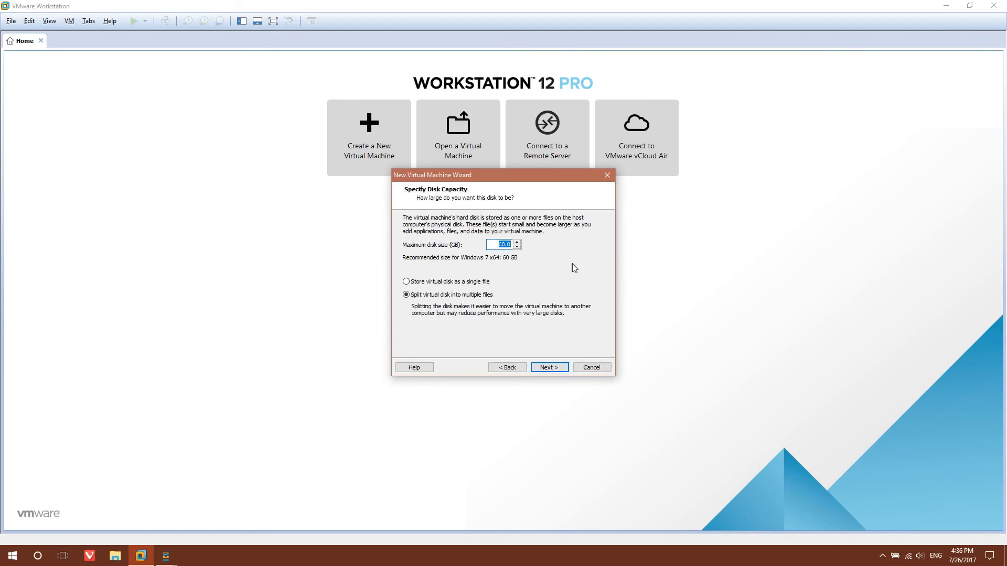
mouse_move(532, 249)
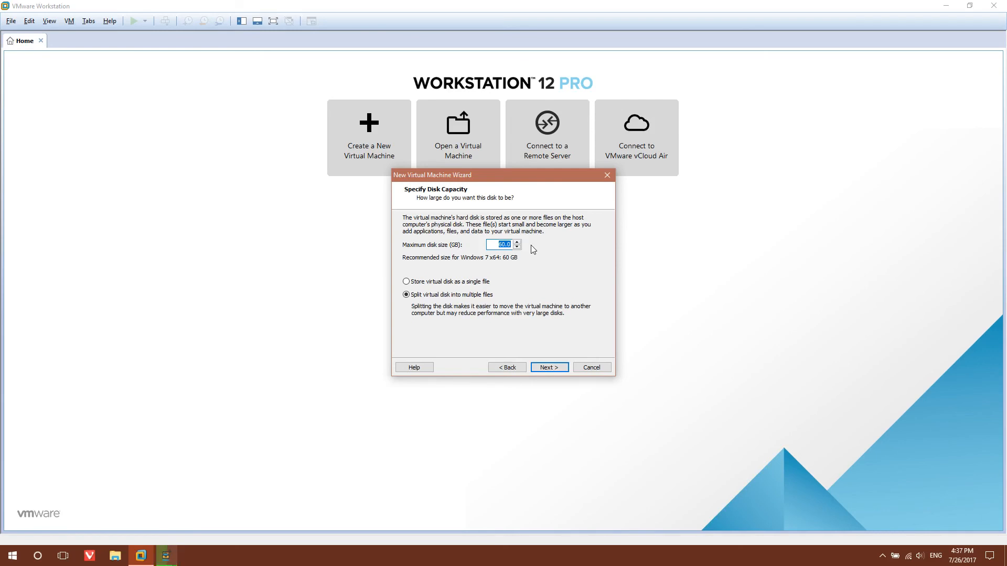
Step: Set the disk to 30 GB stored as a single file and reach the summary
text(30)
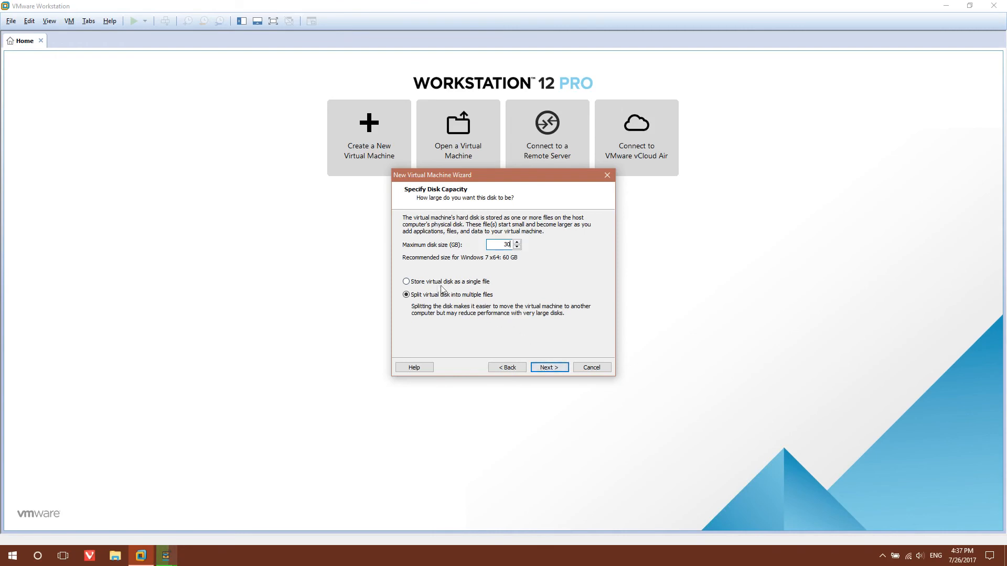
click(407, 281)
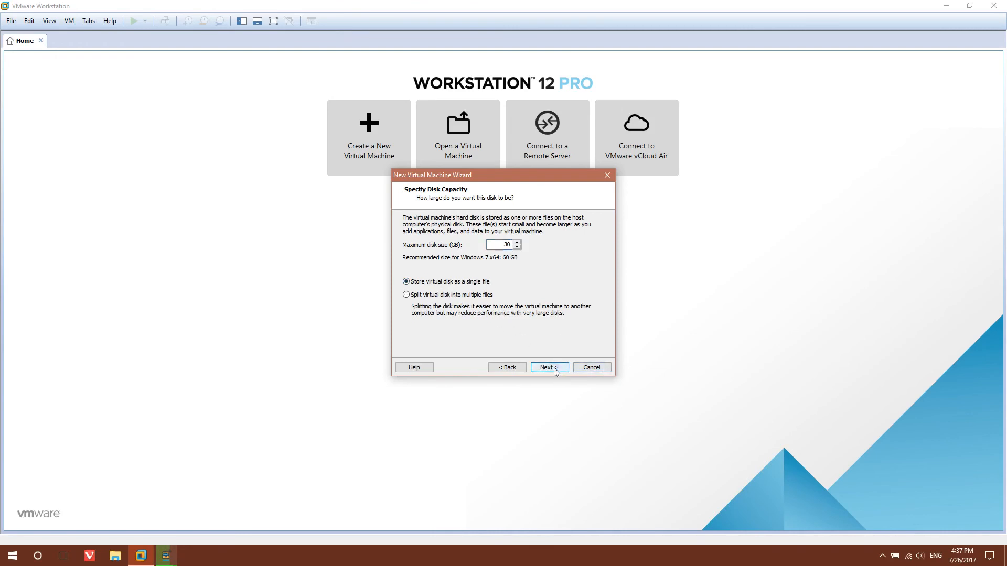
click(549, 367)
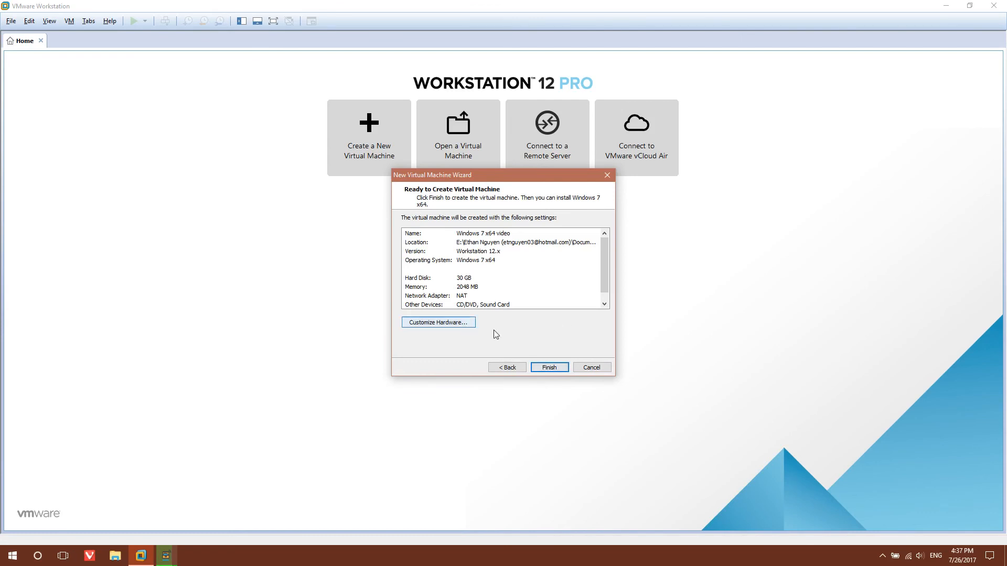
mouse_move(494, 333)
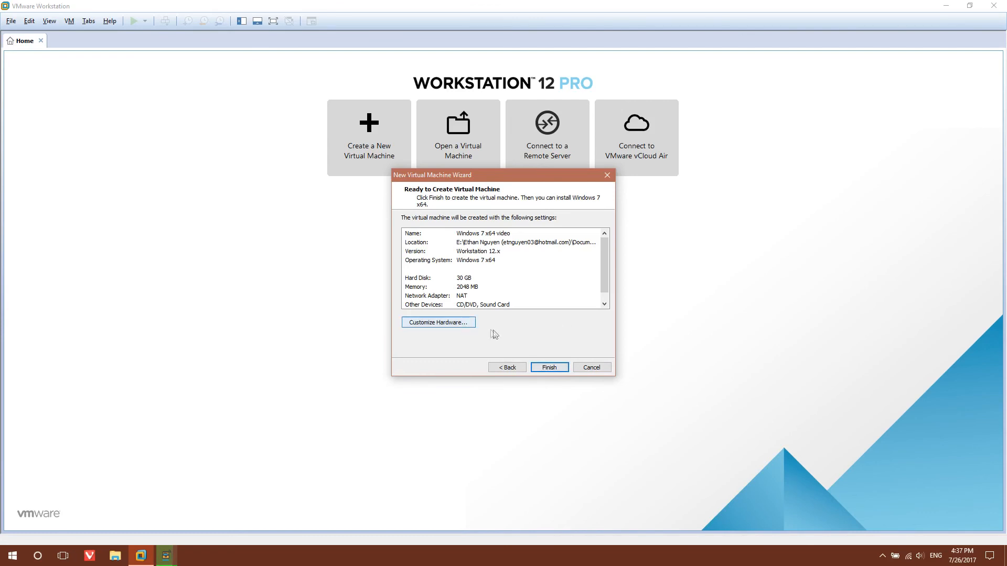
Step: In Customize Hardware, set the processor to 2 cores
click(438, 322)
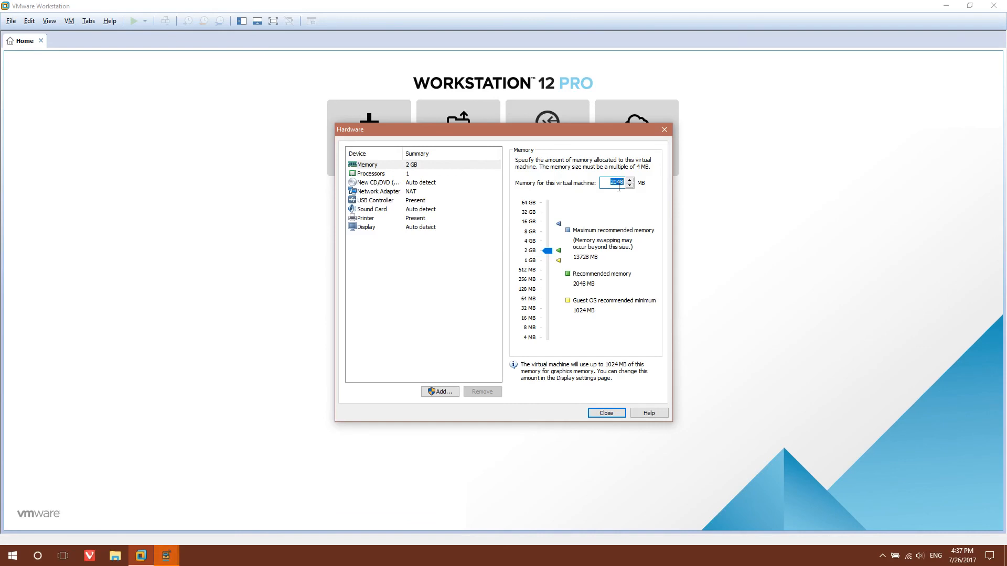
click(370, 173)
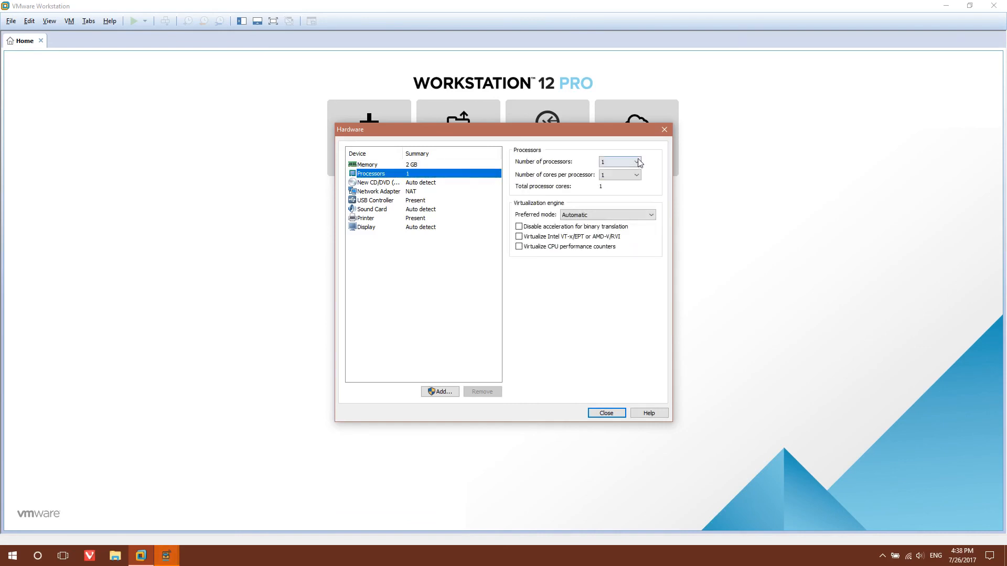
click(637, 175)
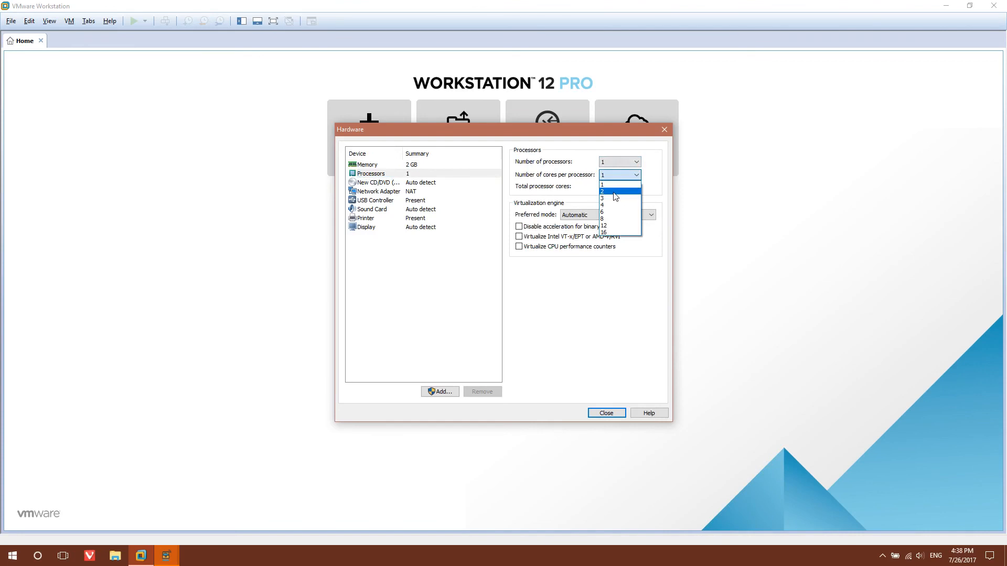
click(602, 191)
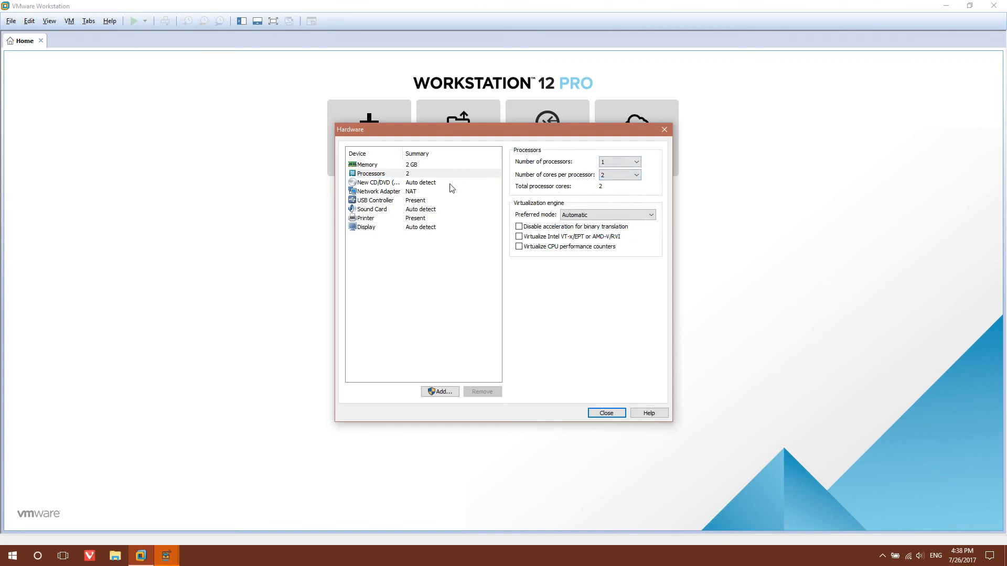
Step: Make the CD/DVD drive use an ISO image file and close the hardware settings
click(375, 182)
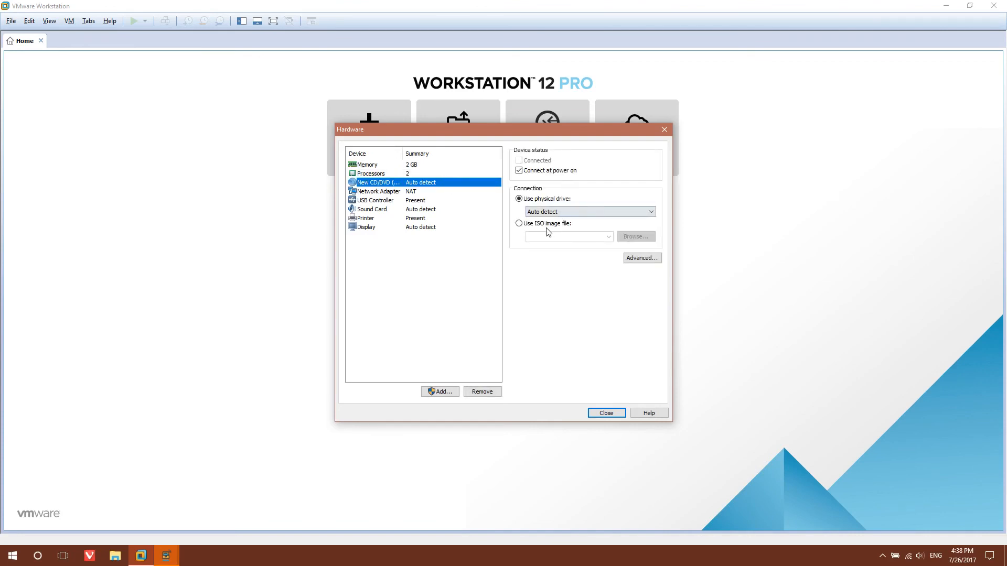
click(519, 222)
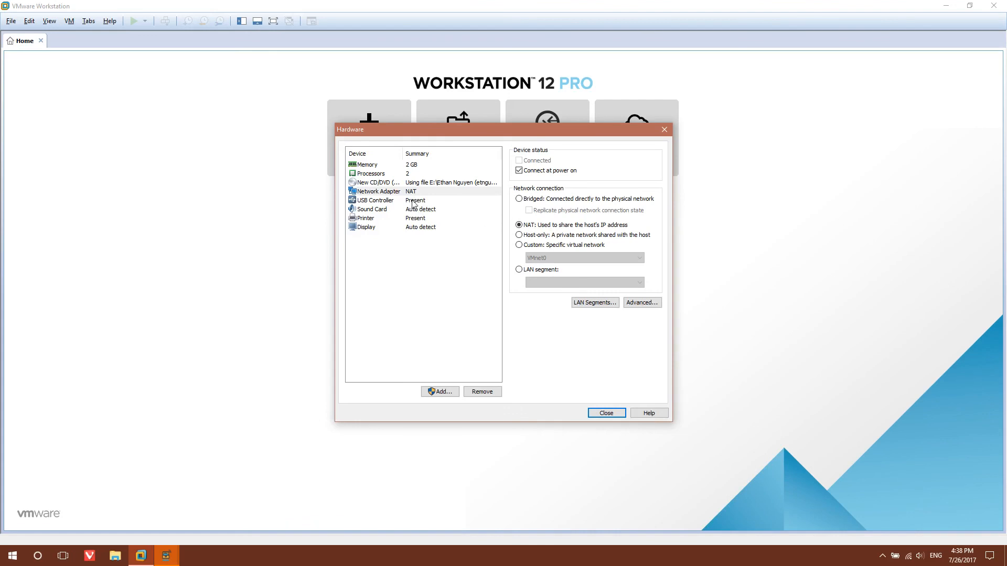
click(365, 227)
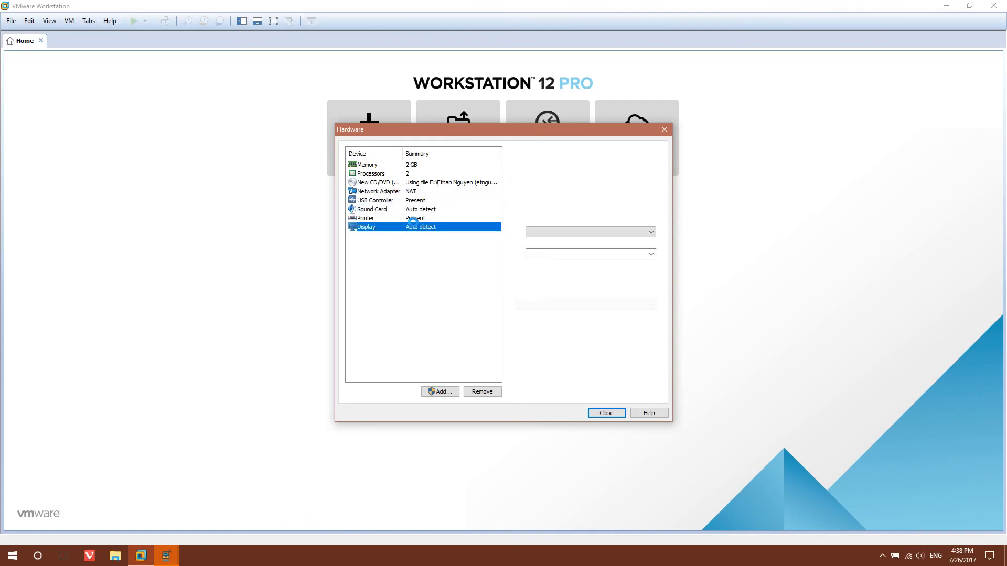
click(605, 413)
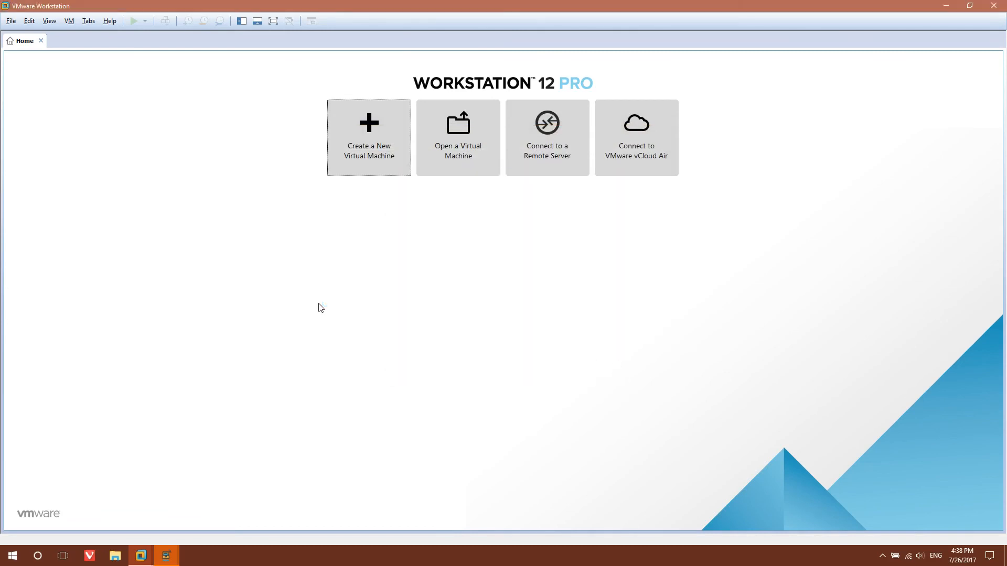
Step: Power on the VM and begin Windows 7 setup with default language settings
click(93, 41)
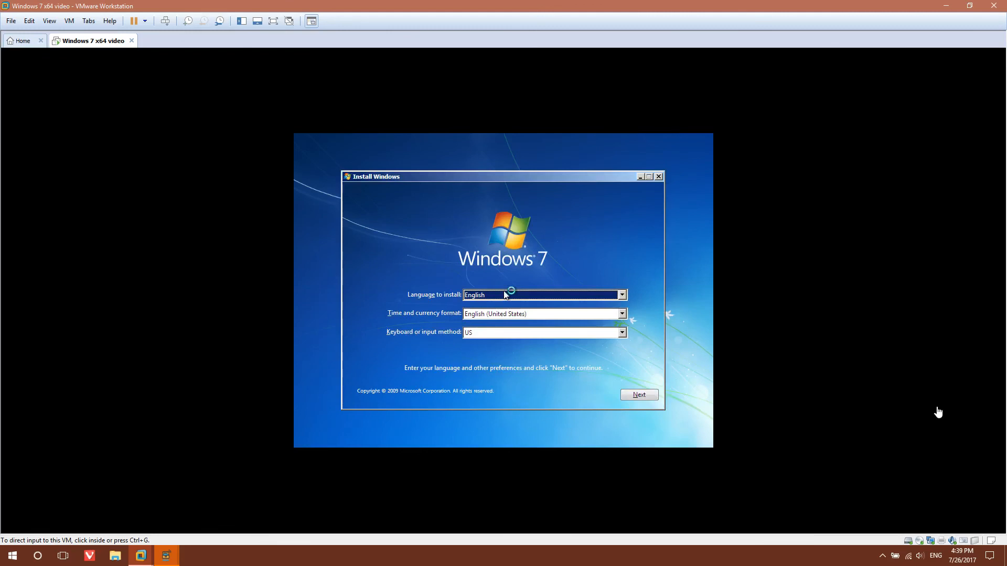
click(506, 295)
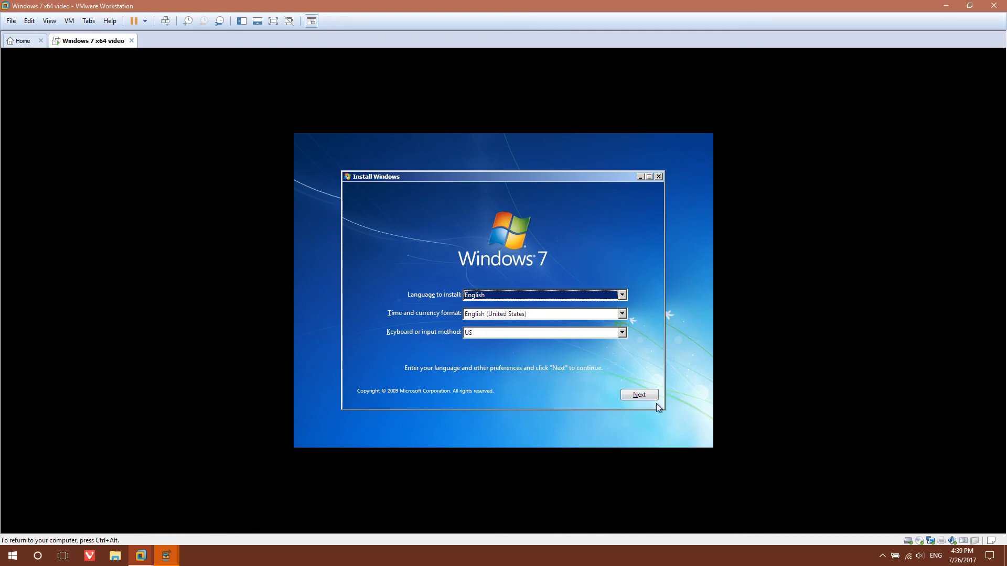
click(639, 394)
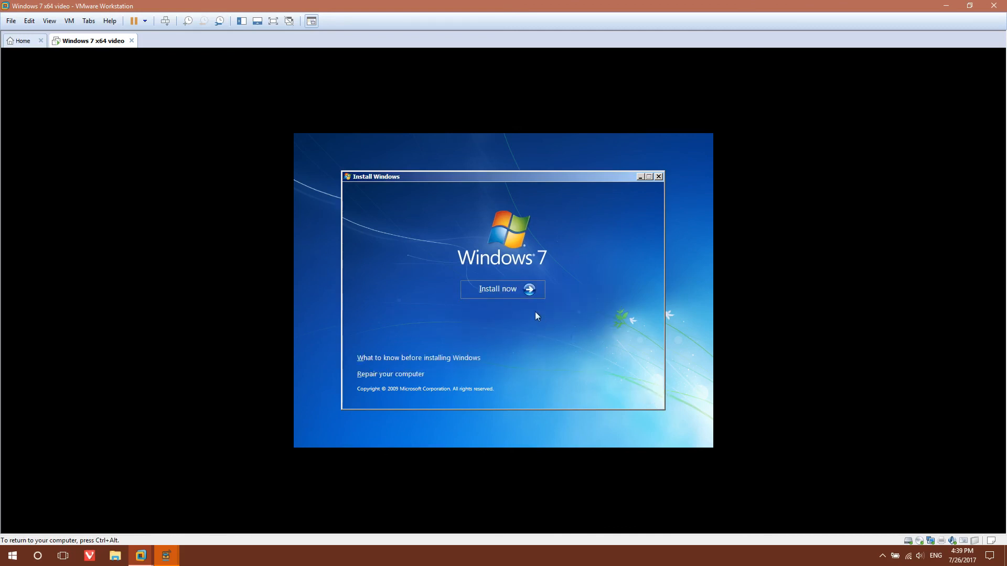
click(503, 290)
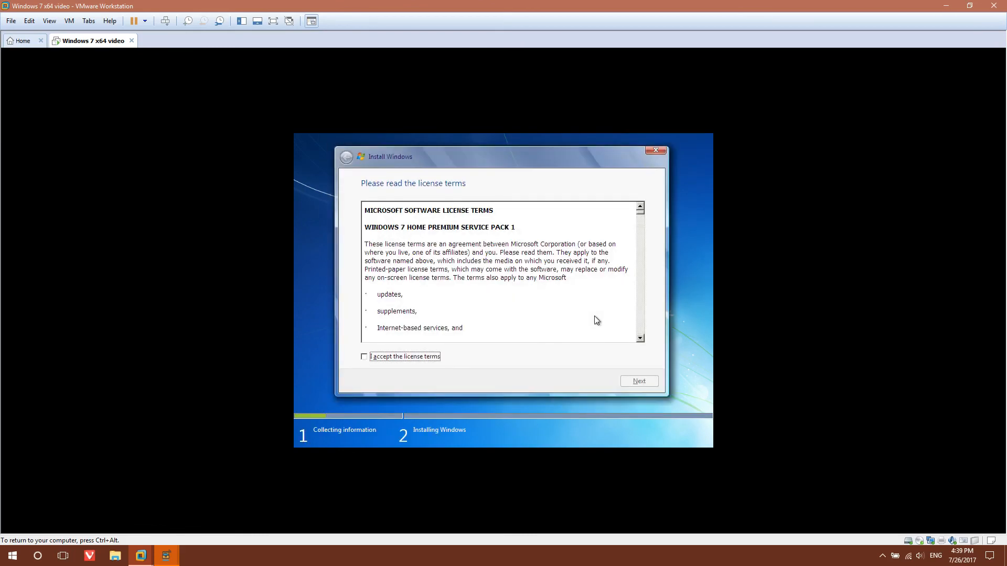
Step: Accept the license and do a custom install onto the 30 GB unallocated disk
click(363, 356)
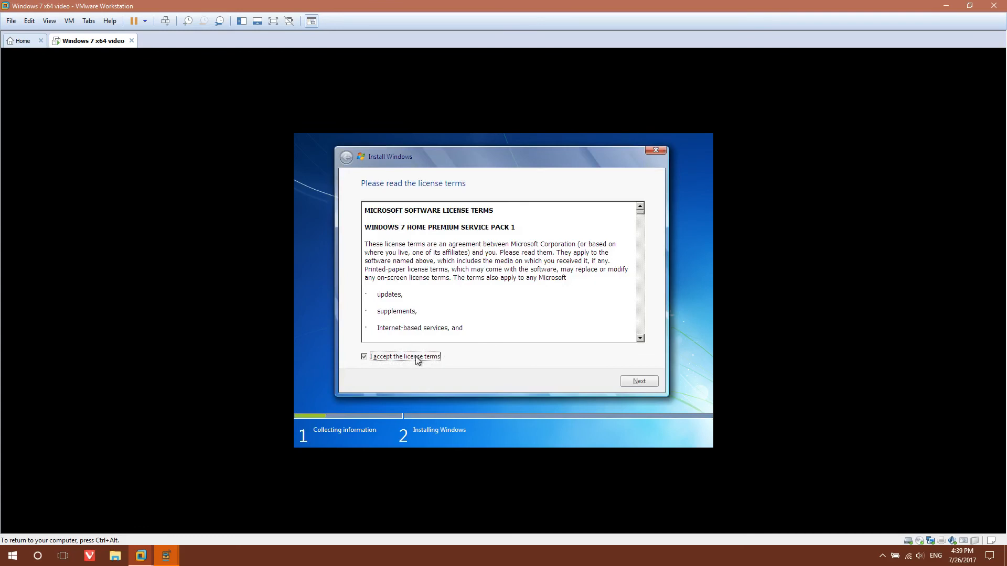
click(637, 381)
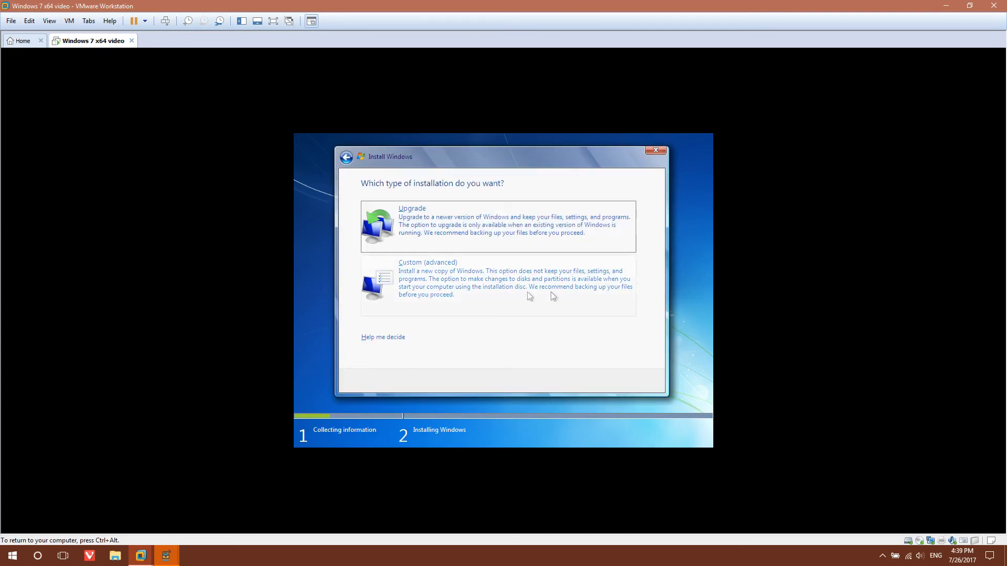
click(427, 262)
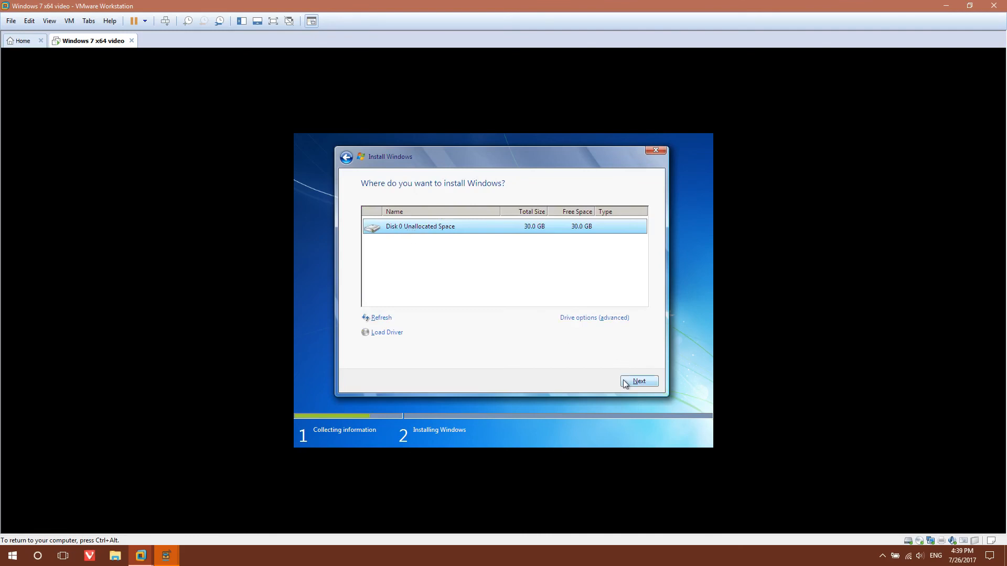
click(638, 380)
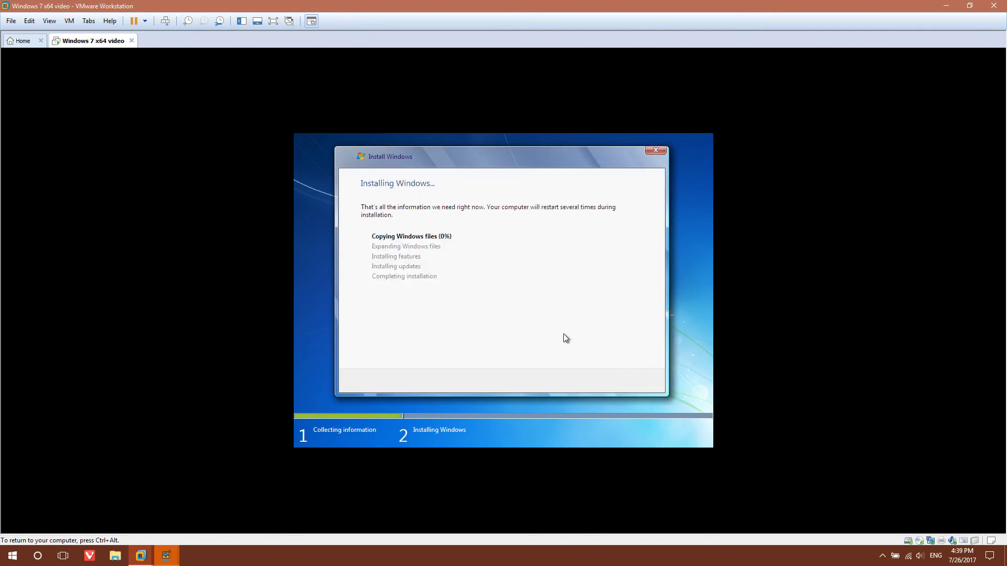
mouse_move(963, 375)
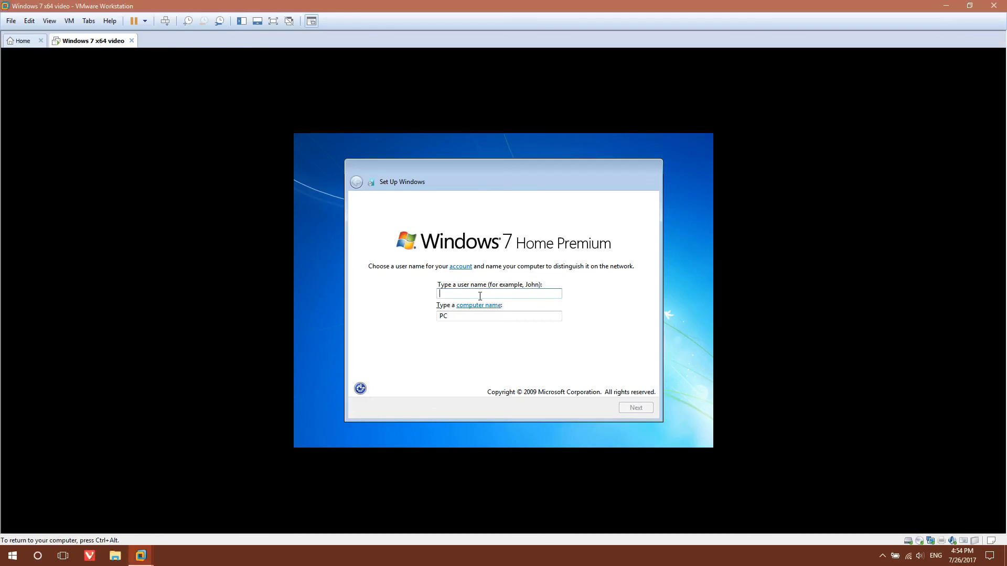
Step: Create the user account 'Ben' with no password
text(Be)
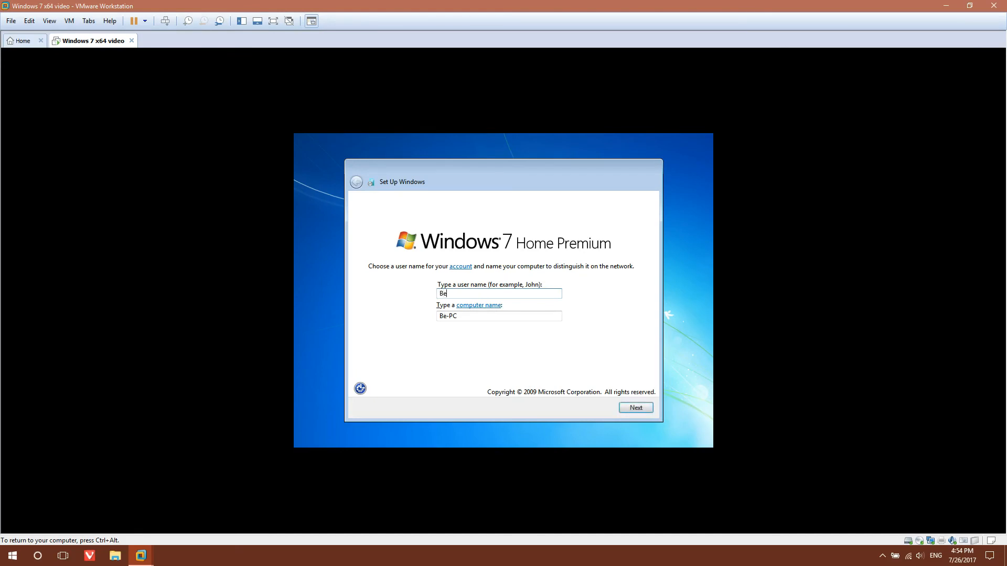
text(n Cho)
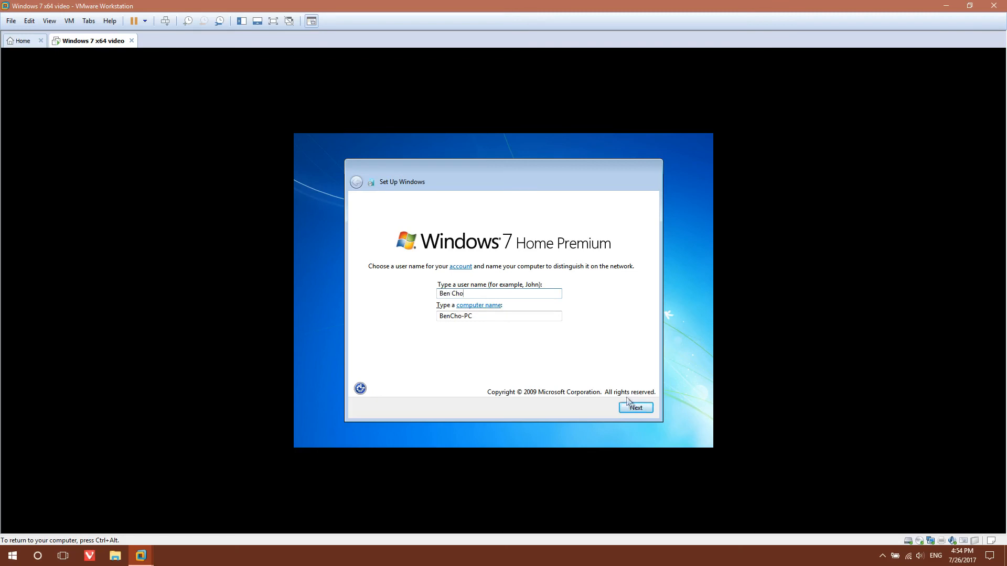
click(635, 407)
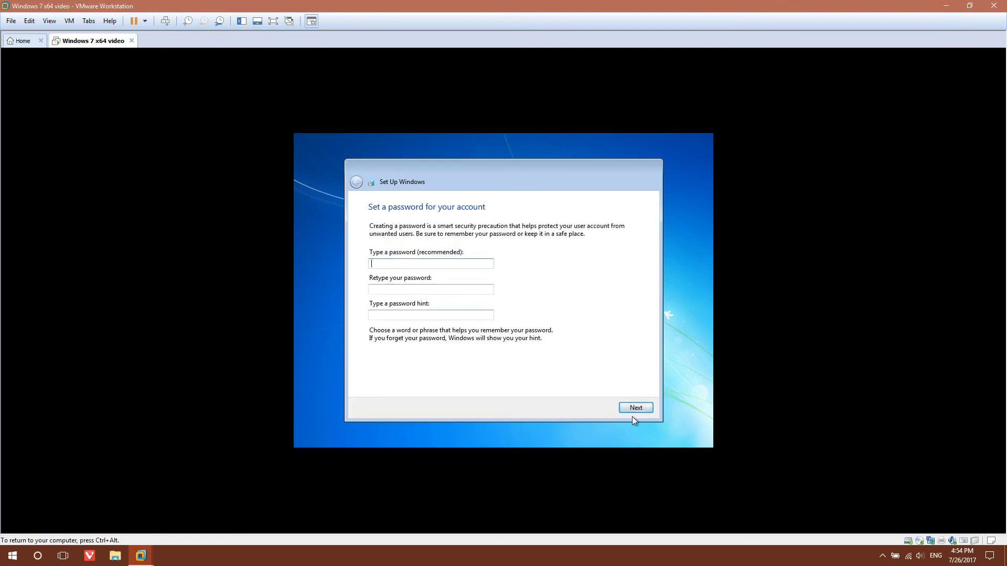
click(635, 408)
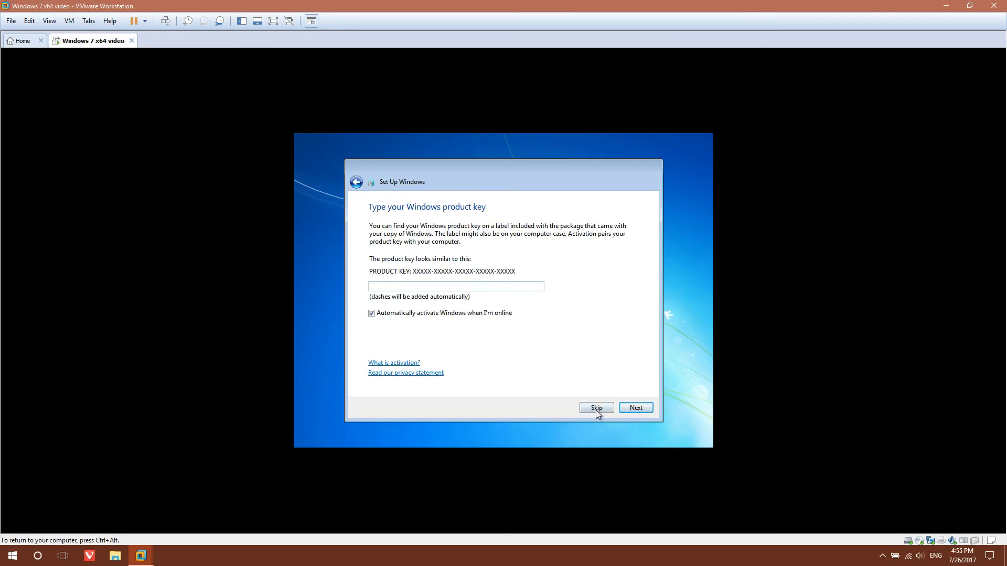
Step: Skip the product key, accept time settings and mark the network as Public
click(595, 408)
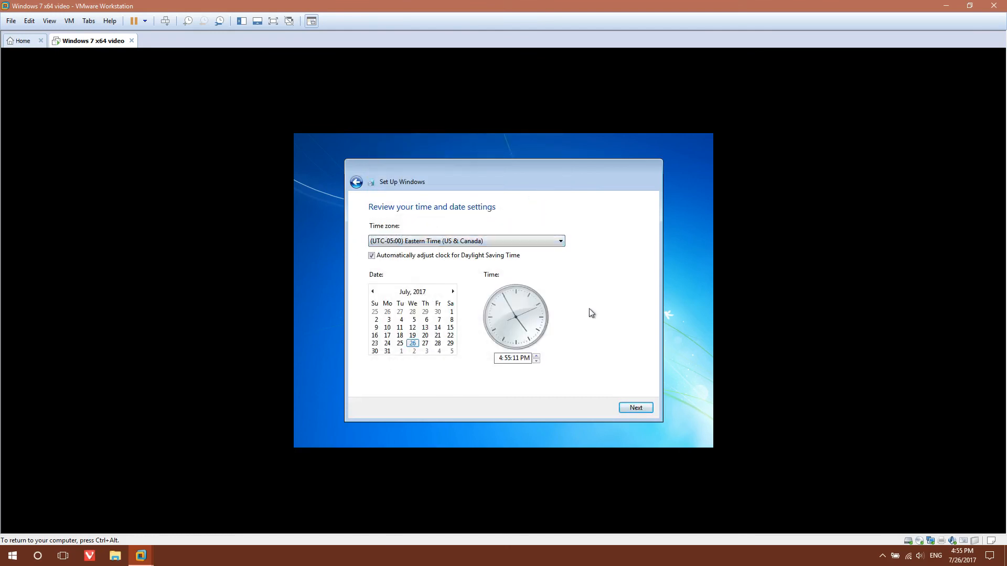
click(635, 408)
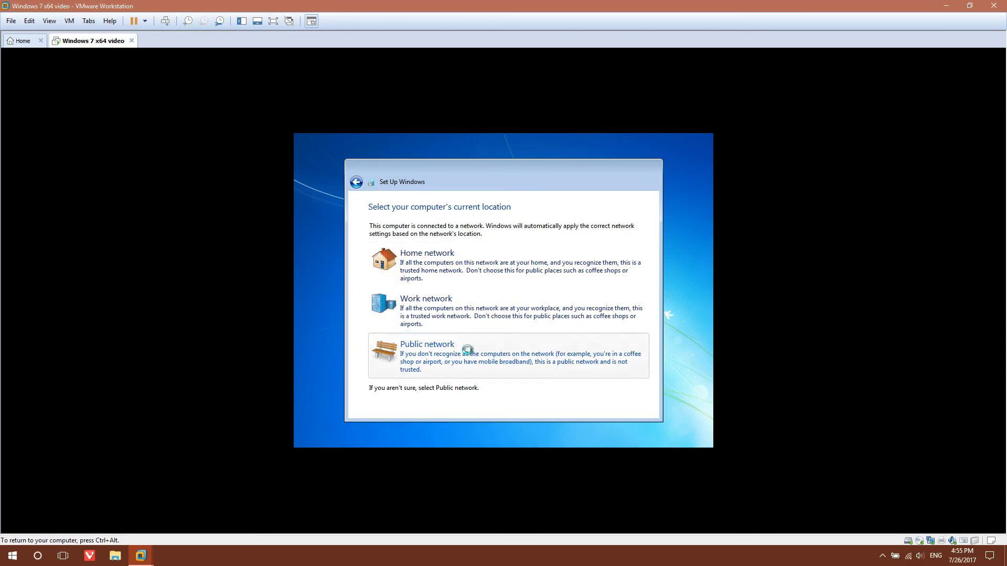
click(427, 356)
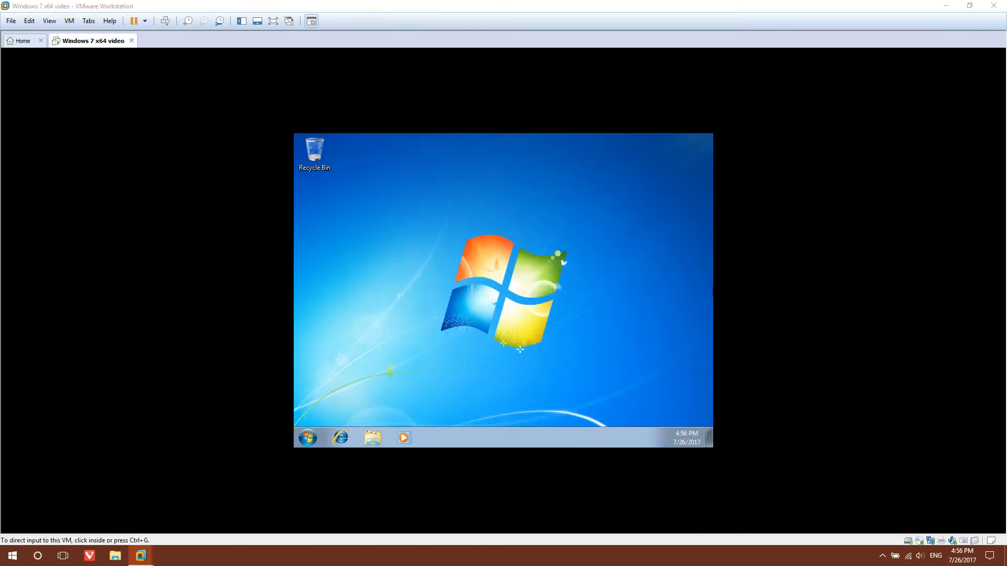
Step: Reach Windows Update via Control Panel > System and Security and check for updates
click(460, 372)
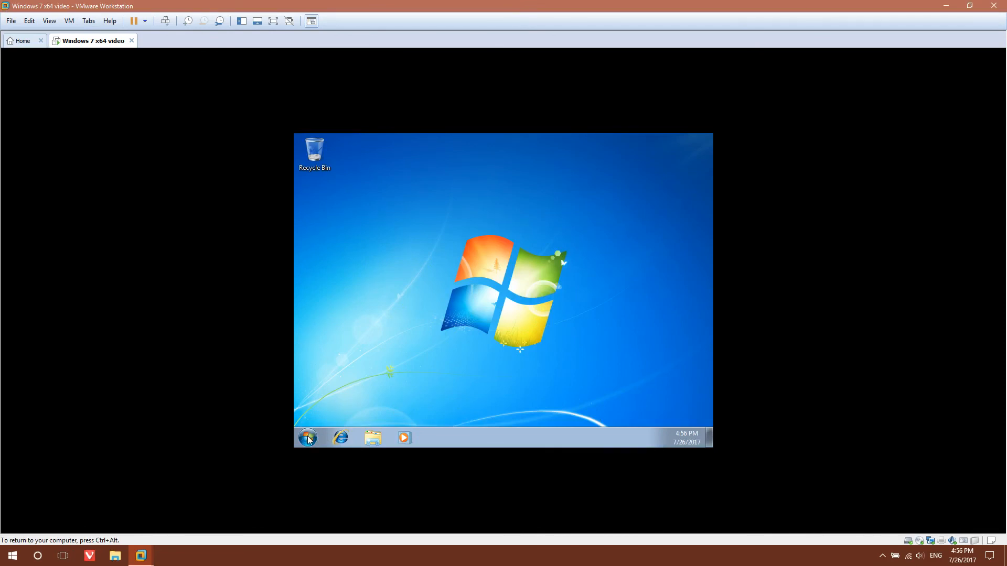
click(307, 437)
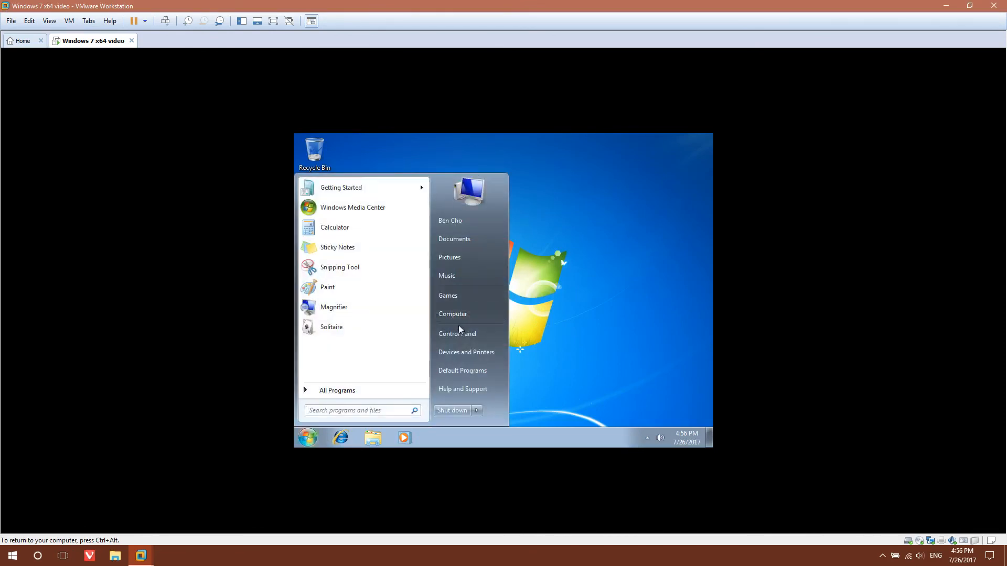
mouse_move(457, 334)
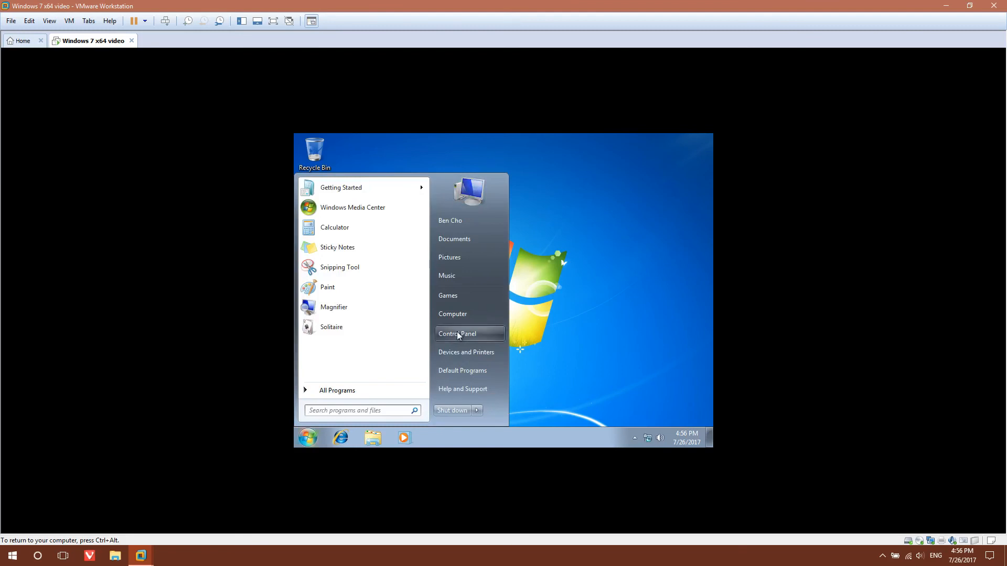
click(457, 334)
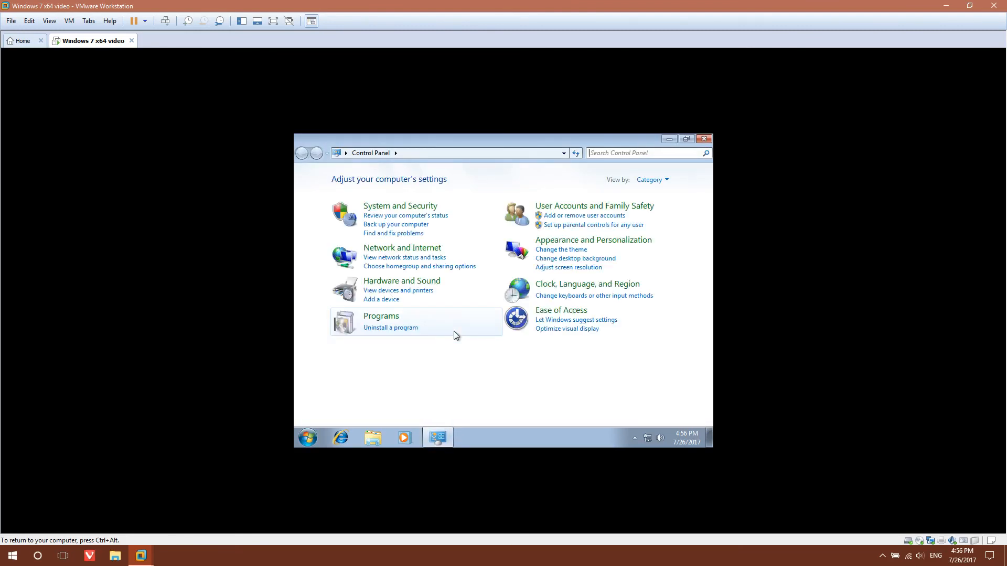
click(400, 206)
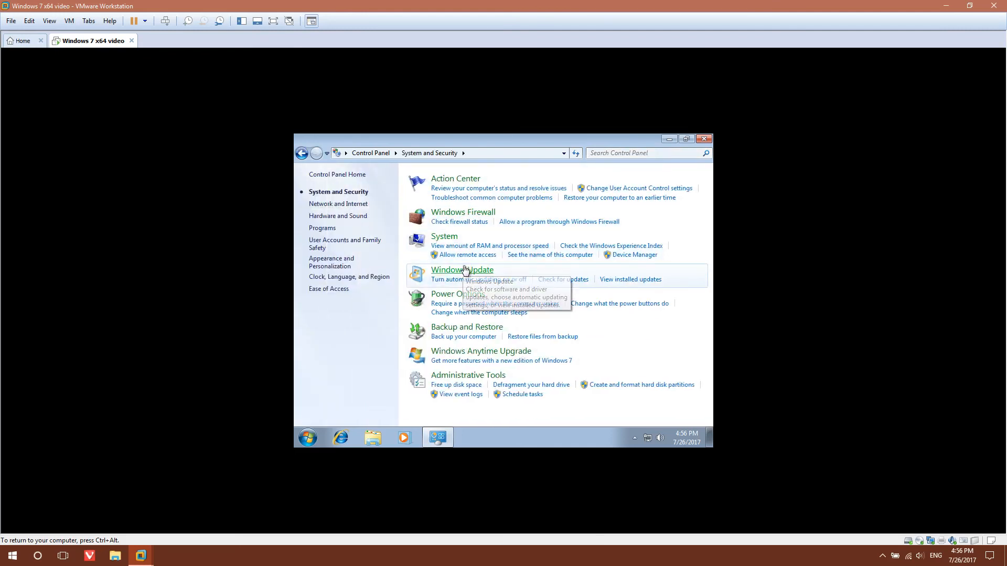
click(461, 270)
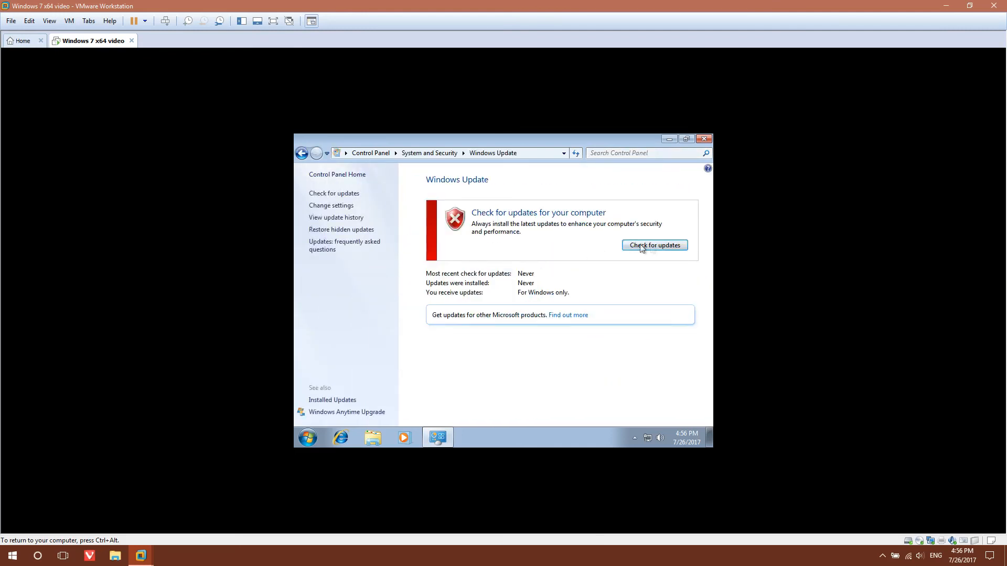
click(654, 246)
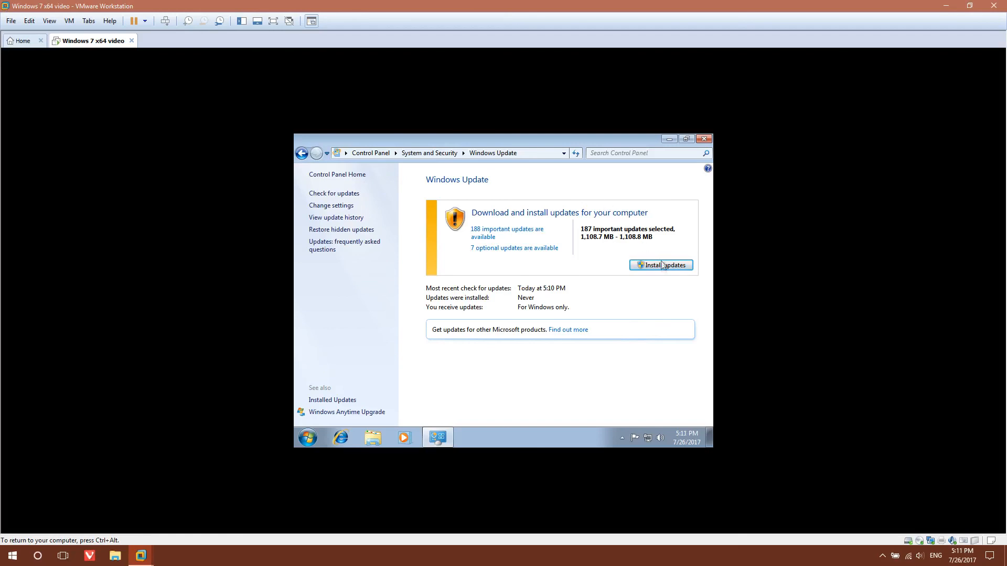
Step: Start installing the important updates and accept the license terms so the download begins
click(661, 264)
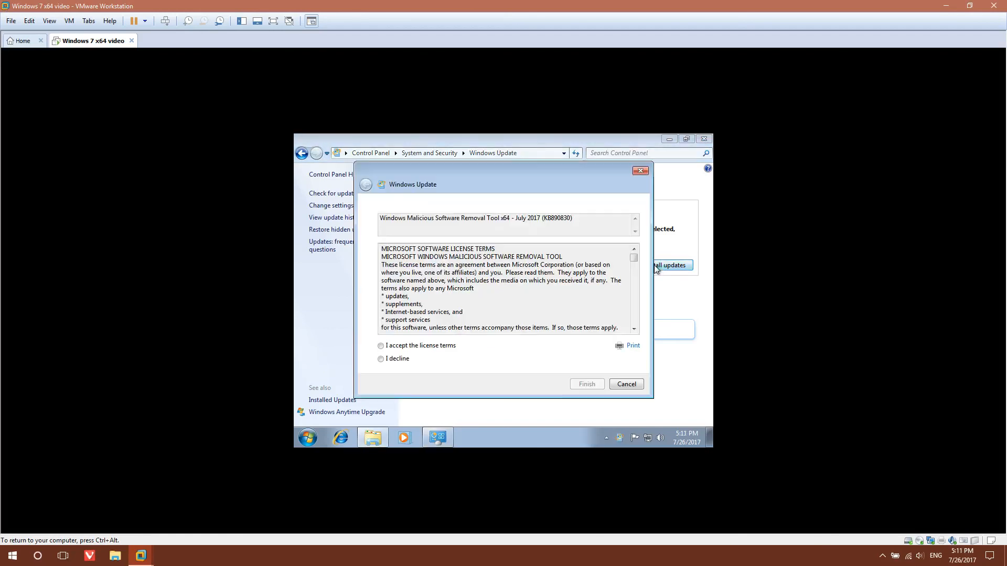
mouse_move(405, 340)
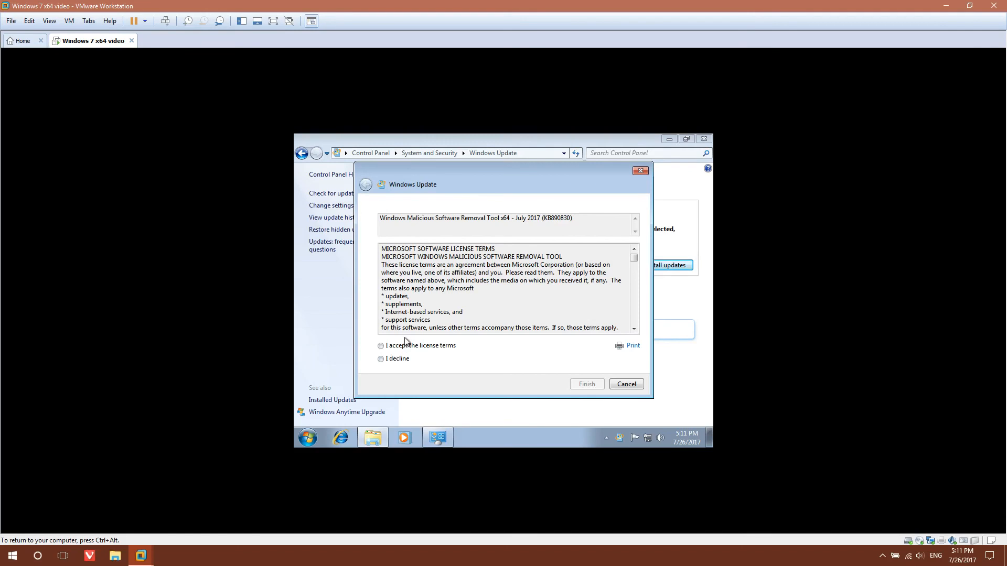
click(379, 345)
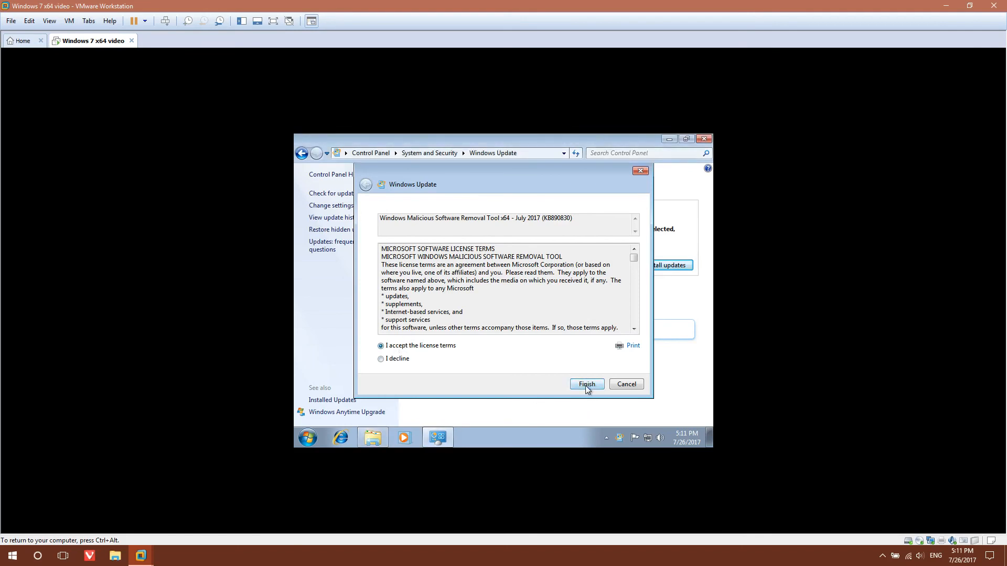
click(585, 383)
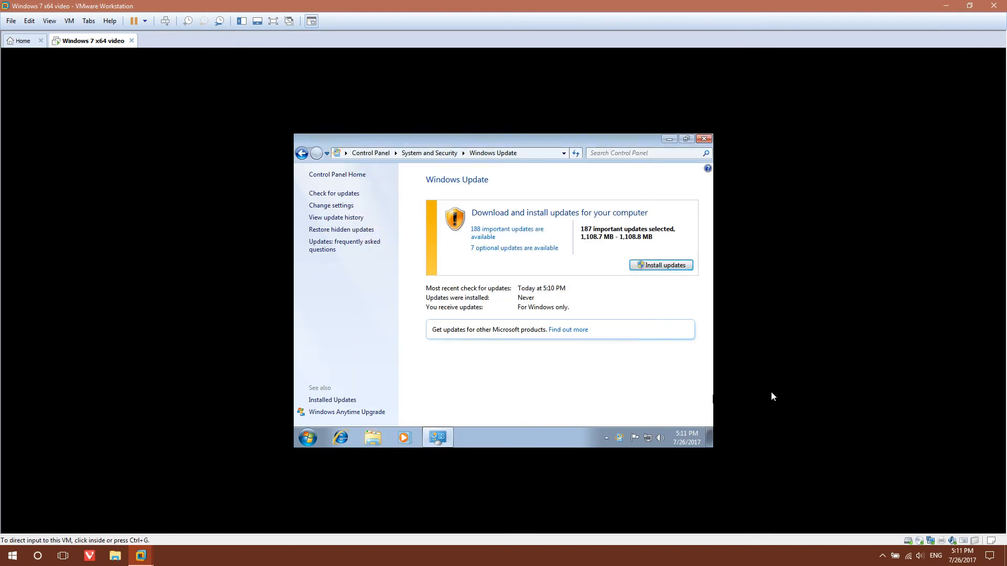
click(660, 266)
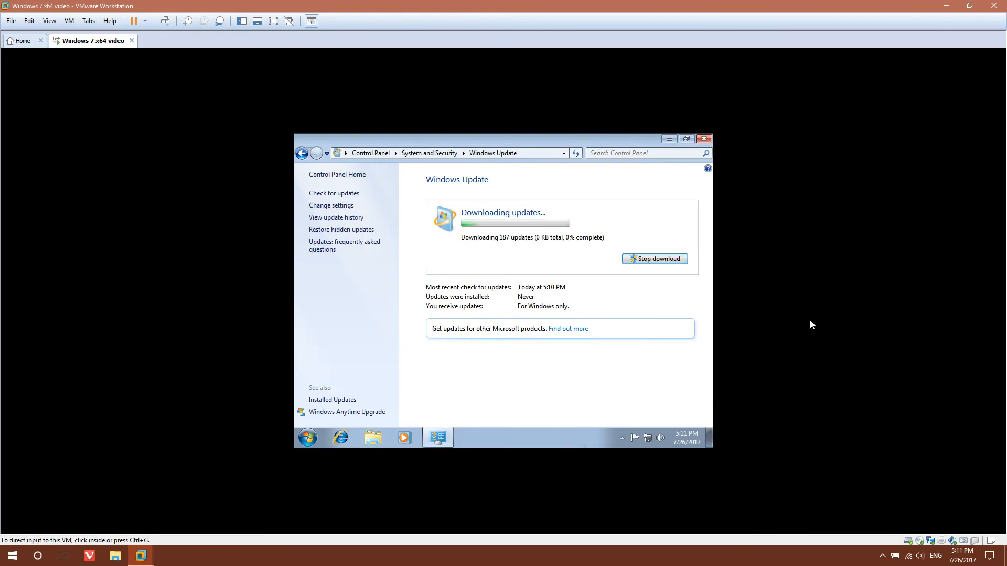
mouse_move(228, 93)
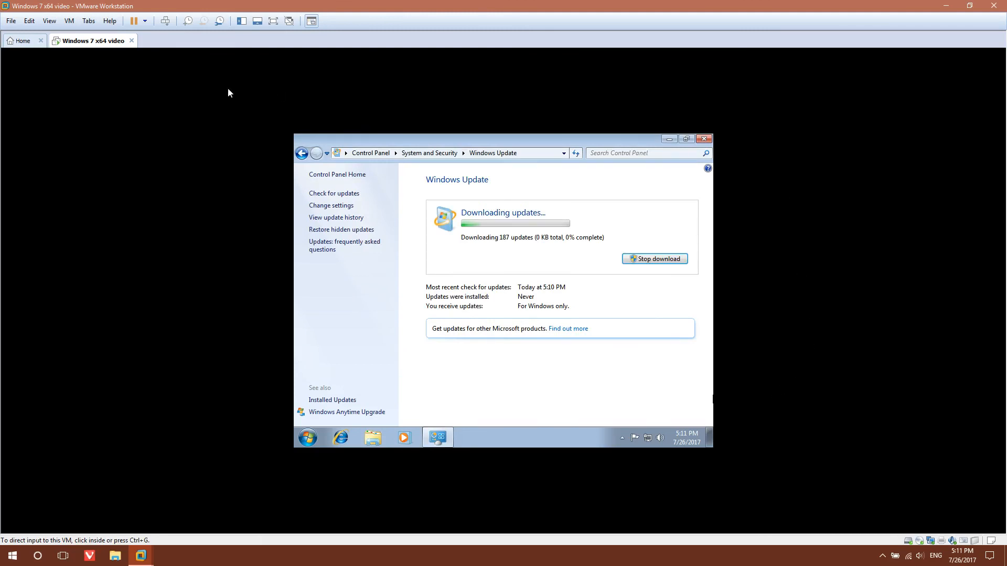
mouse_move(227, 97)
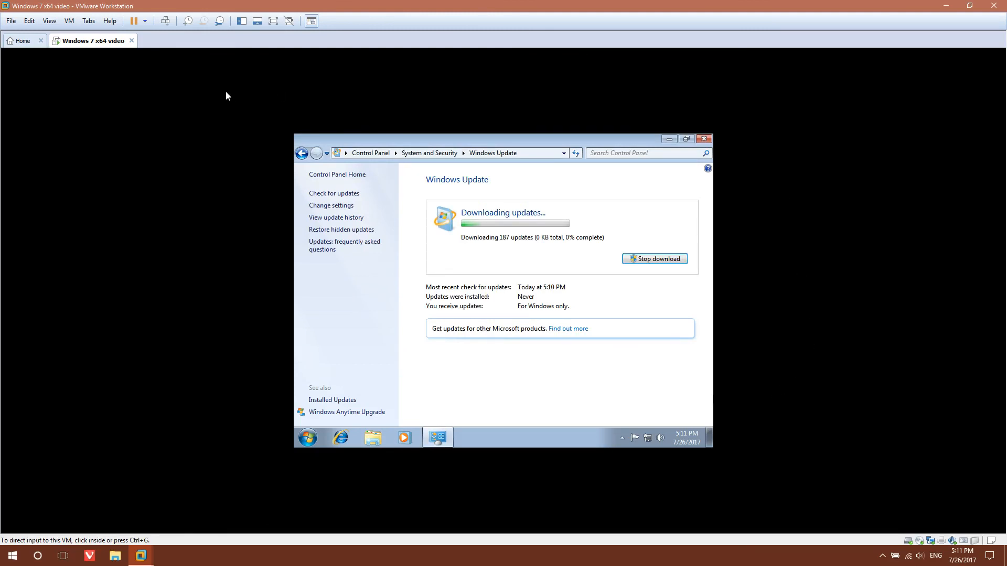
mouse_move(164, 43)
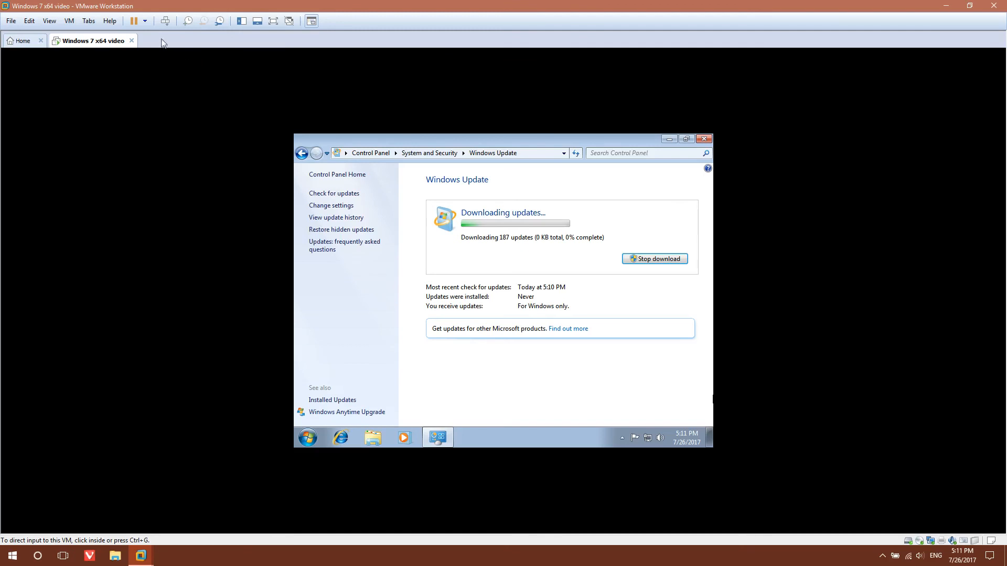
mouse_move(135, 21)
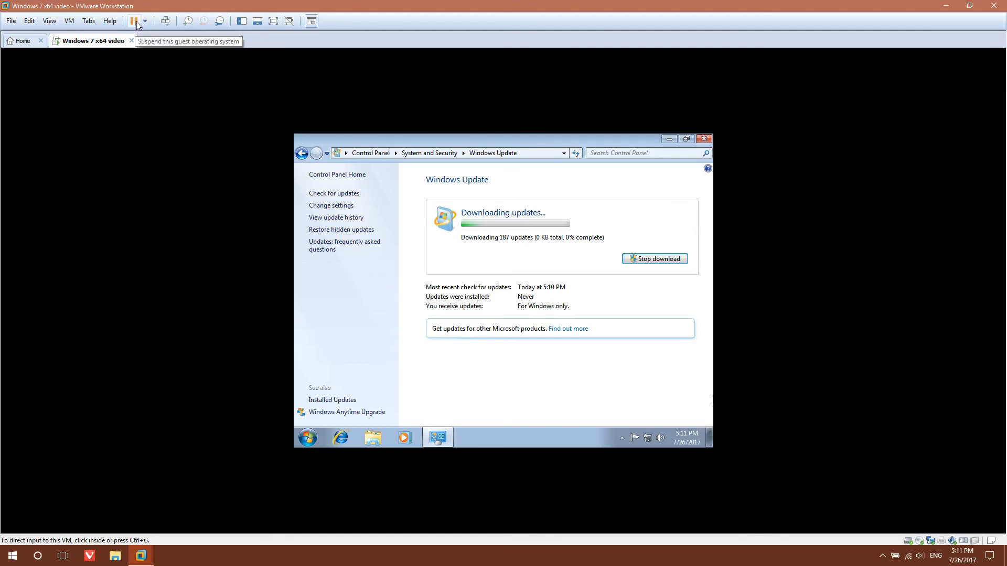
mouse_move(209, 42)
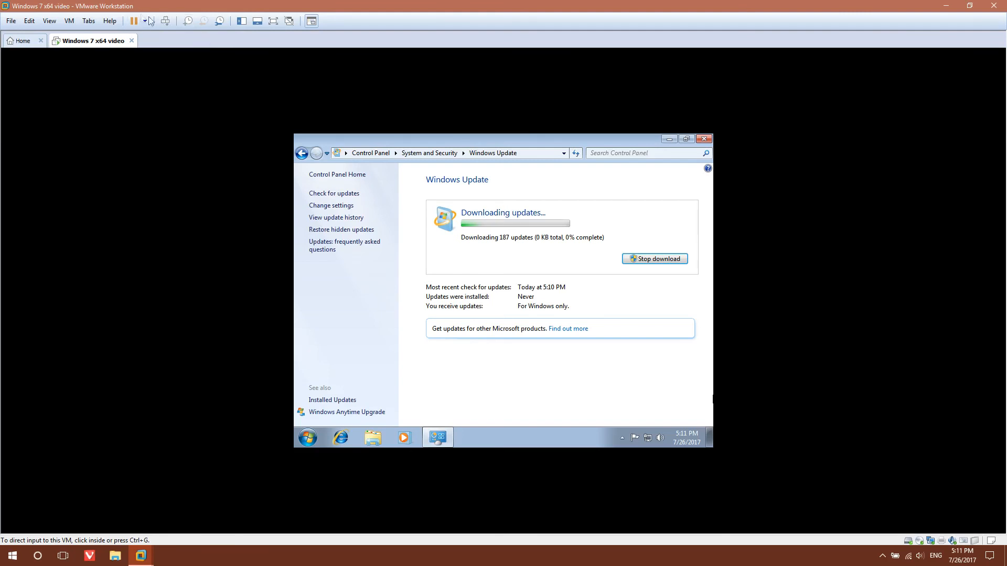
mouse_move(881, 210)
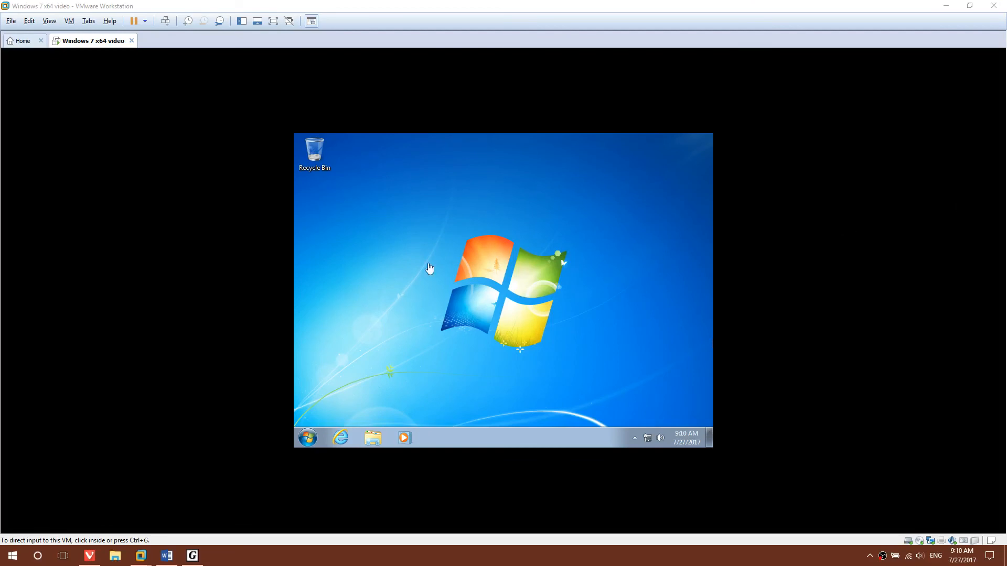
Step: Start the VMware Tools install and run setup64.exe from the AutoPlay prompt
click(430, 268)
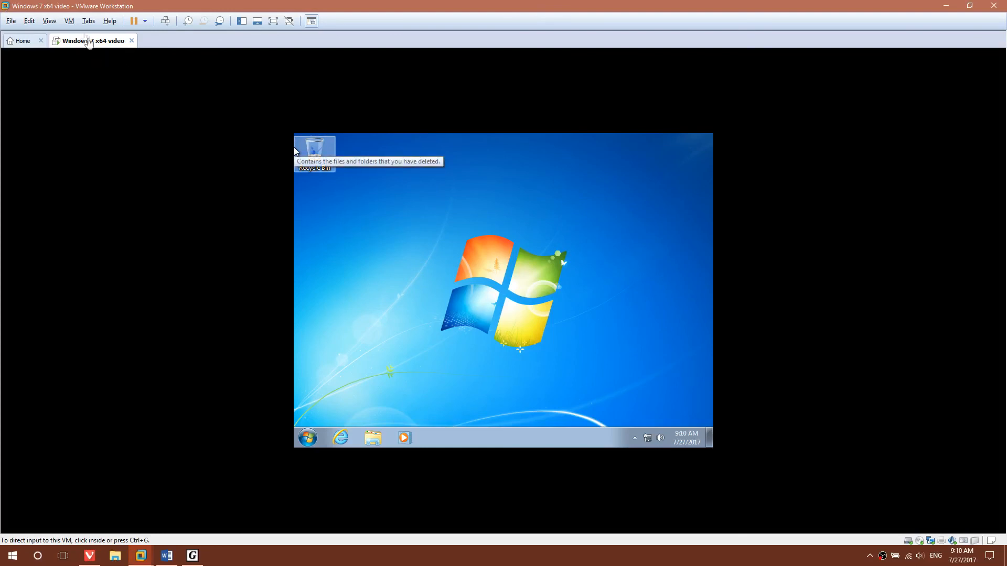
click(69, 21)
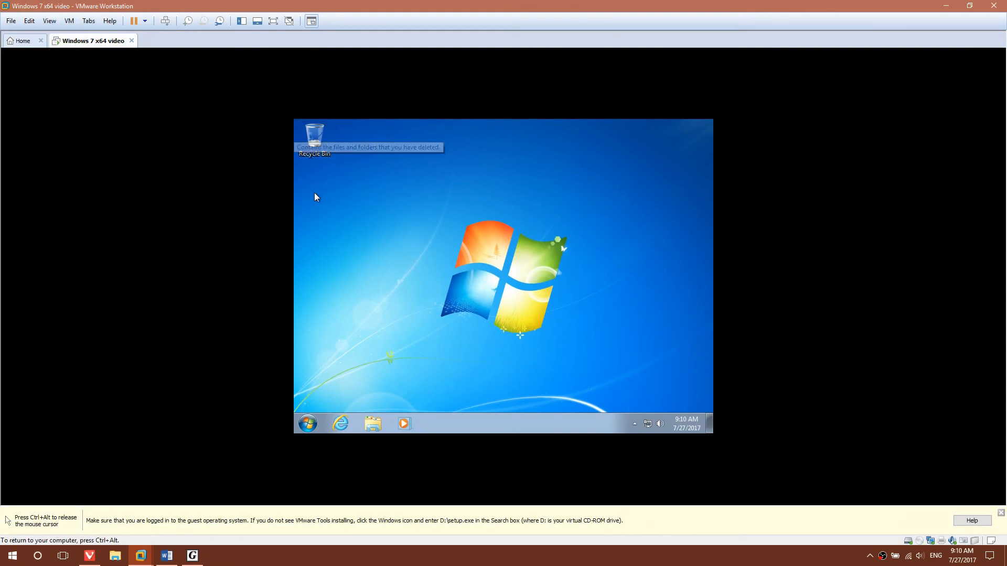
mouse_move(402, 286)
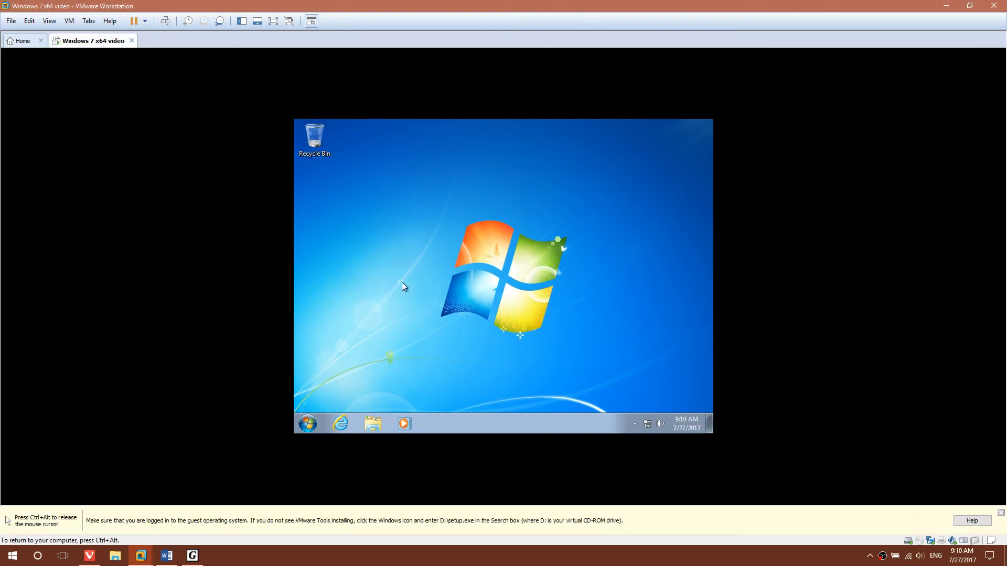
mouse_move(430, 338)
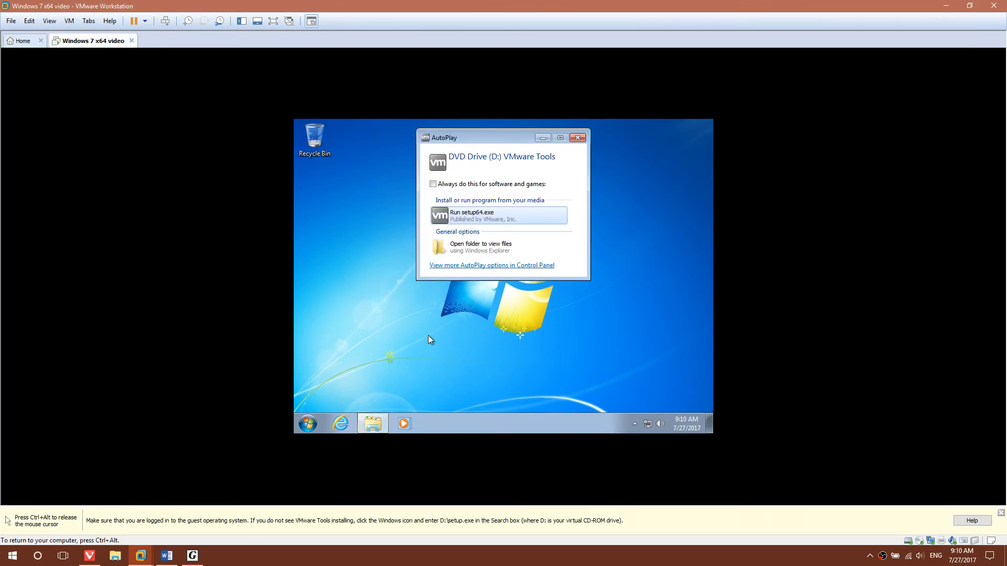
mouse_move(482, 220)
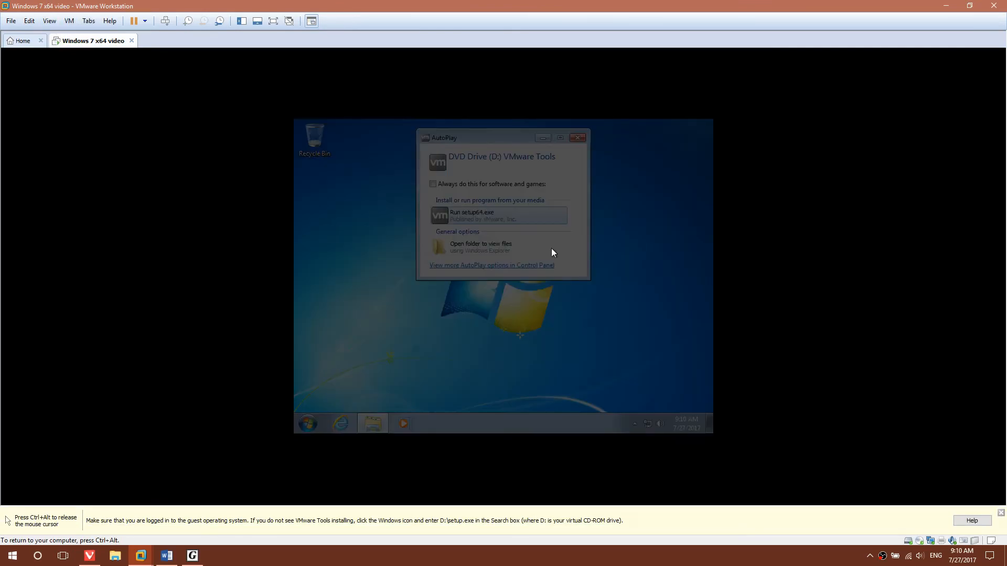
click(500, 215)
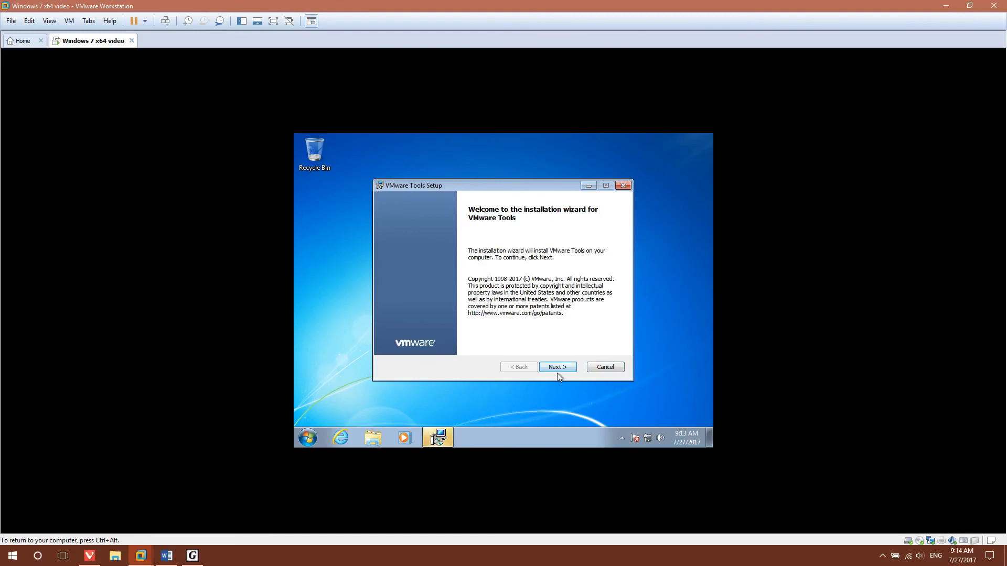
Step: Complete the VMware Tools installer with the Typical setup type and finish it
click(556, 367)
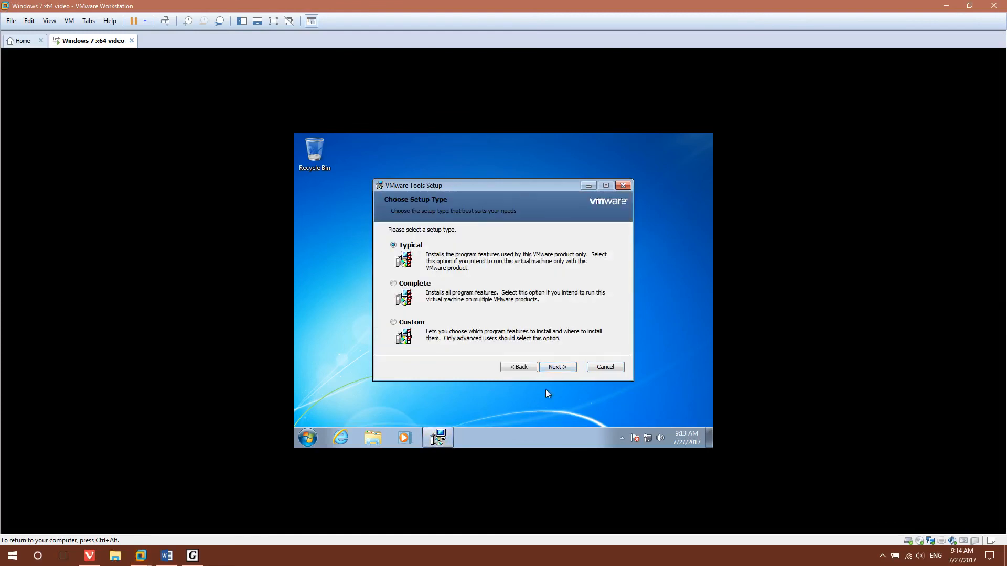
click(556, 367)
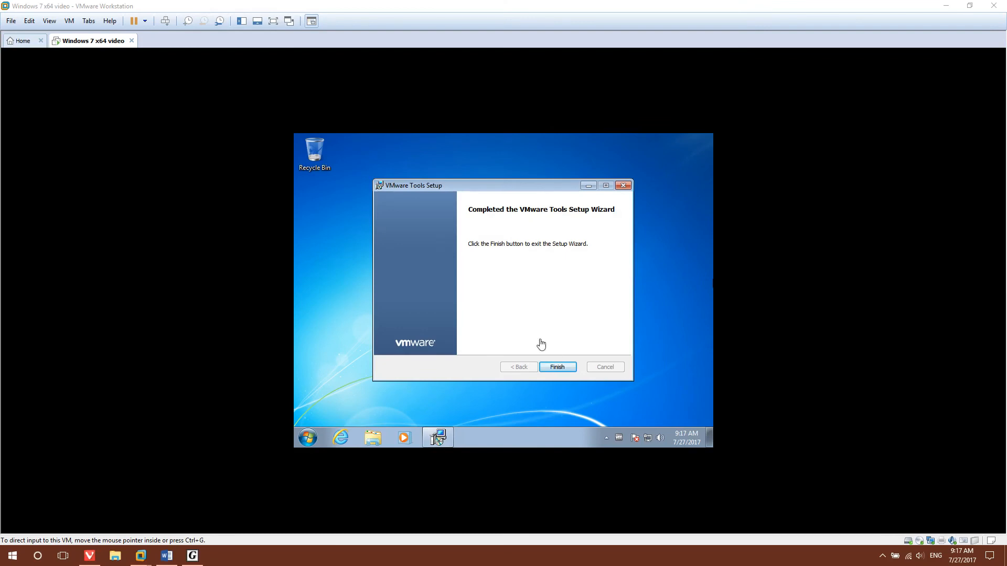
click(556, 367)
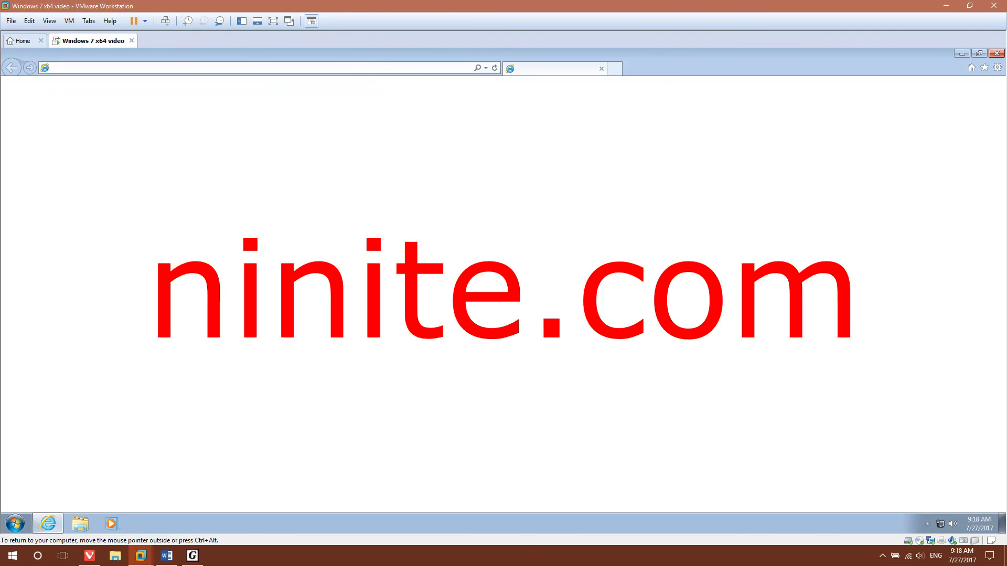
Step: Tick Chrome, Skype, iTunes, Spotify and the Java 8 and other runtimes on Ninite, then close the browser
text(nhttp://go.microsoft.com/fwlink/?LinkId=69157)
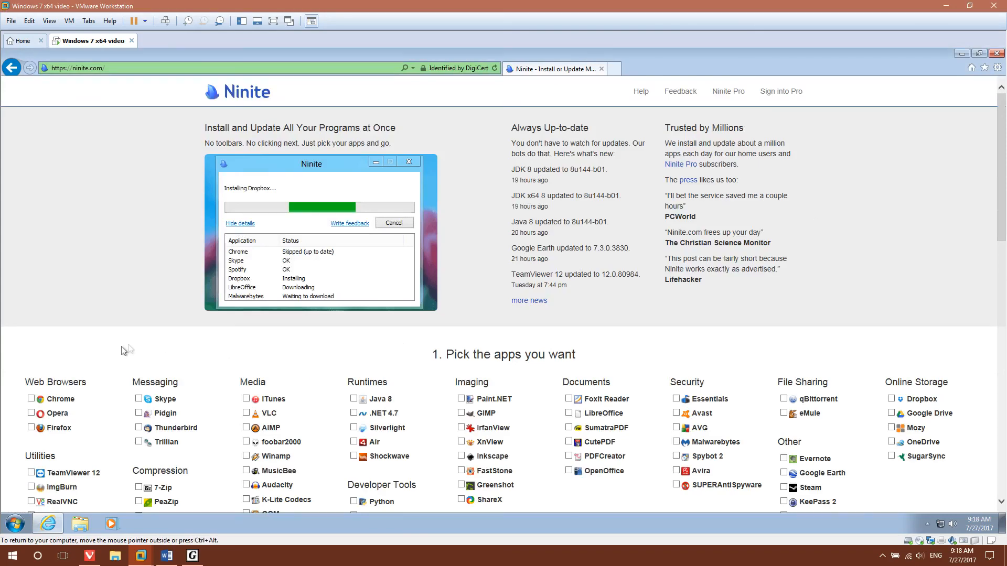
scroll(down, 3)
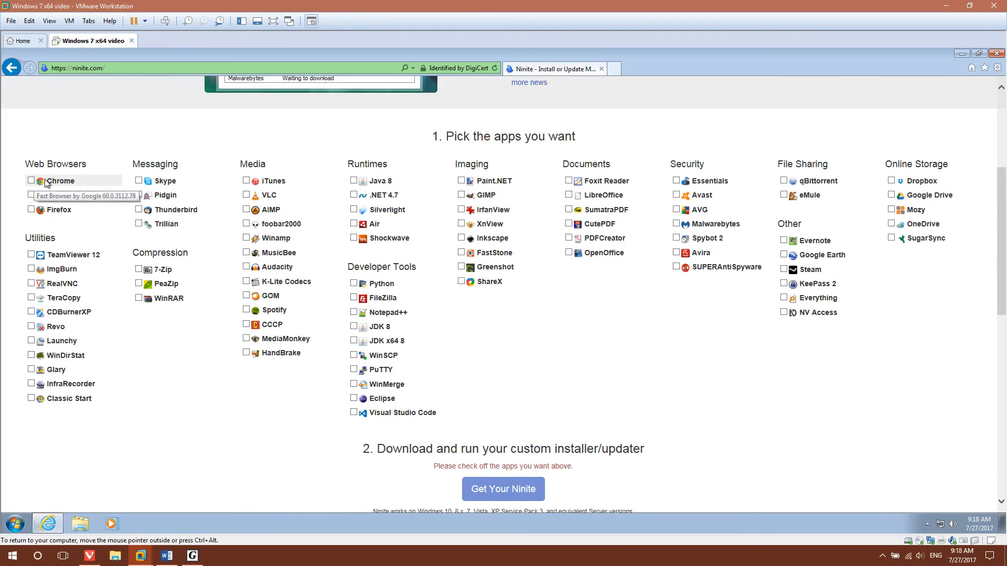
click(32, 180)
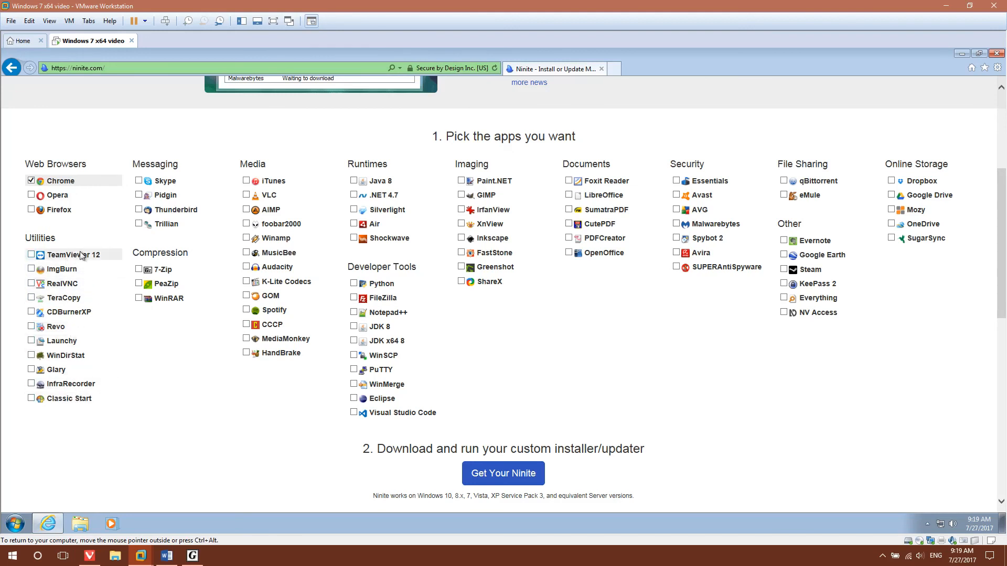
mouse_move(133, 162)
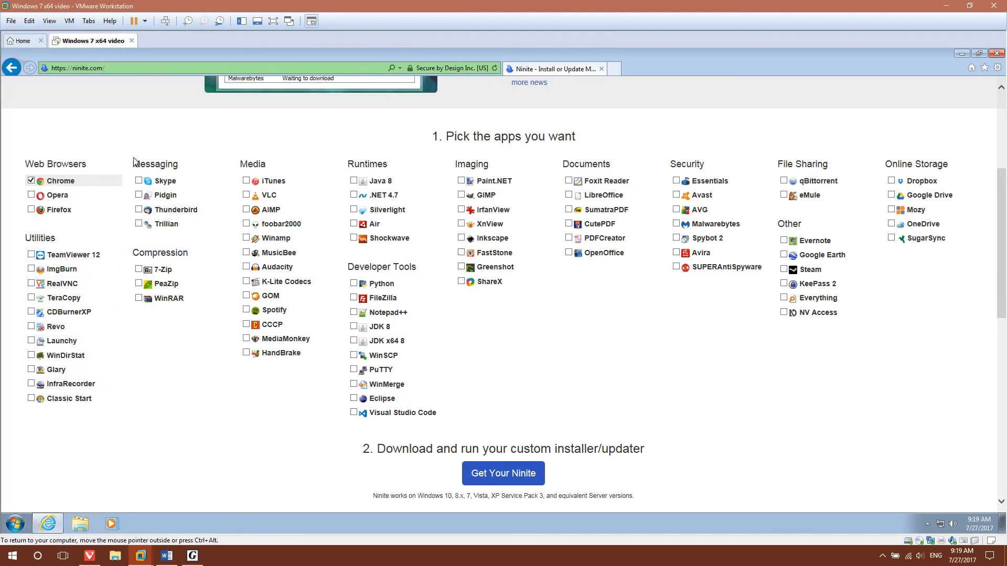
mouse_move(166, 181)
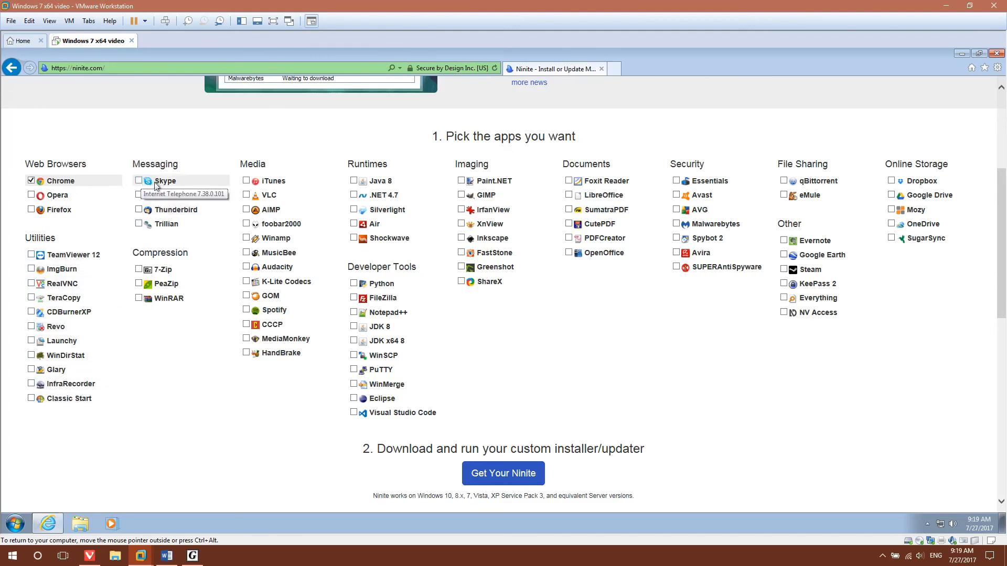
click(139, 181)
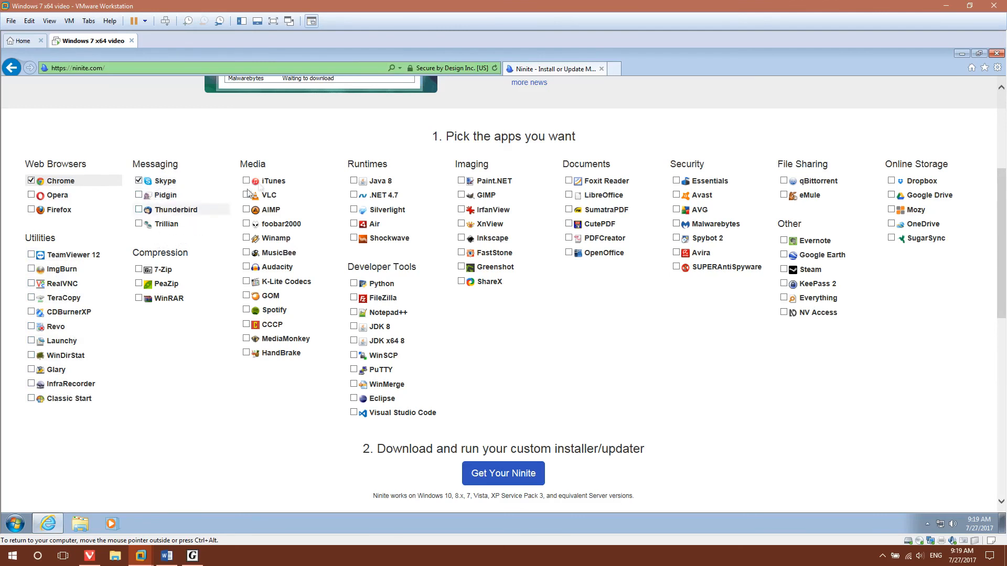
click(245, 180)
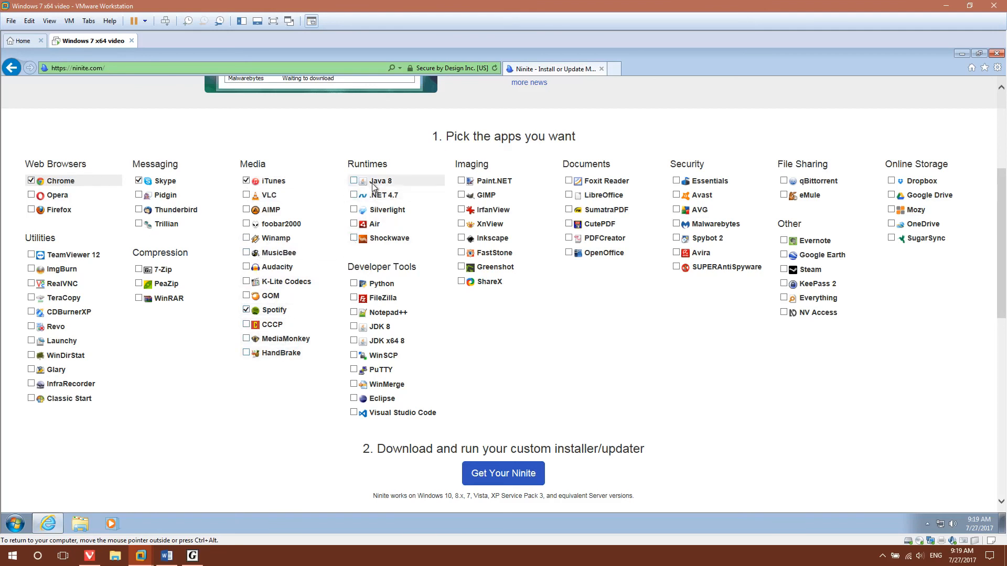
click(354, 210)
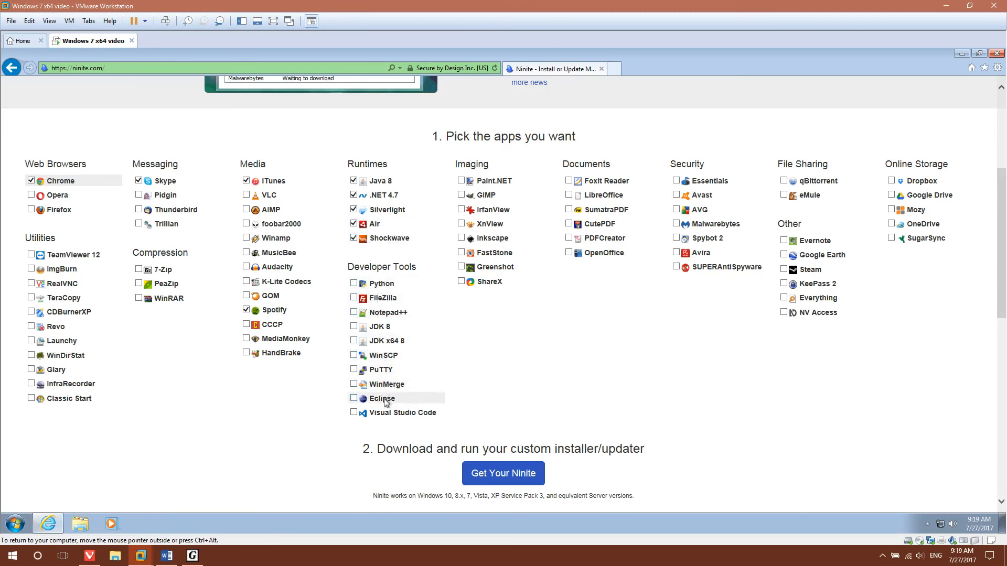
mouse_move(379, 391)
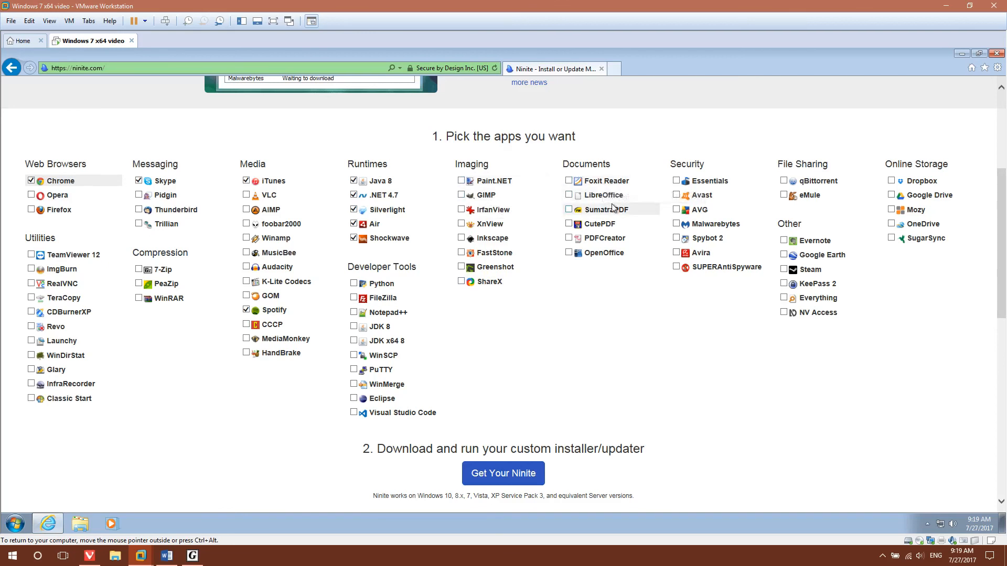
mouse_move(607, 181)
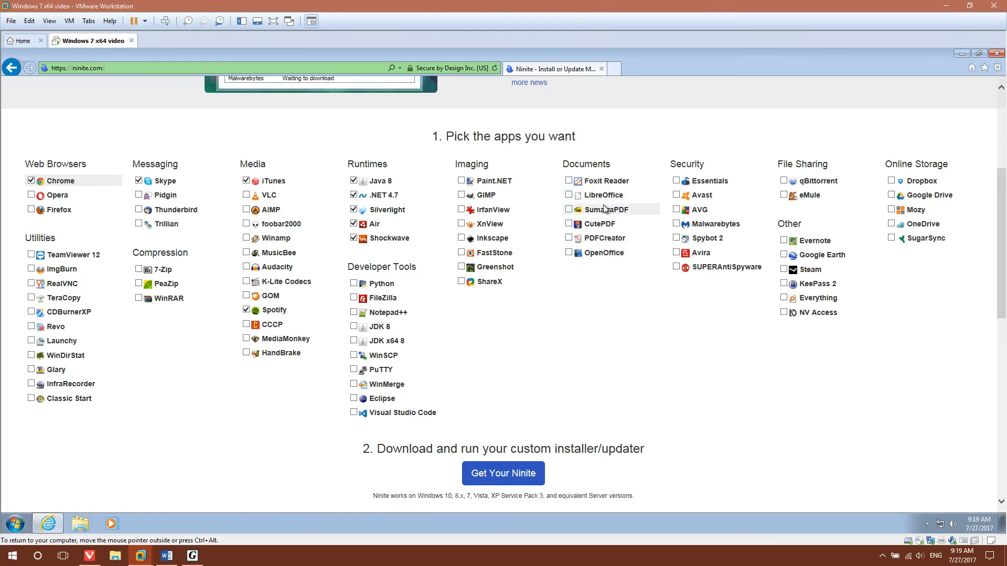
mouse_move(684, 188)
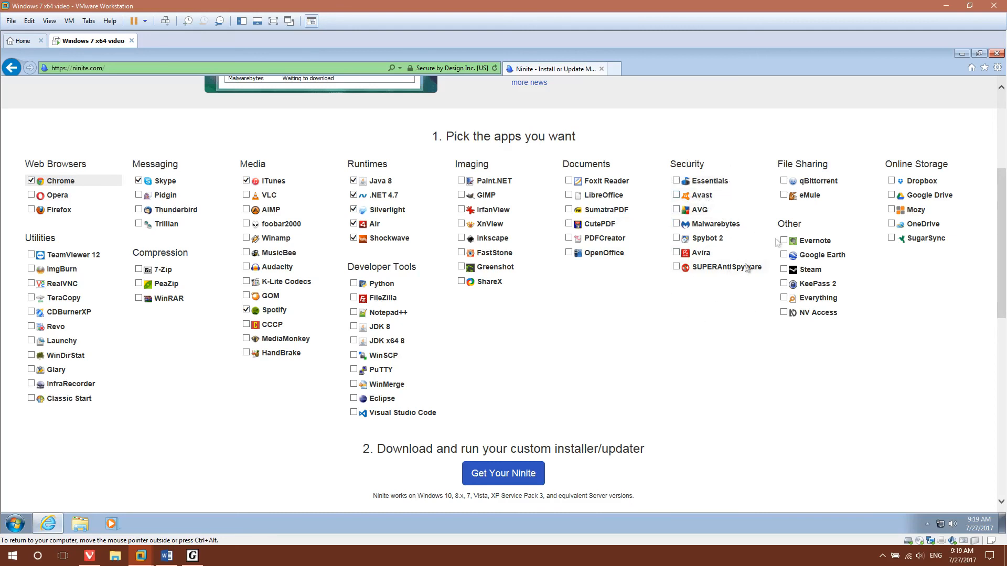
mouse_move(843, 186)
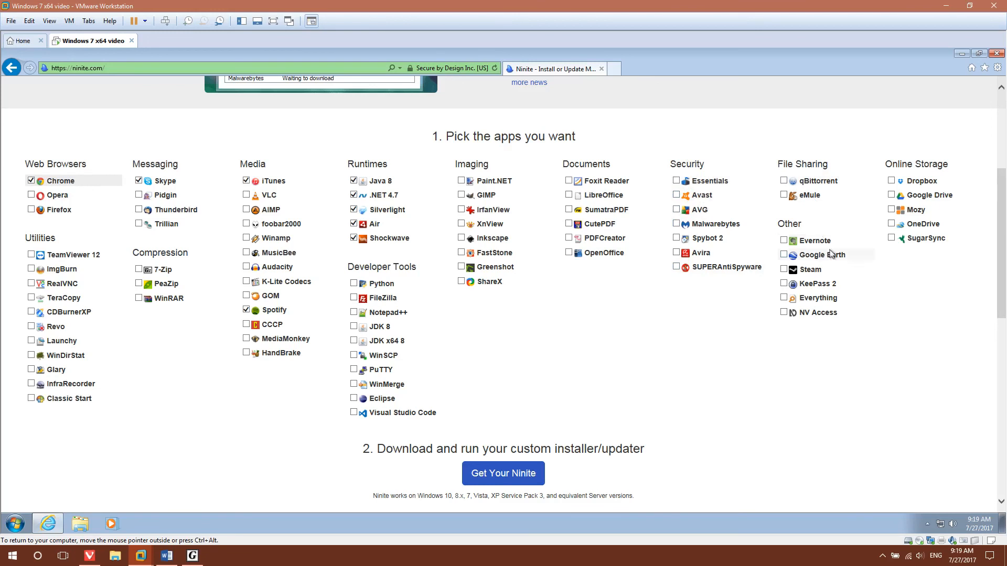
click(784, 255)
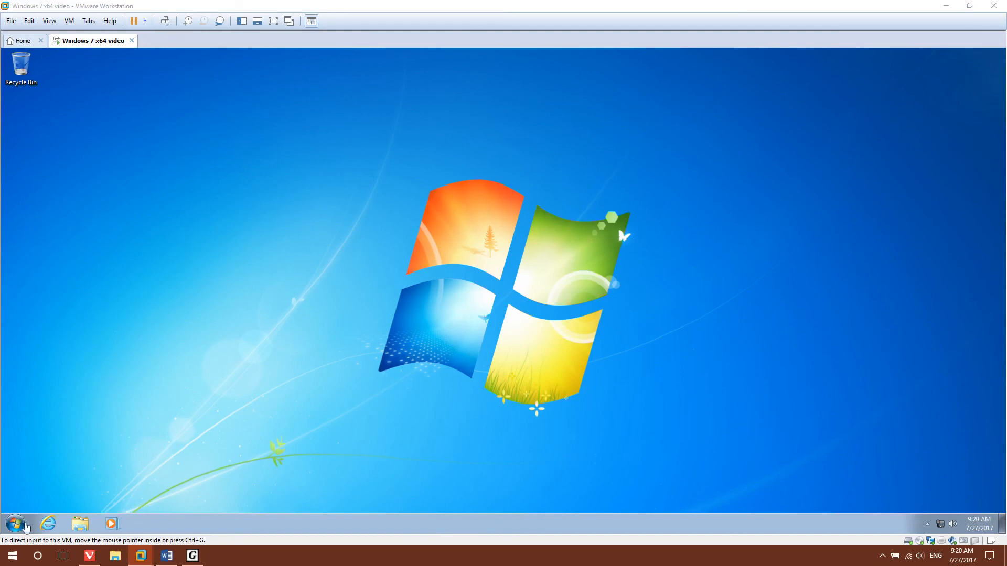
Step: Search 'dev' from the Start menu, check System Information, then shut down the virtual machine
click(12, 523)
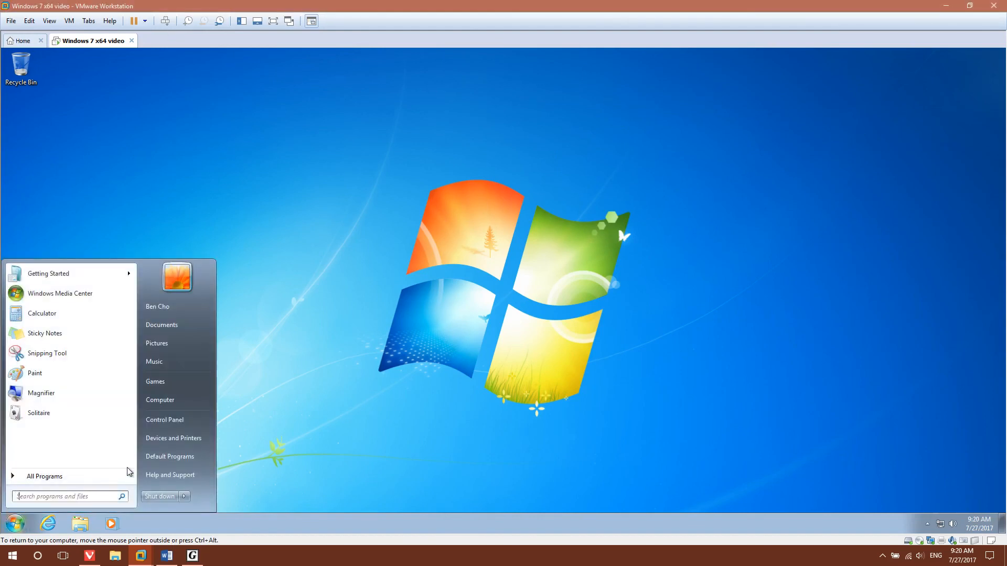
text(dev)
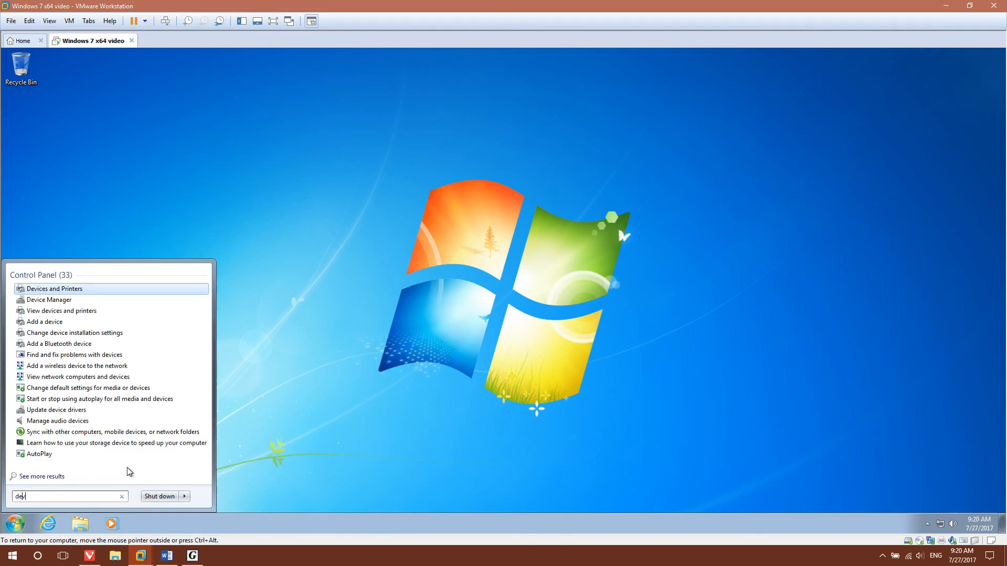
mouse_move(37, 299)
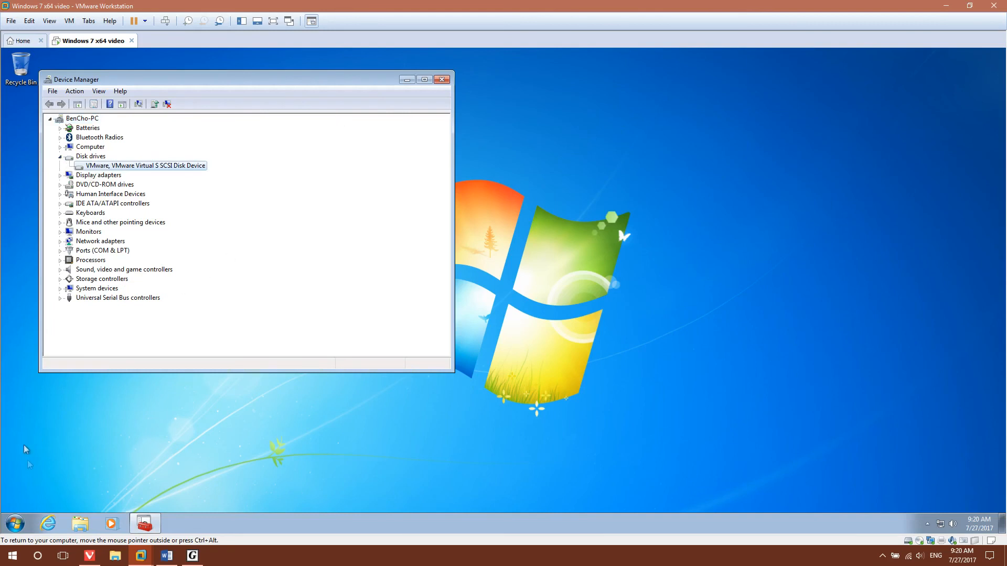
click(14, 556)
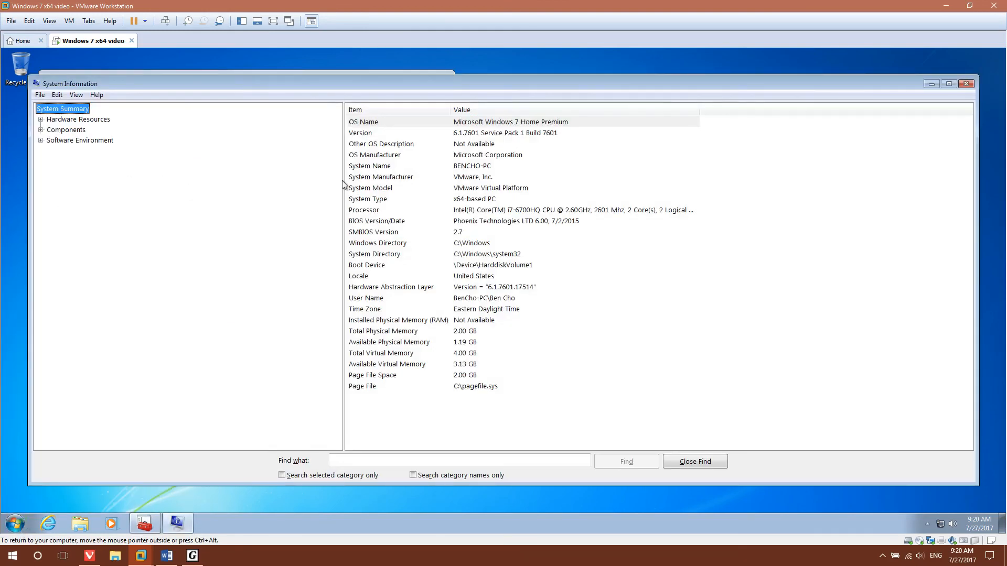
click(370, 188)
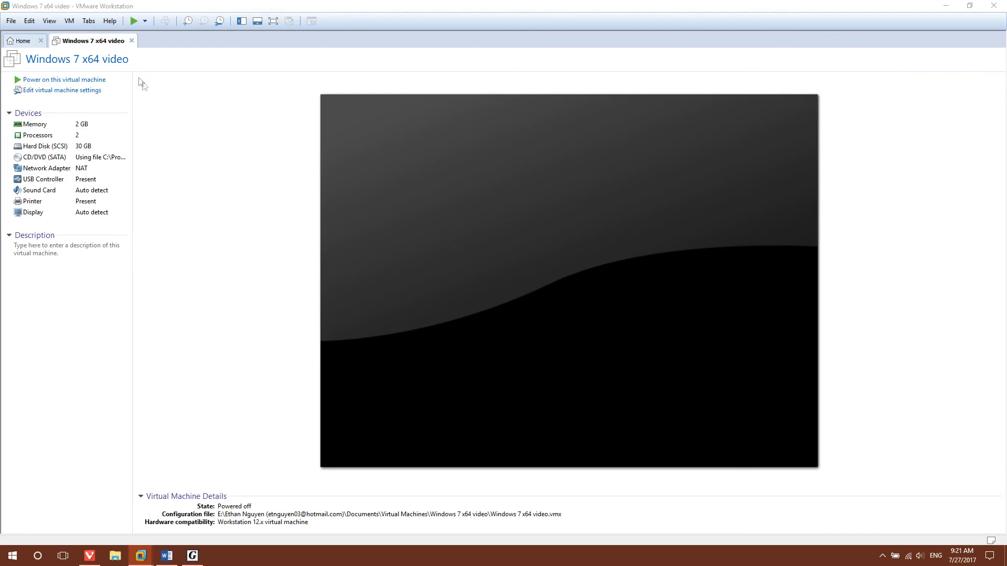
Step: Bring up the VM tab's context menu to open the virtual machine directory
right_click(90, 41)
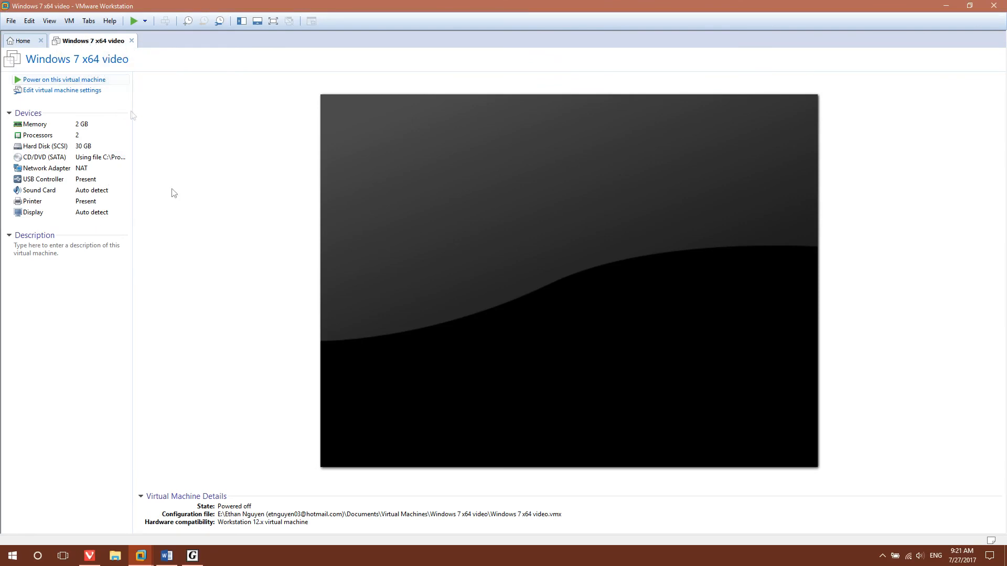
mouse_move(173, 193)
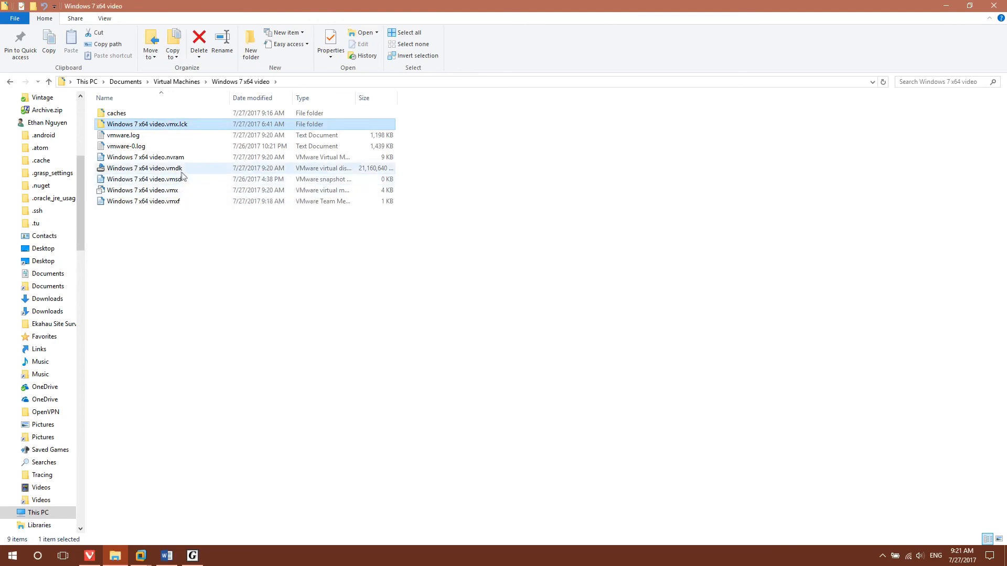
Step: Select the .vmx file and adjust Folder Options so known file extensions are not hidden
click(141, 190)
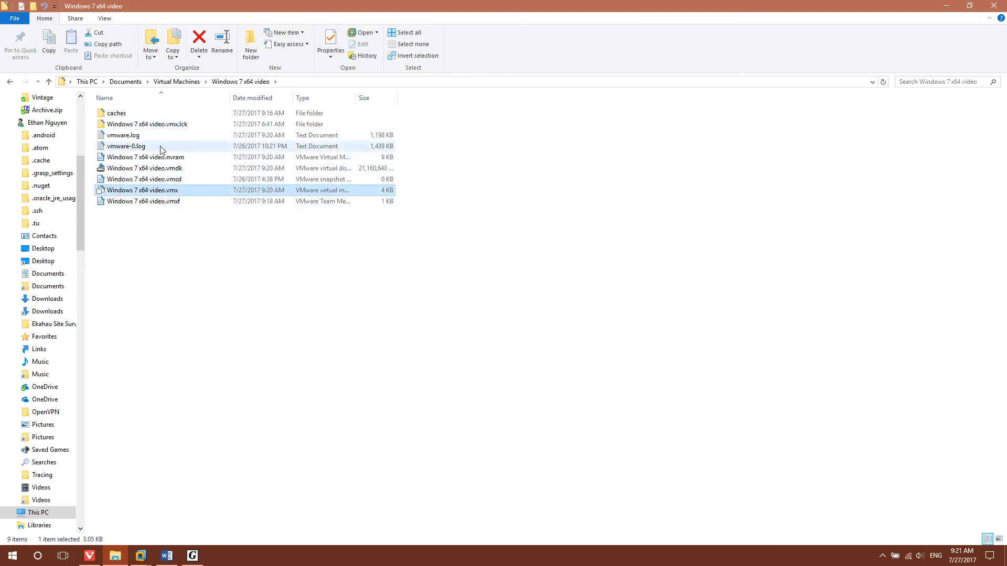
click(104, 18)
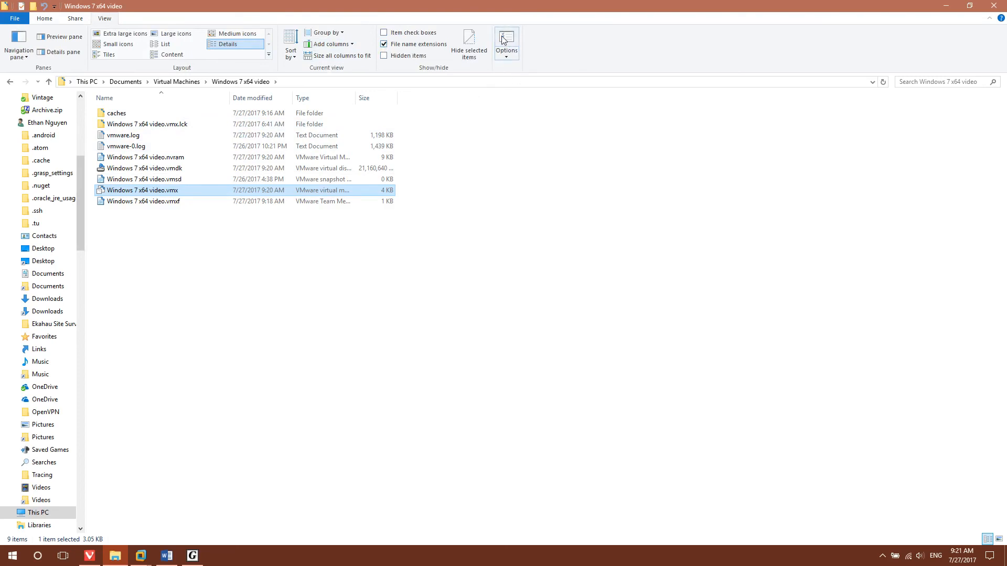
click(506, 42)
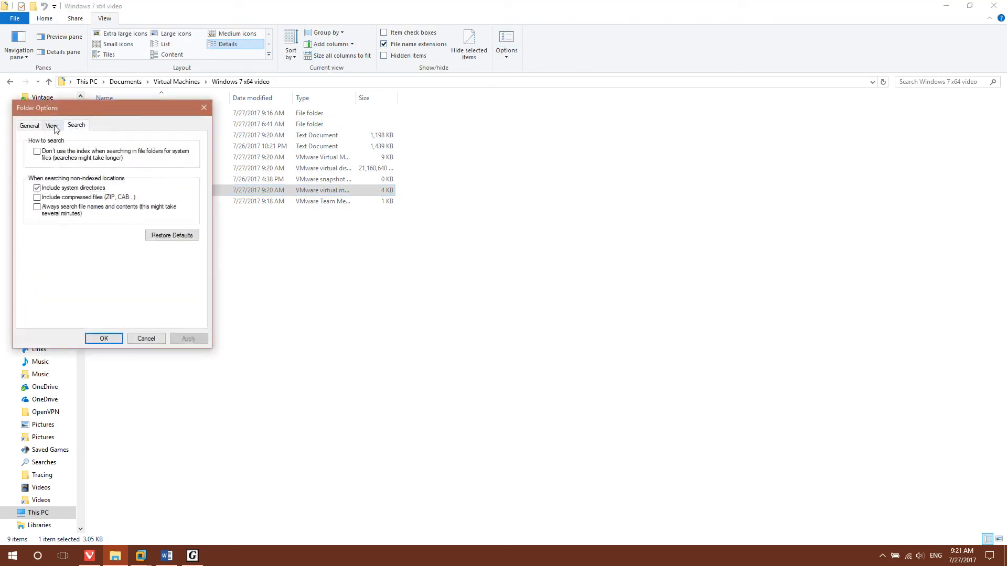
click(50, 125)
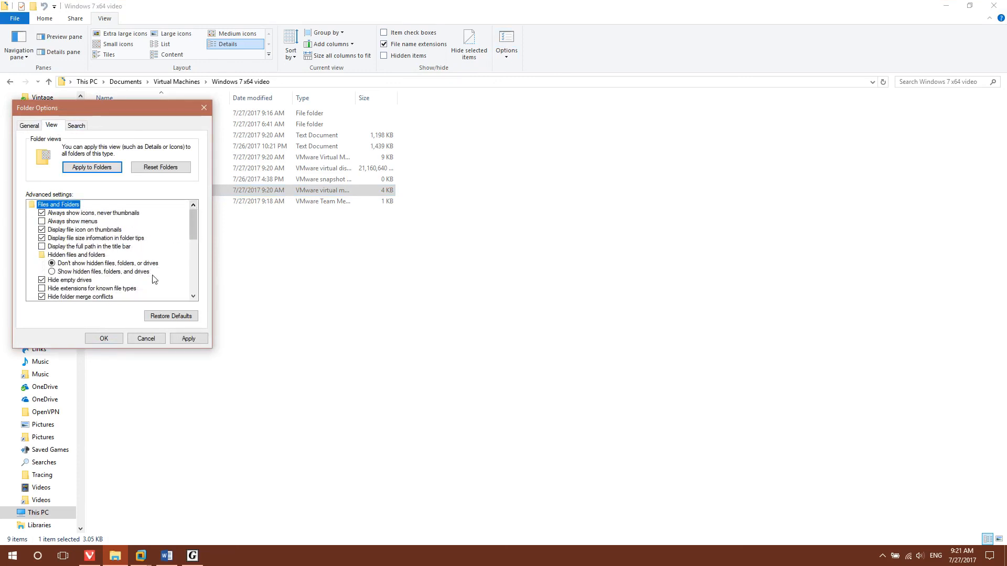
click(92, 288)
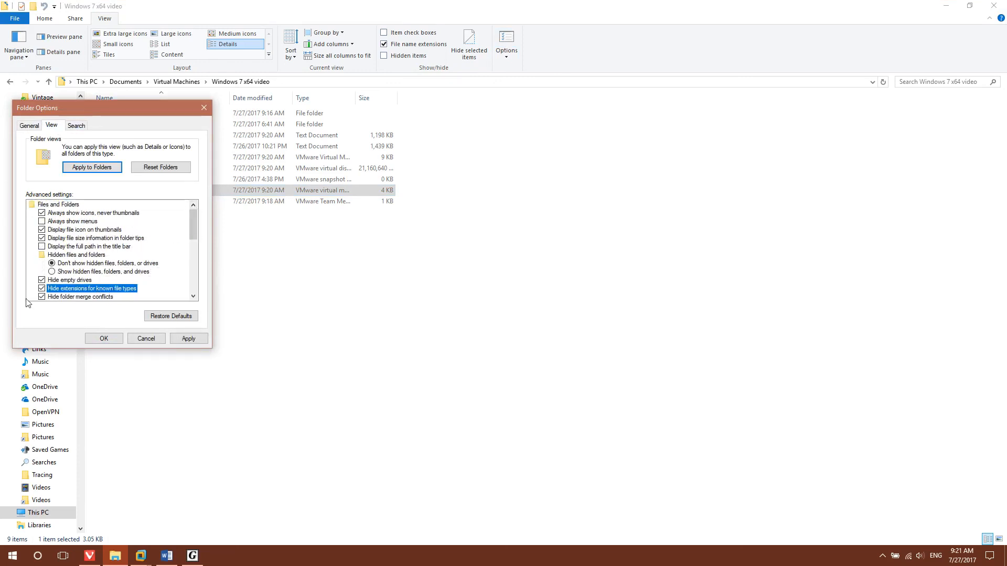
click(104, 339)
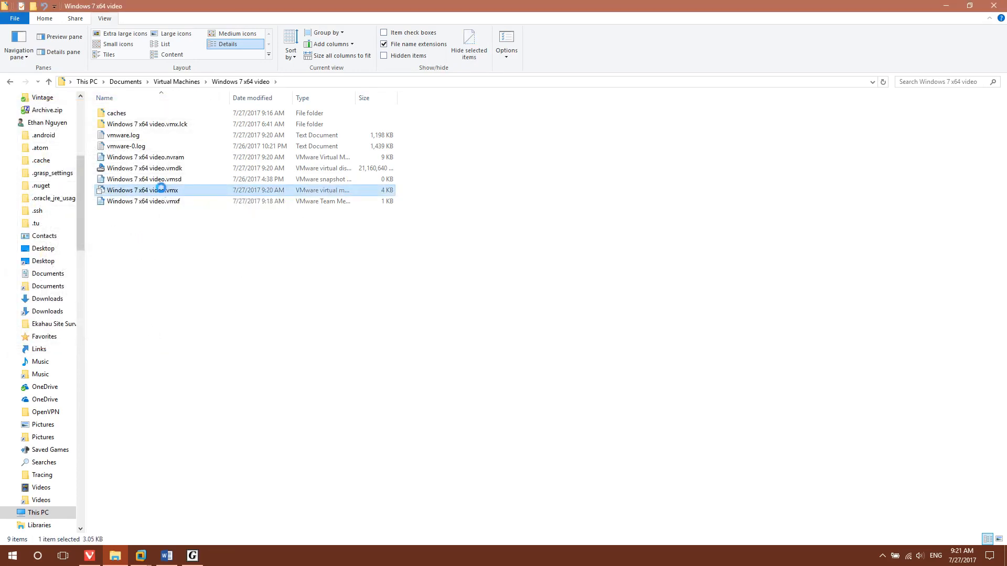
Step: Open the .vmx configuration file with a text editor from its context menu
right_click(141, 190)
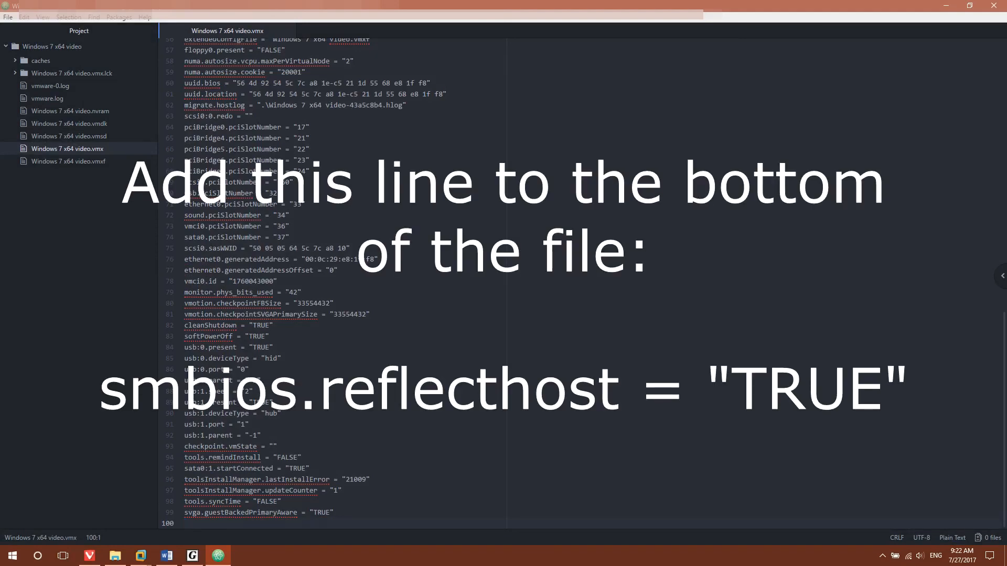
Step: Add the line smbios.reflecthost = "TRUE" at the end of the .vmx file and save it
text(smbios.reflecthost = "TRUE")
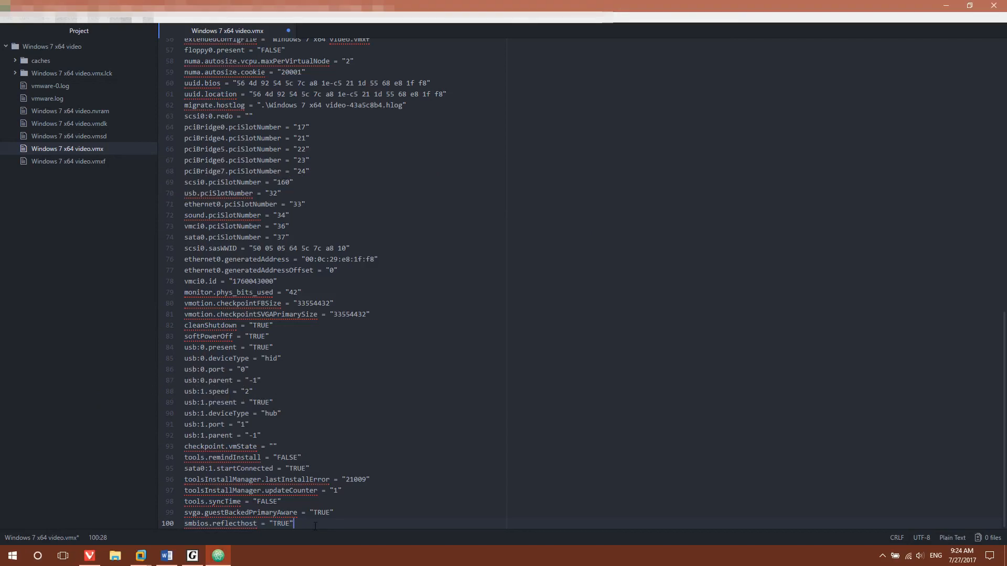
key(Enter)
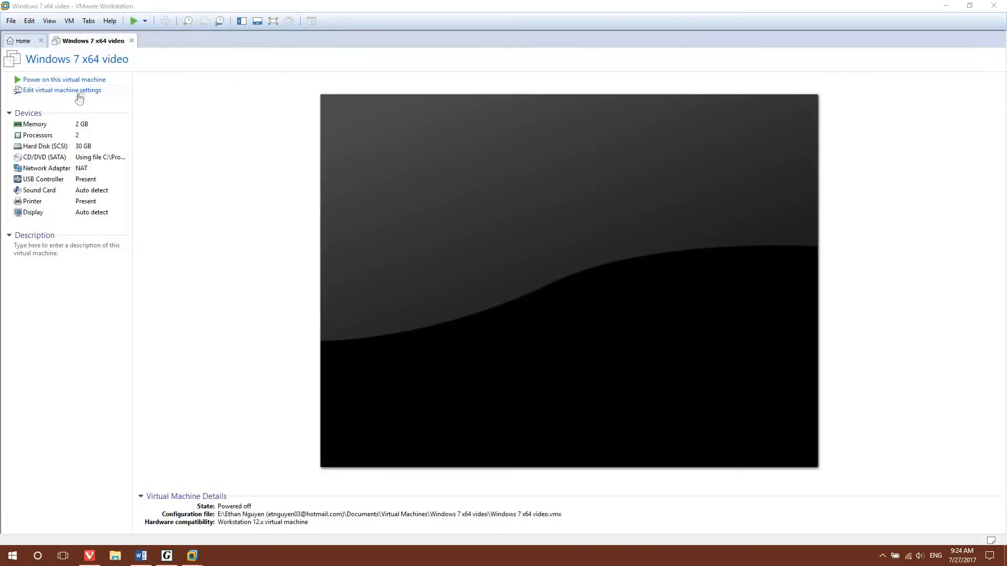
Step: Power the Windows 7 x64 virtual machine back on
click(62, 79)
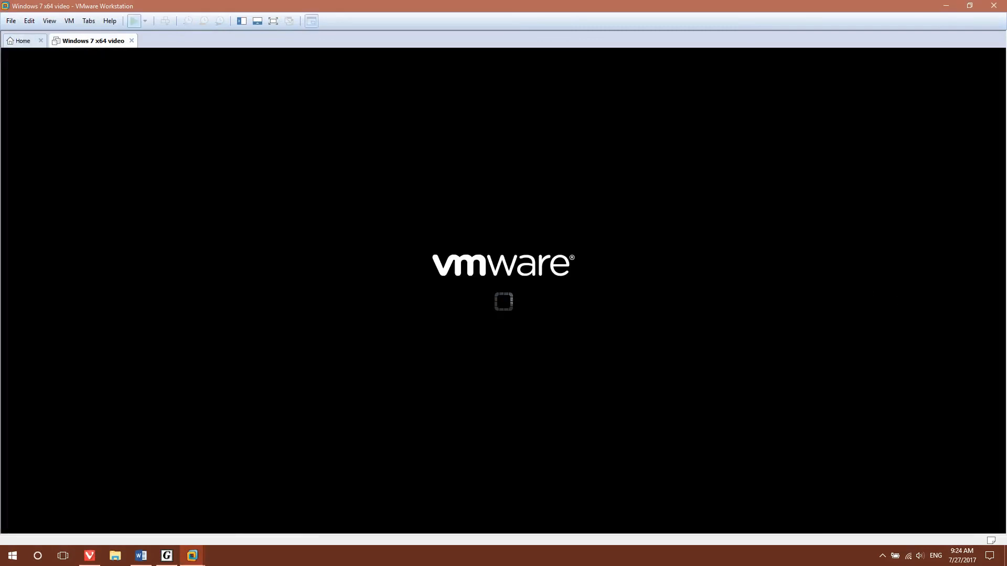
click(134, 21)
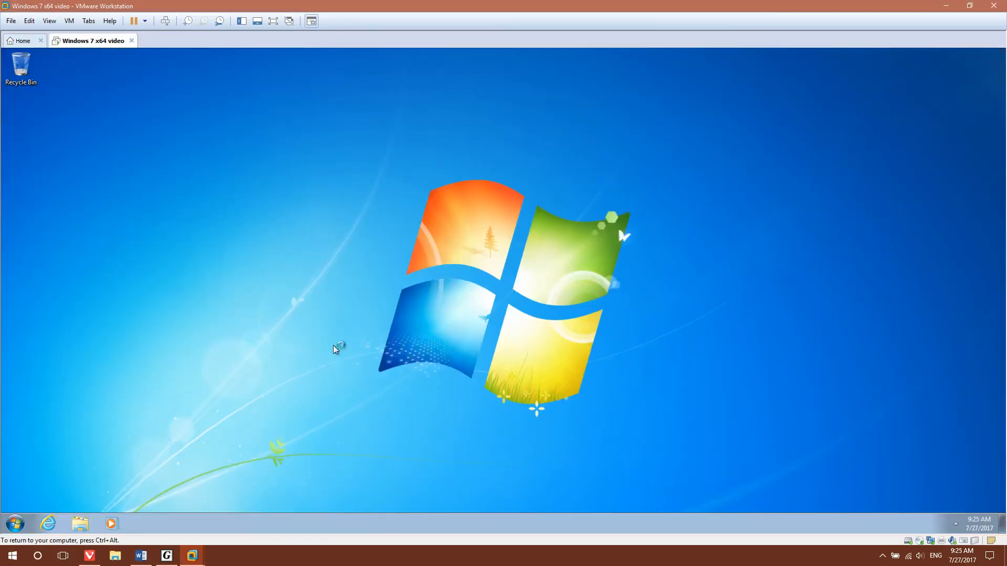
mouse_move(73, 460)
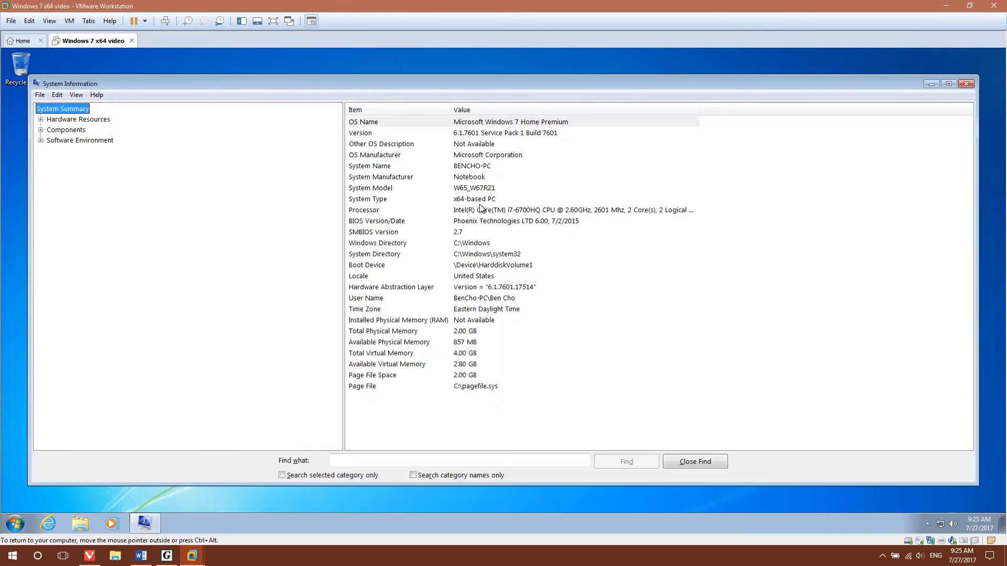
mouse_move(460, 185)
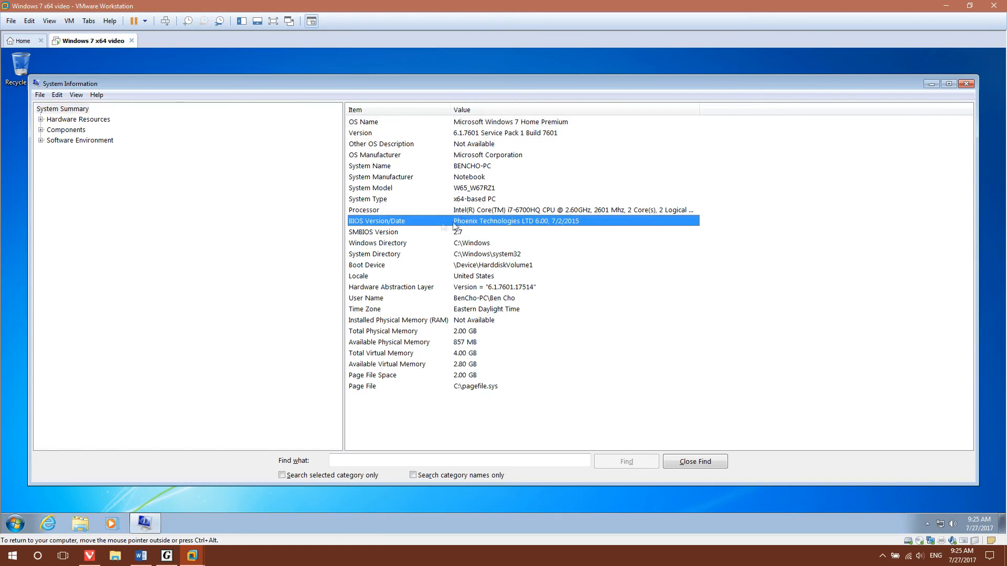
mouse_move(604, 182)
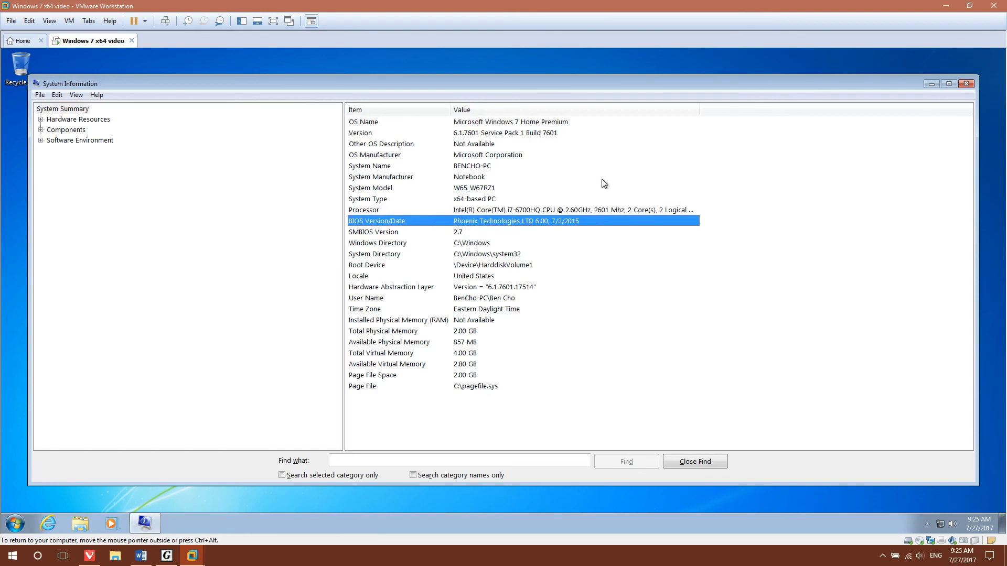
mouse_move(503, 186)
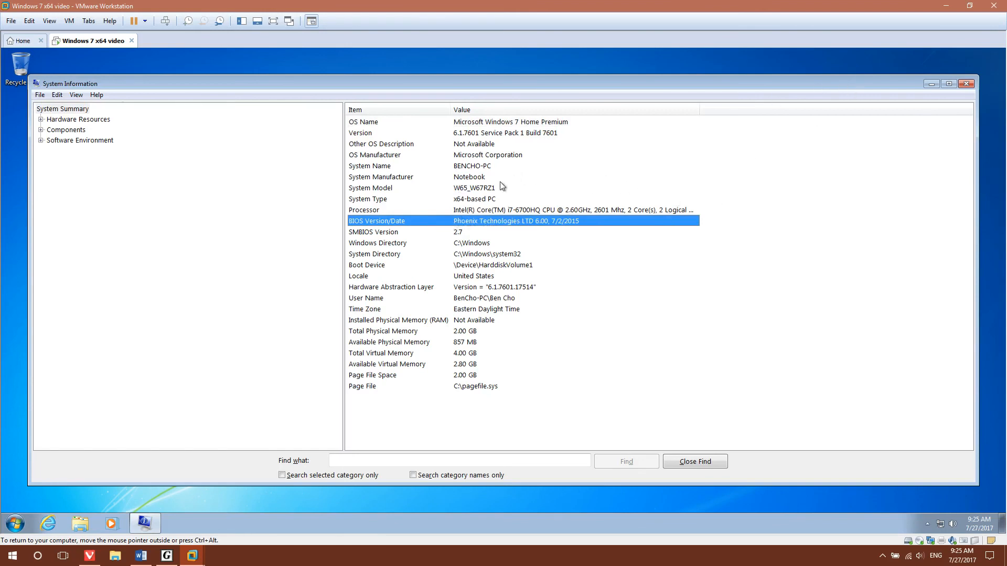
mouse_move(957, 84)
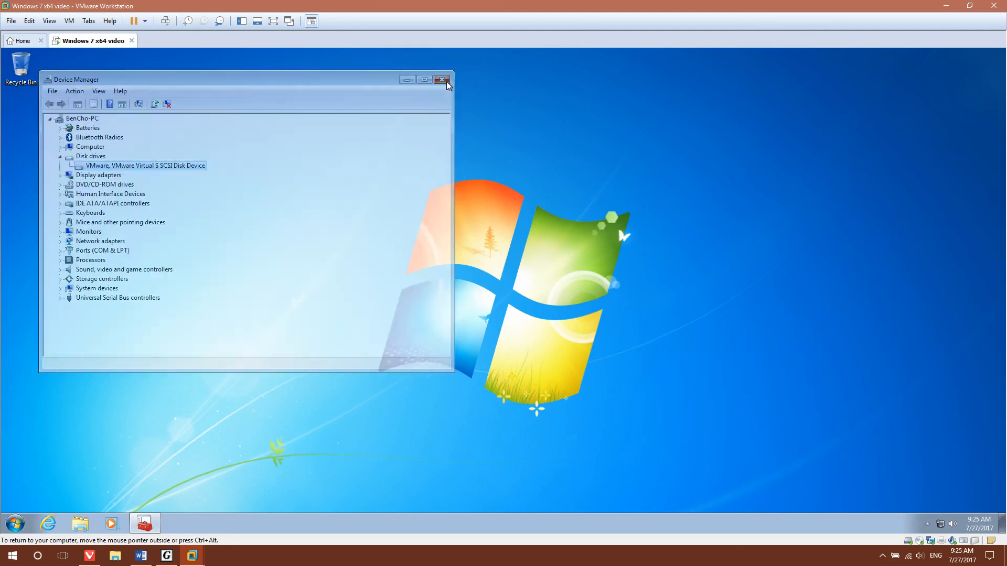
Step: Close Device Manager, launch regedit past UAC and select the HKLM\SYSTEM\ControlSet001\Enum key
click(442, 80)
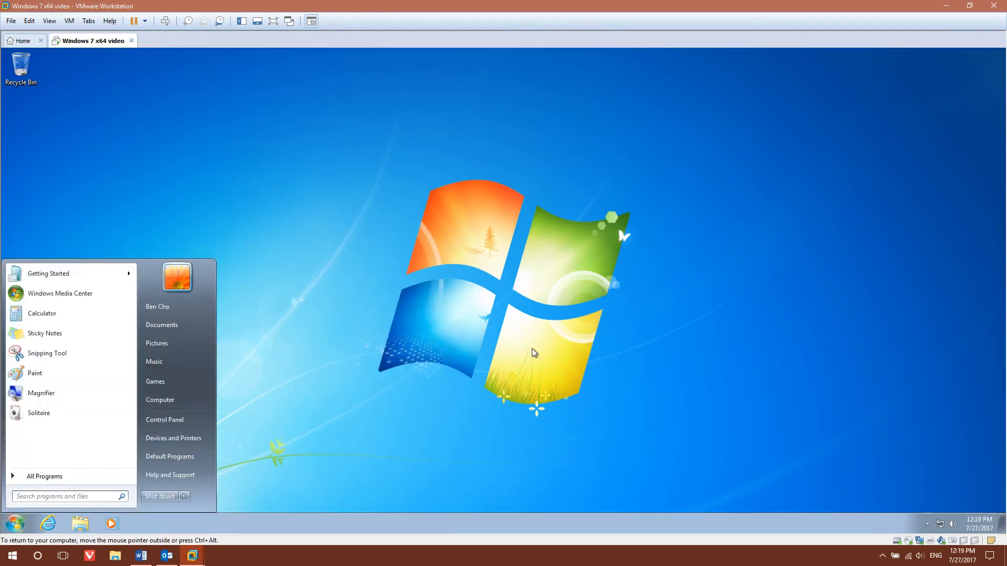
text(regedit)
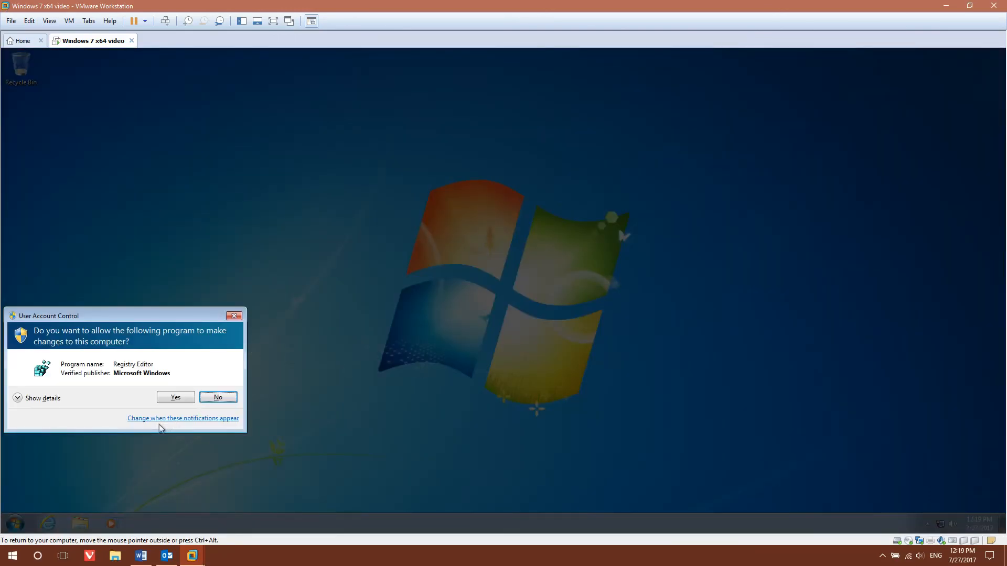
click(175, 396)
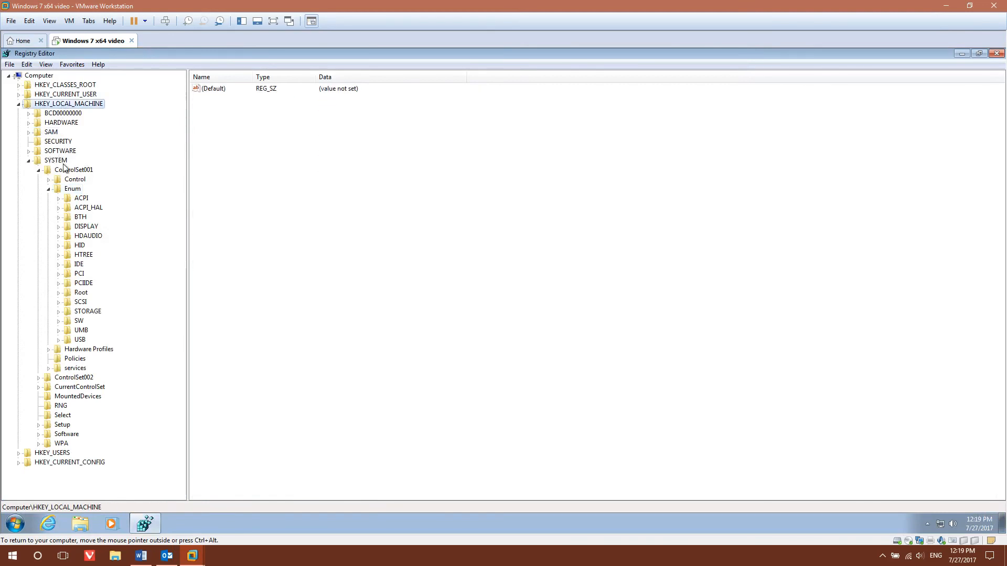
click(60, 150)
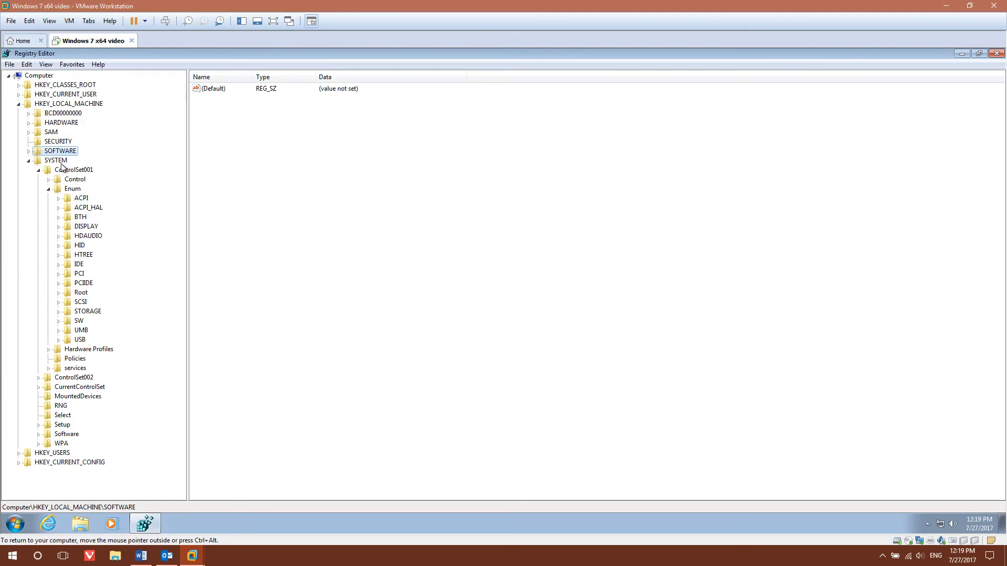
click(73, 170)
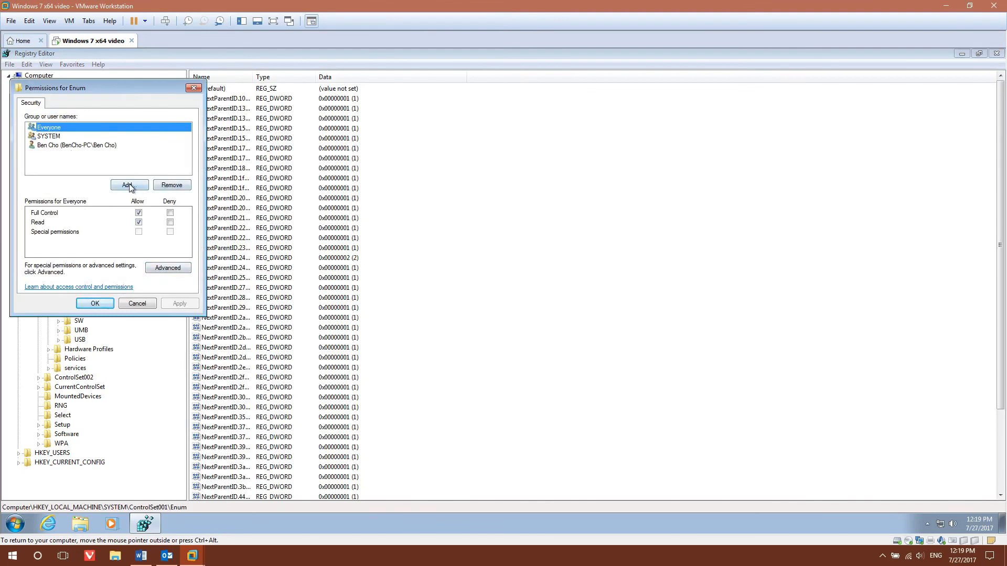
click(129, 185)
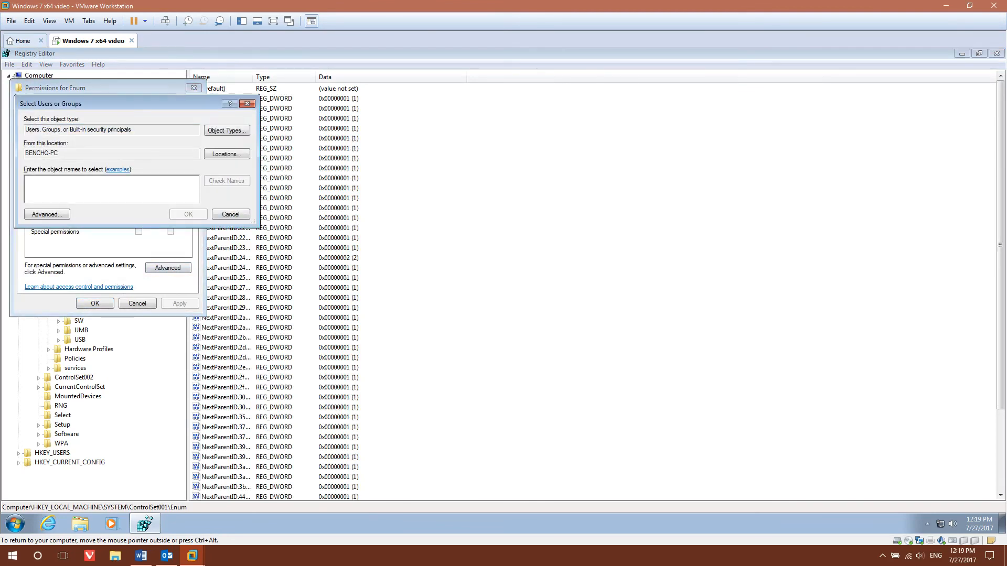
text(Ben Cho)
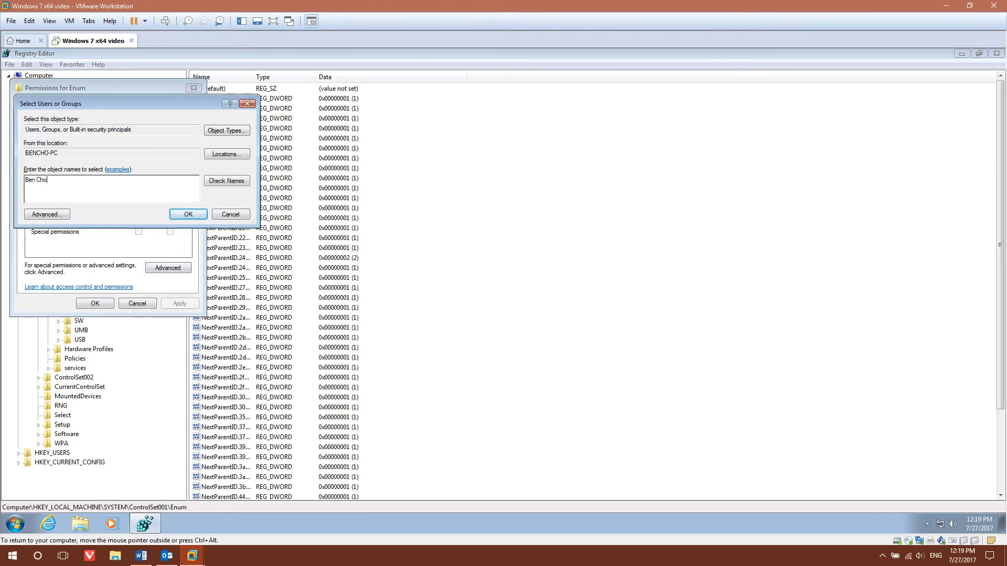
click(227, 180)
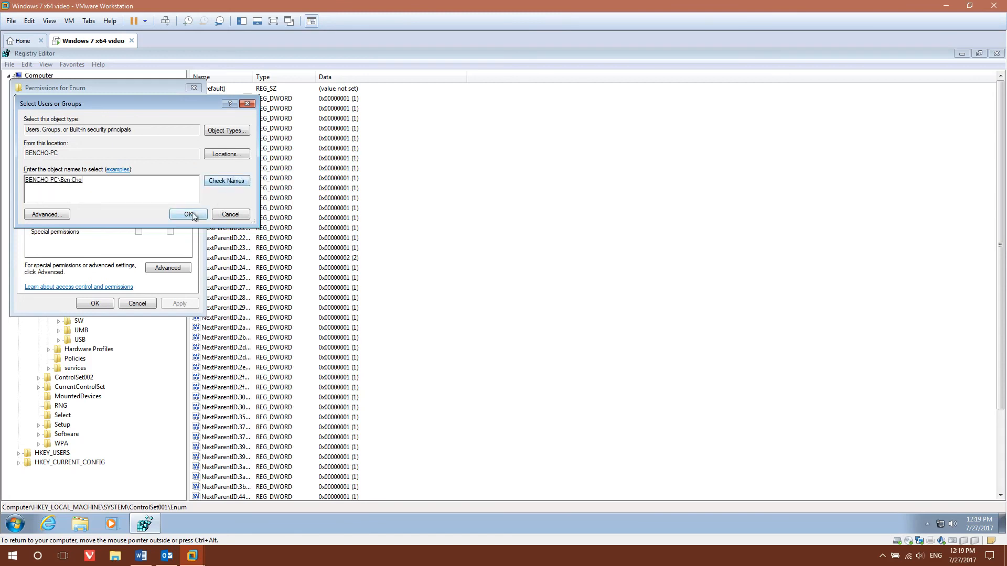
click(187, 214)
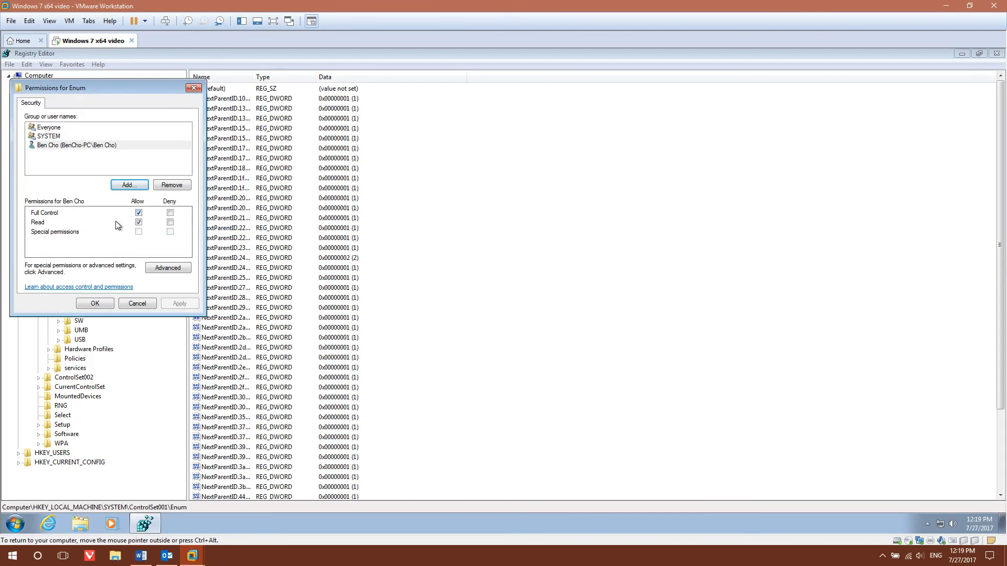
click(76, 145)
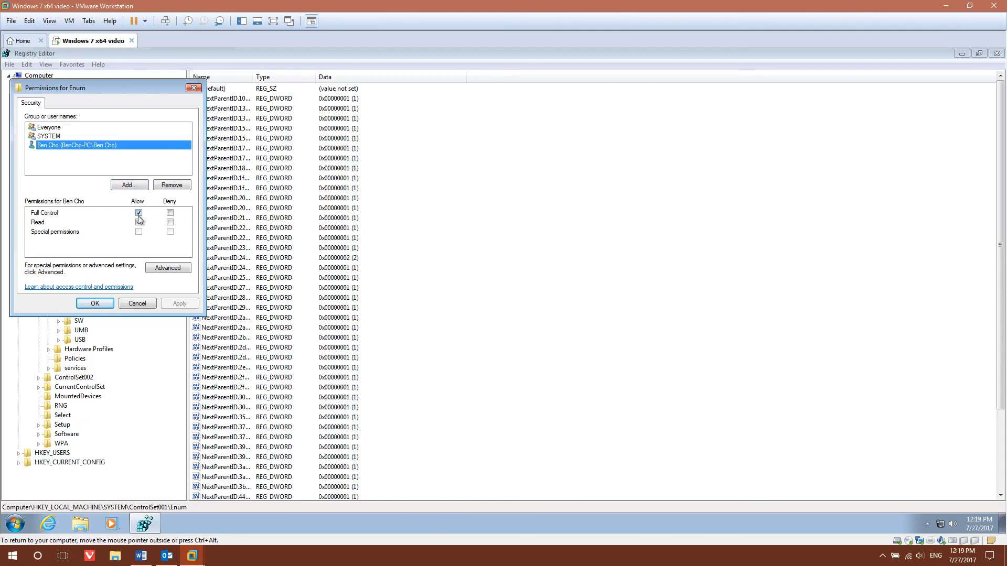
click(138, 213)
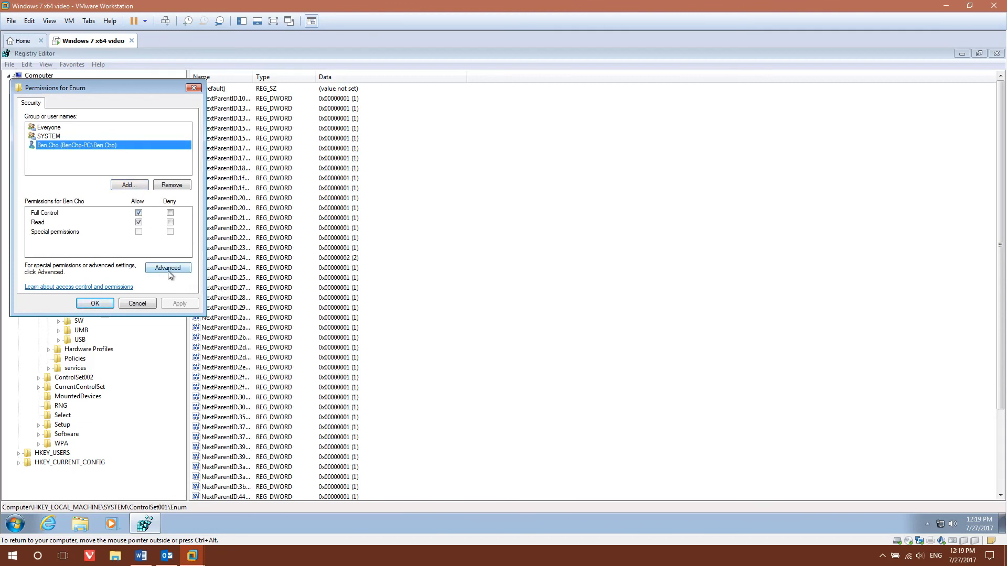
Step: Make the user account owner of Enum, replacing the owner on all subkeys, and apply
click(168, 267)
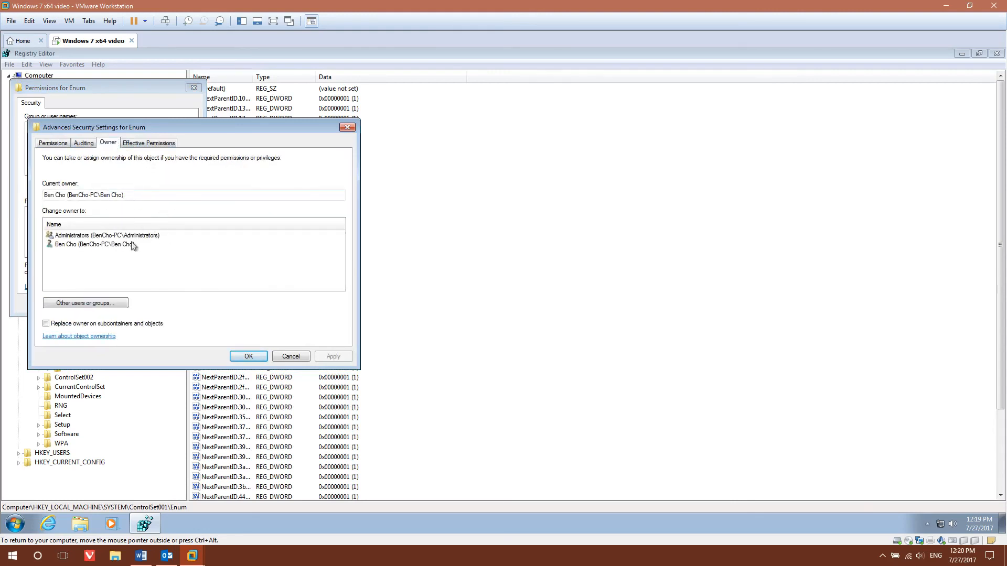
click(94, 245)
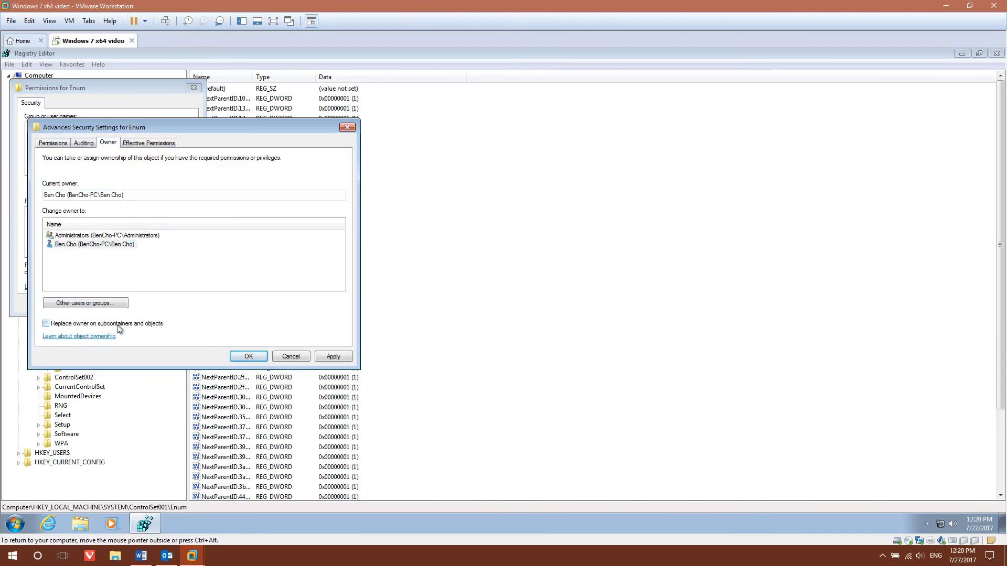
click(45, 324)
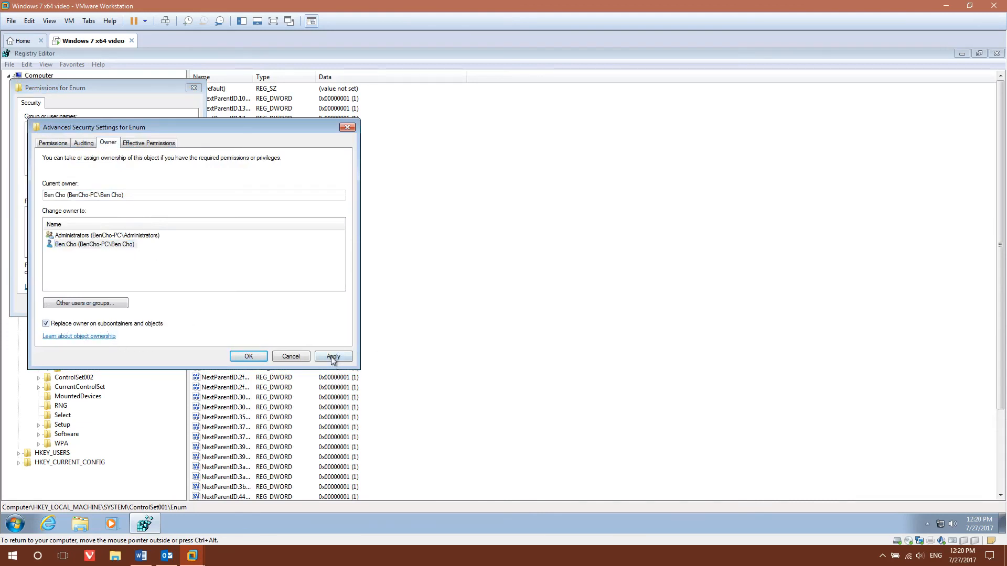
click(333, 356)
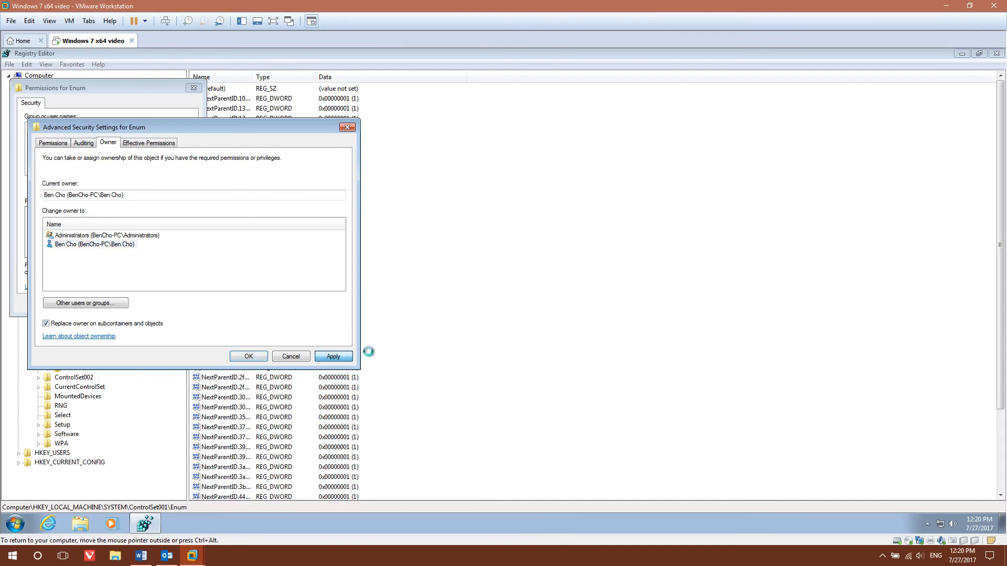
click(94, 244)
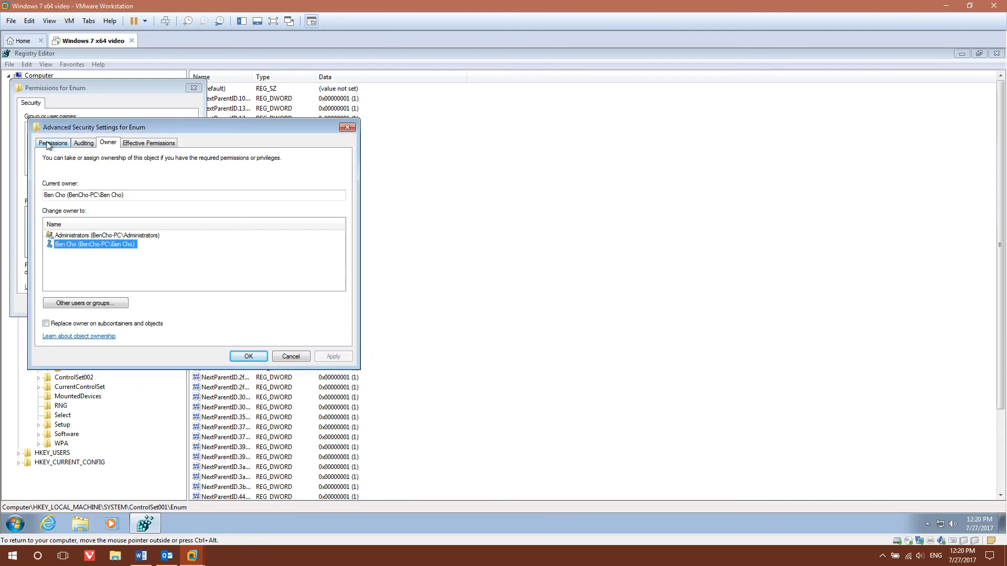
Step: Review the user's permission entry and replace permissions on all child subkeys with inheritable ones
click(52, 143)
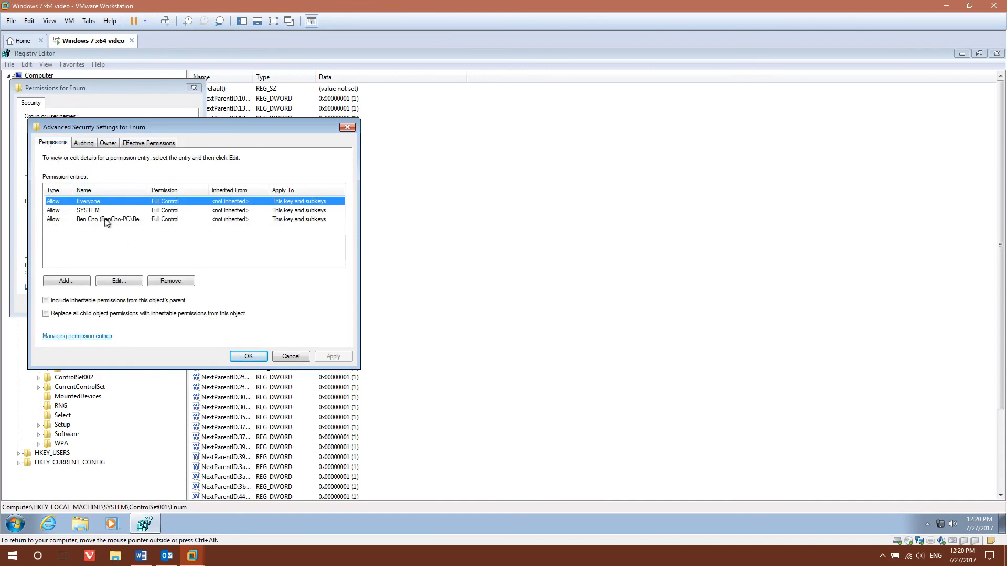
click(109, 219)
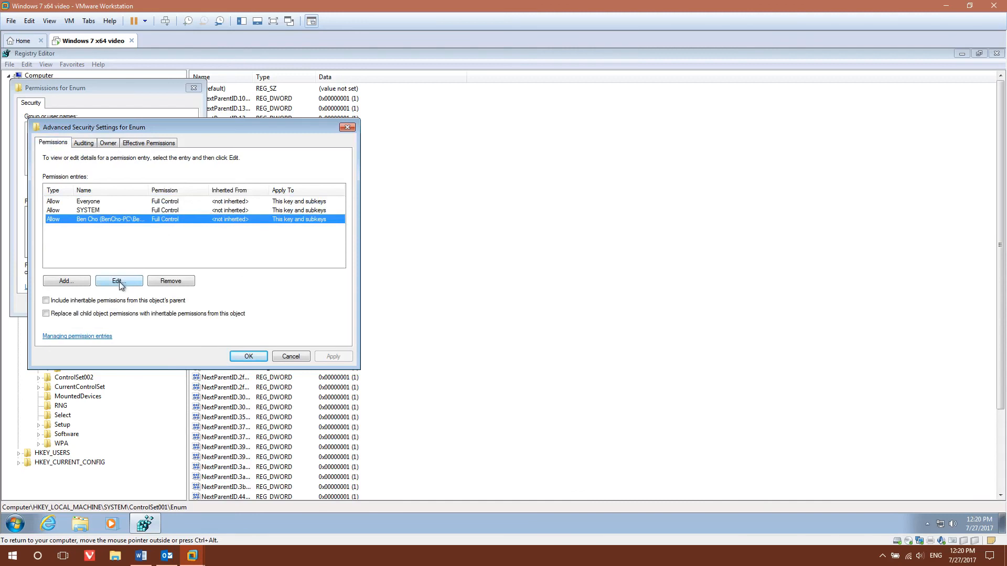
click(119, 281)
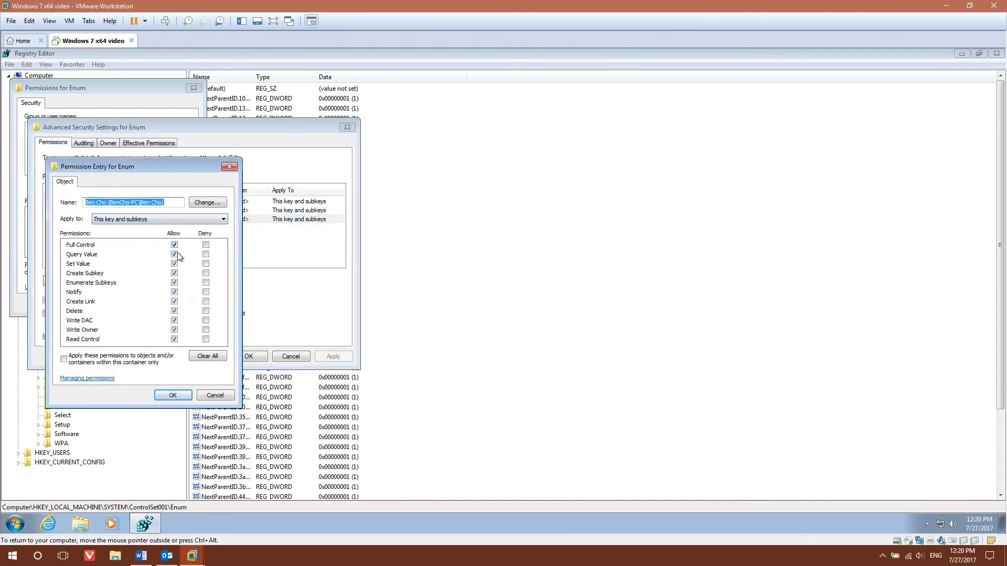
click(173, 395)
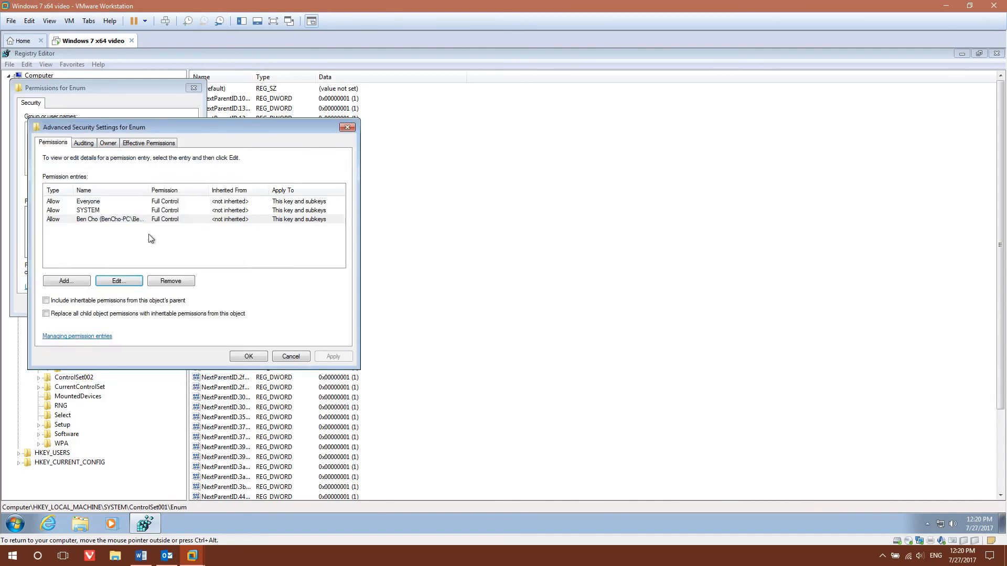
click(109, 219)
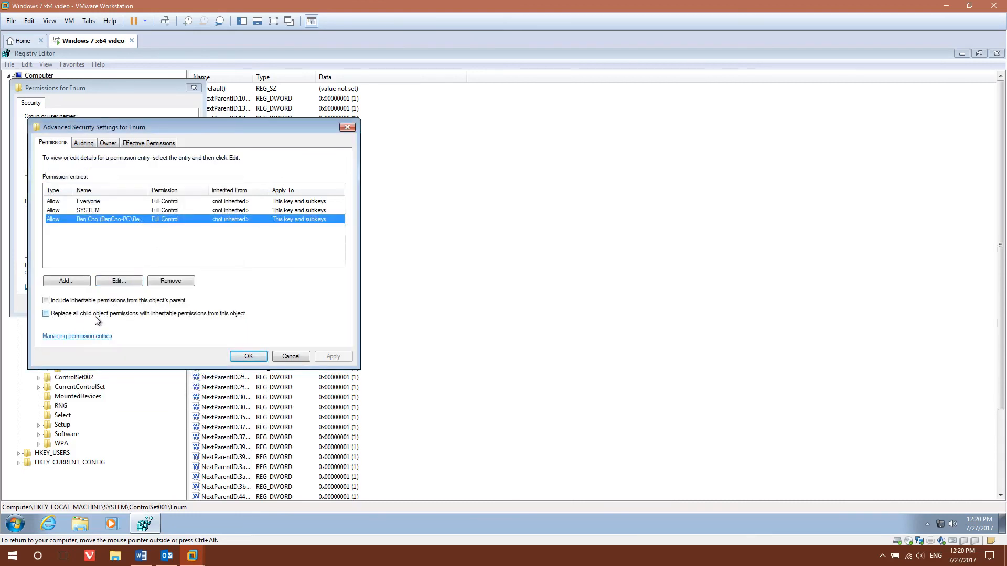
click(45, 314)
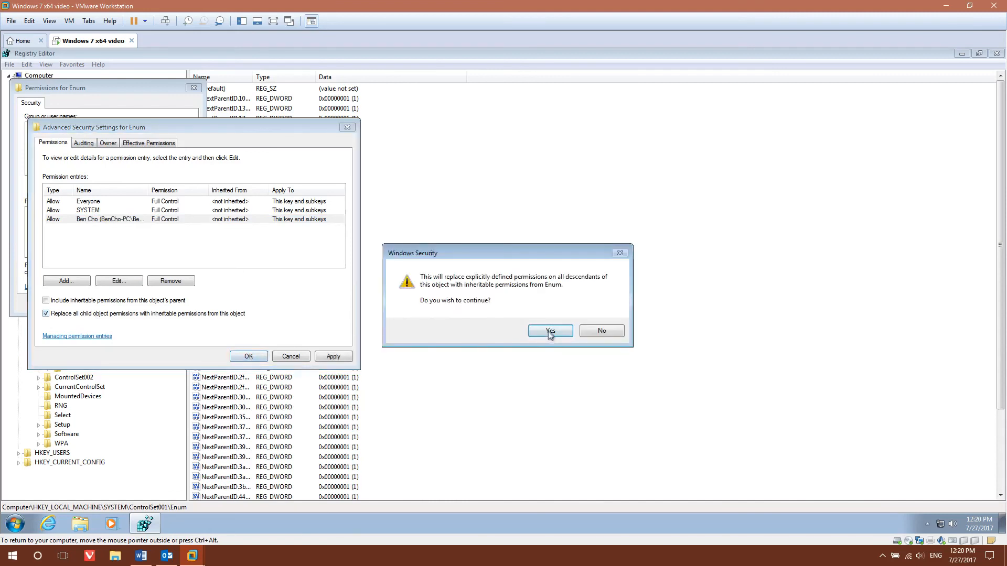
click(548, 330)
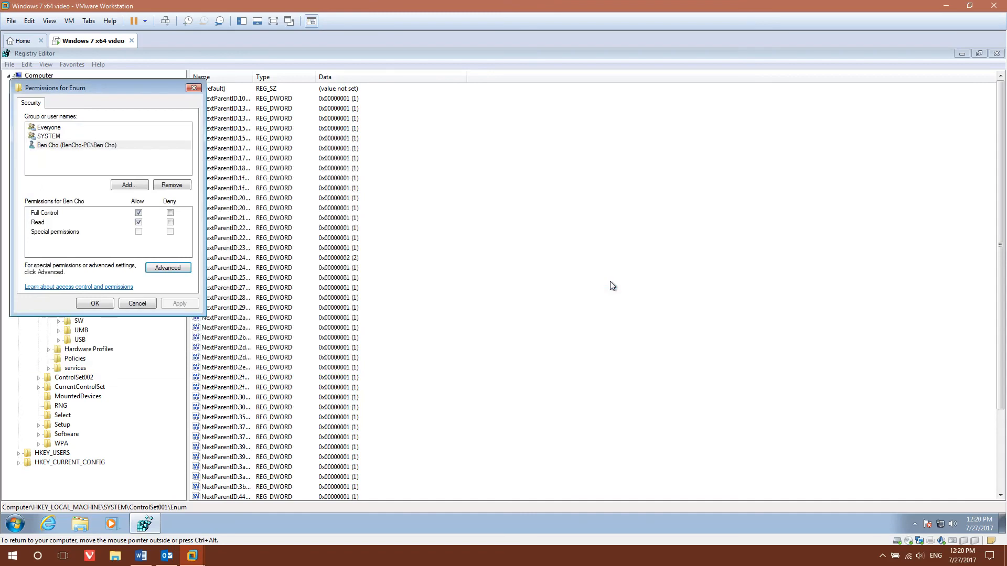
Step: Confirm the Enum permissions and bring up the VMware SVGA 3D adapter's properties in Device Manager
click(136, 303)
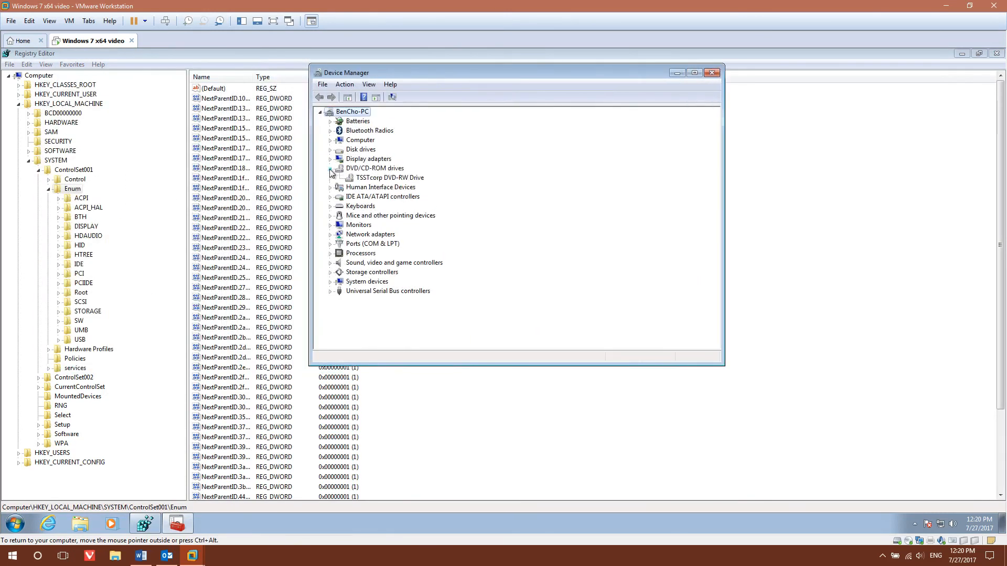
click(329, 159)
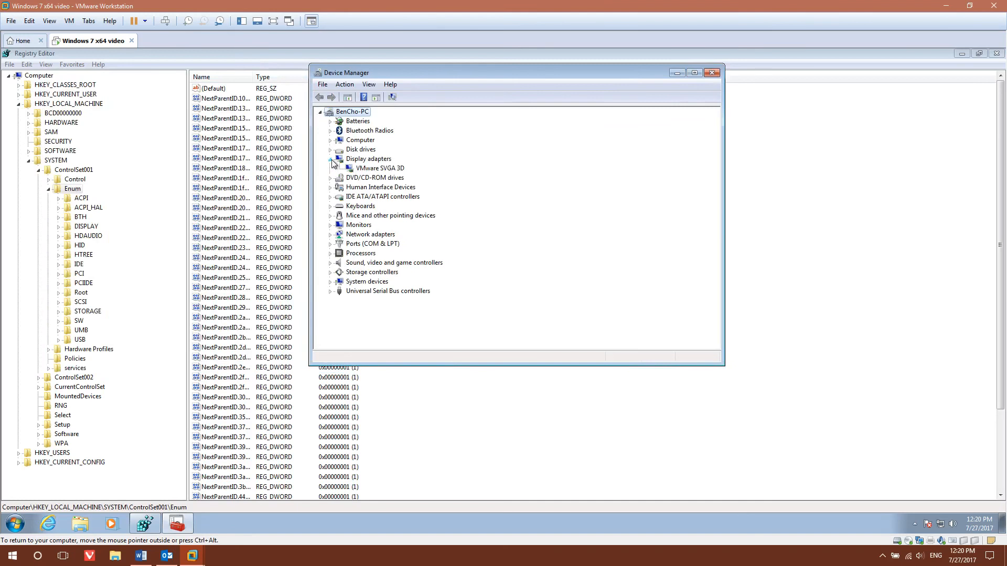
click(380, 168)
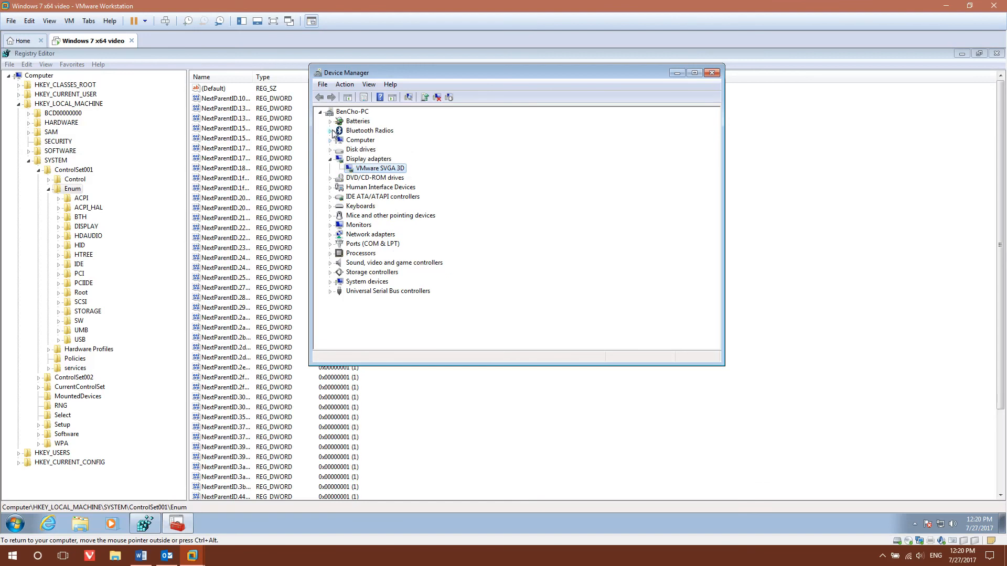
mouse_move(369, 175)
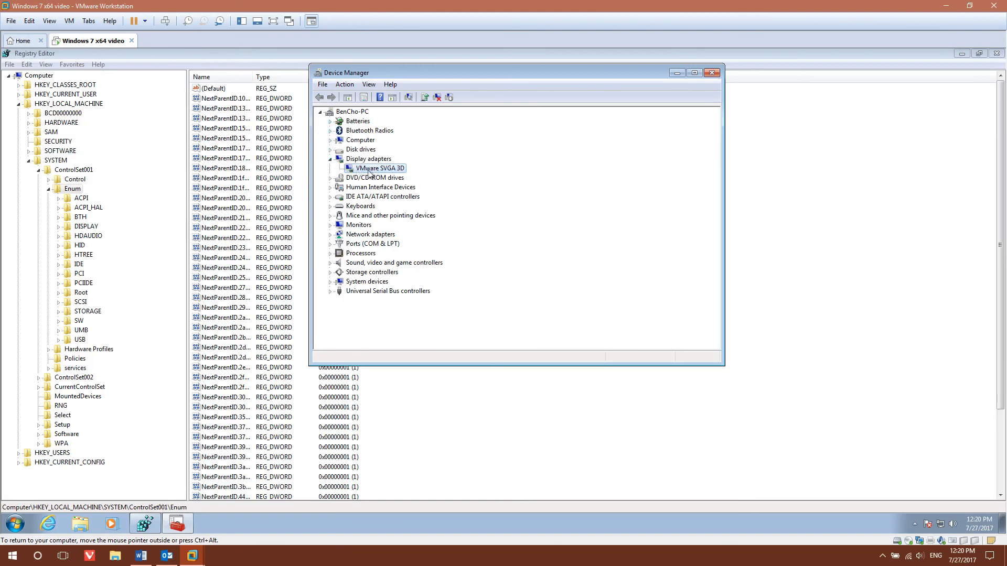
right_click(380, 168)
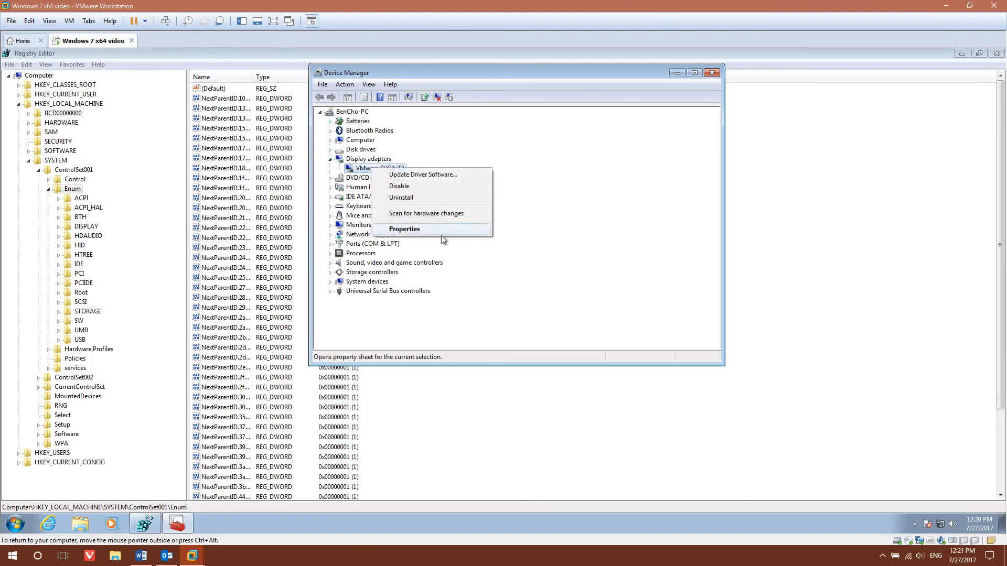
click(404, 228)
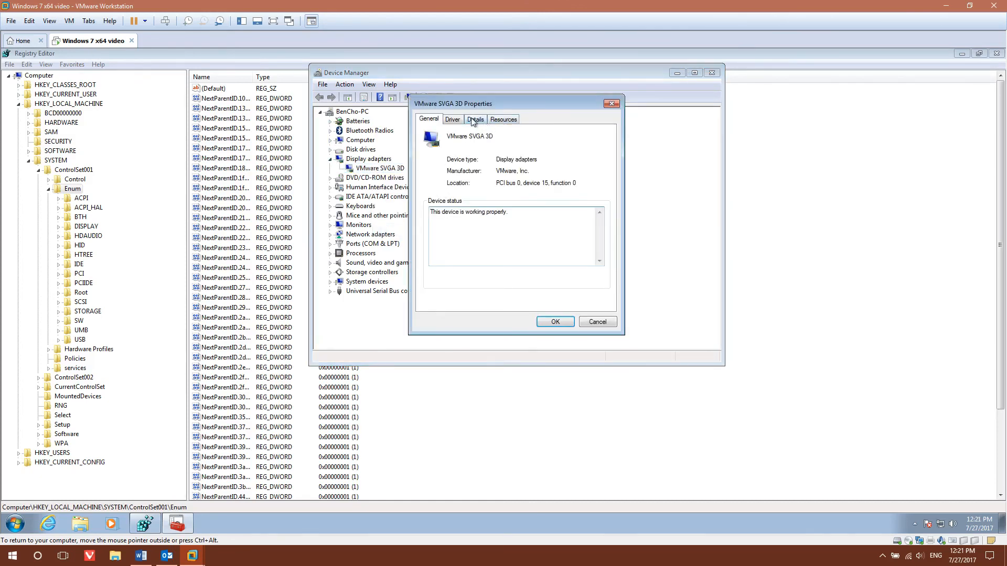
Step: Show the adapter's Device class GUID under Details and copy its value
click(475, 118)
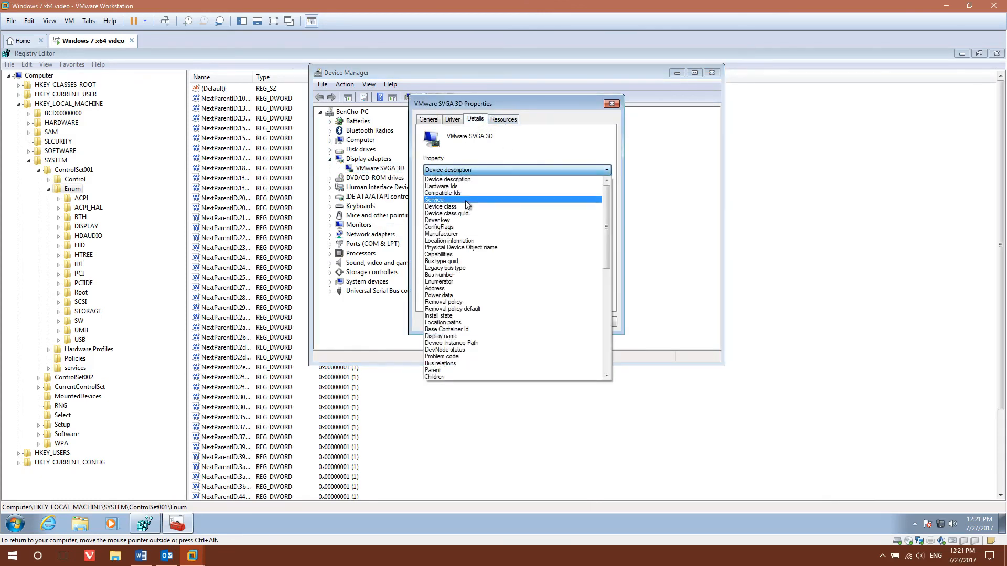
click(446, 213)
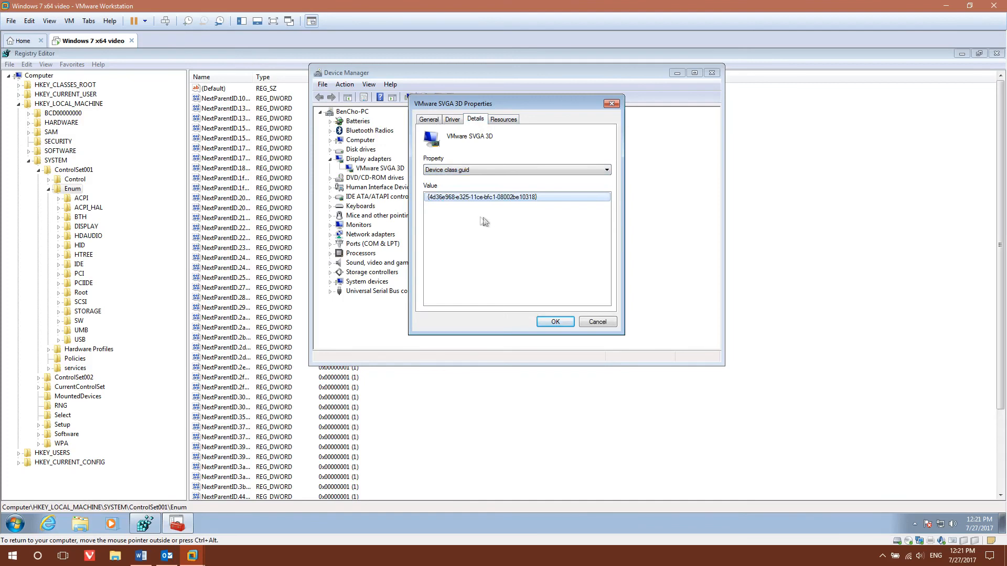
right_click(487, 198)
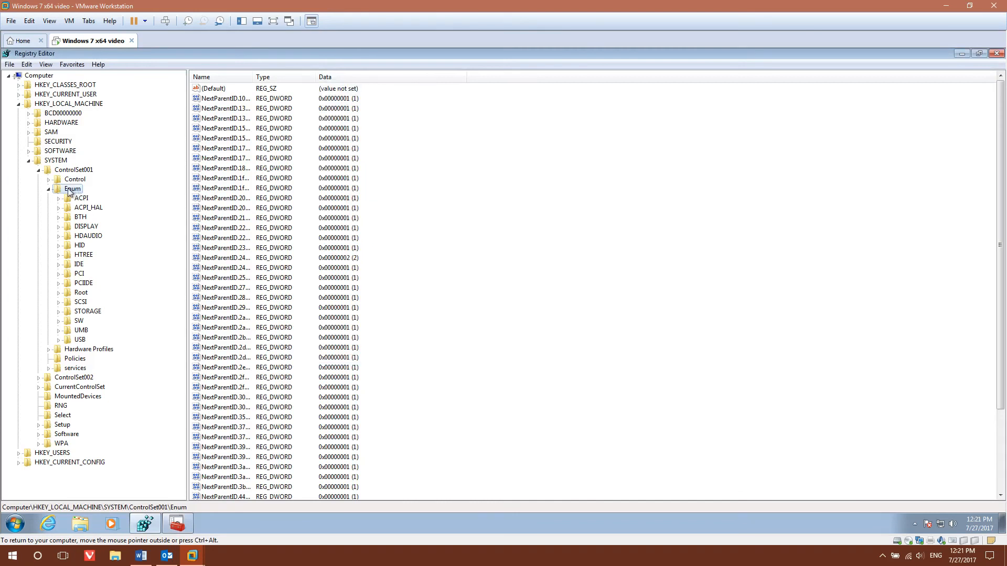
mouse_move(74, 191)
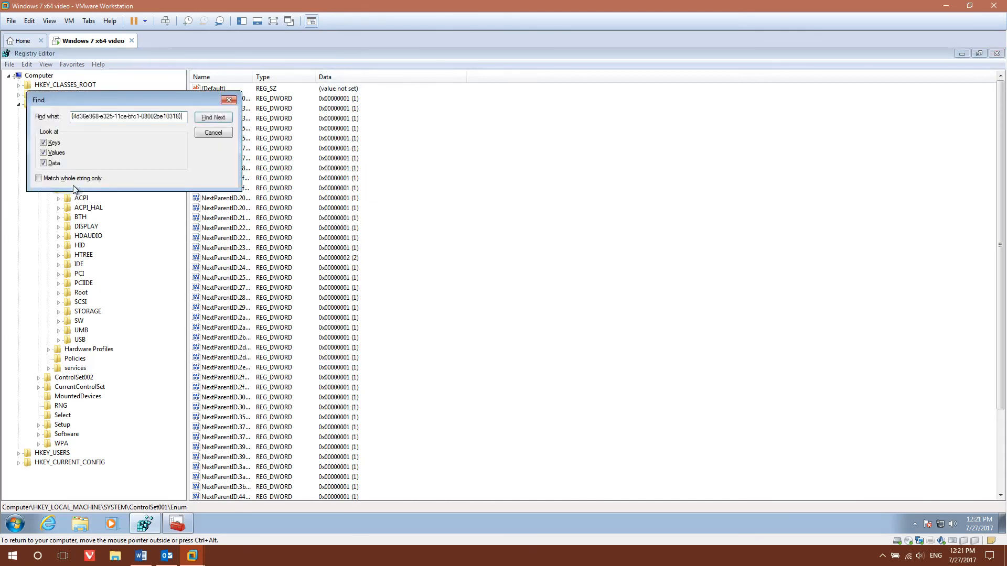
Step: Find the class GUID in the registry and change DeviceDesc to 'NVidia SVGA 3D'
click(213, 117)
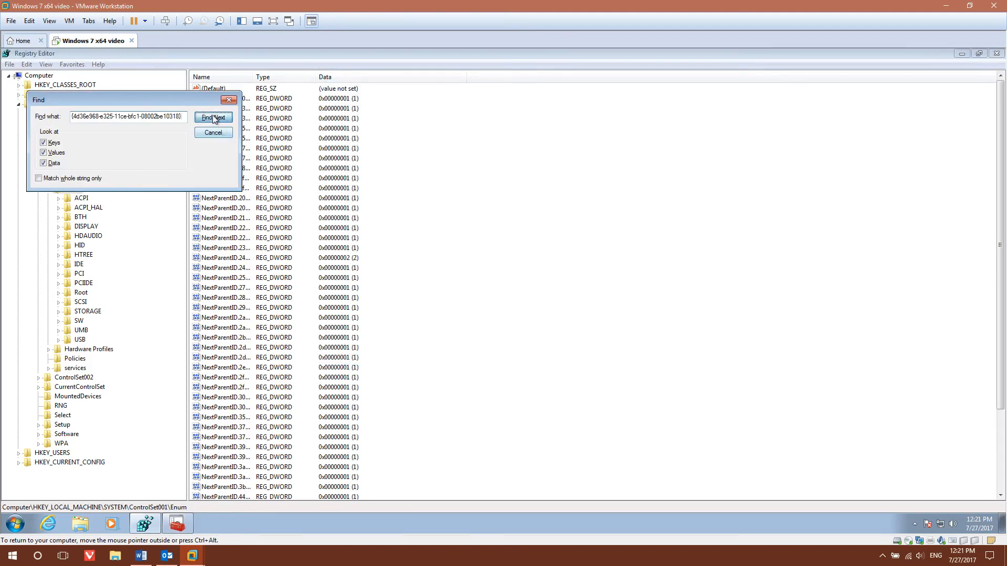
click(213, 117)
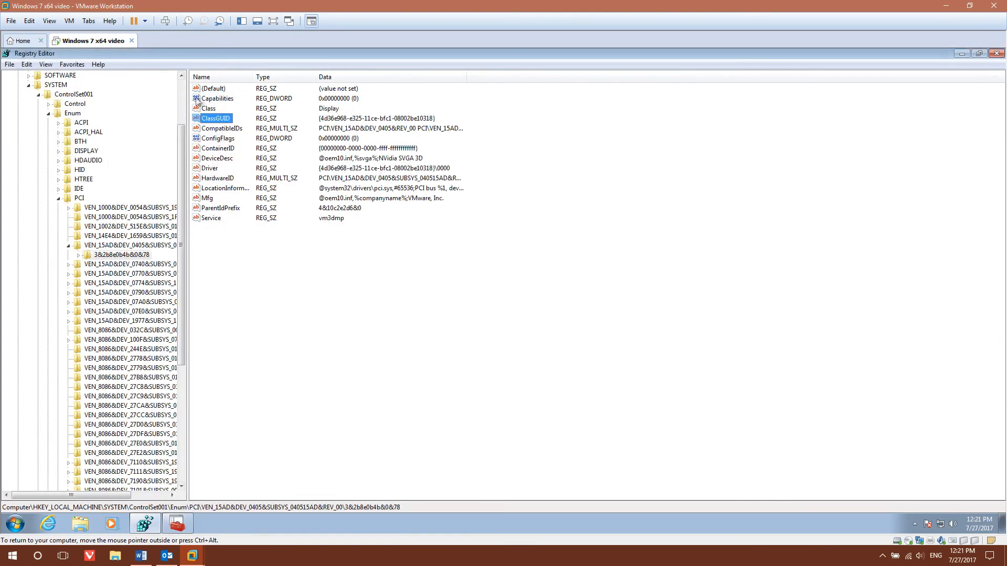
mouse_move(312, 130)
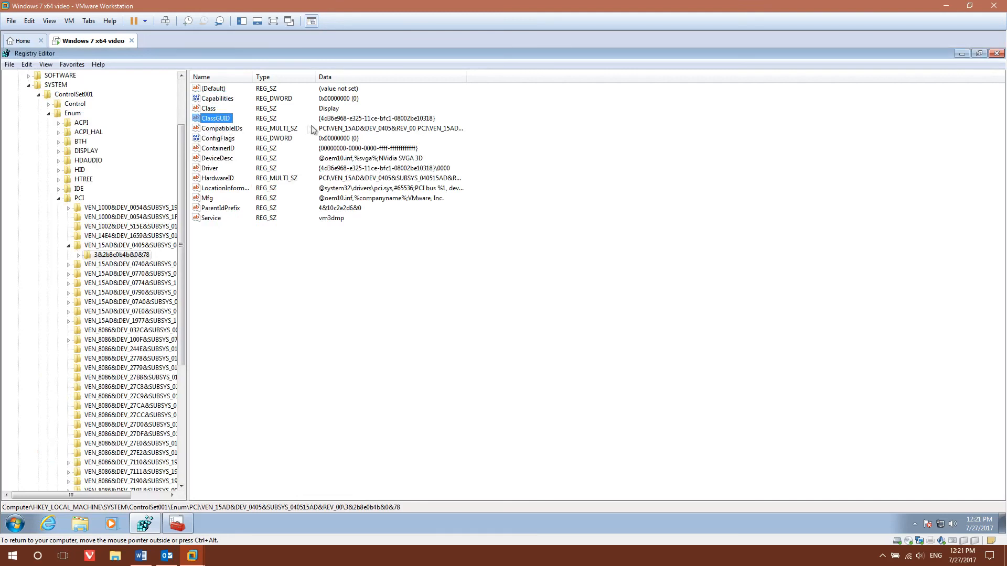
mouse_move(222, 168)
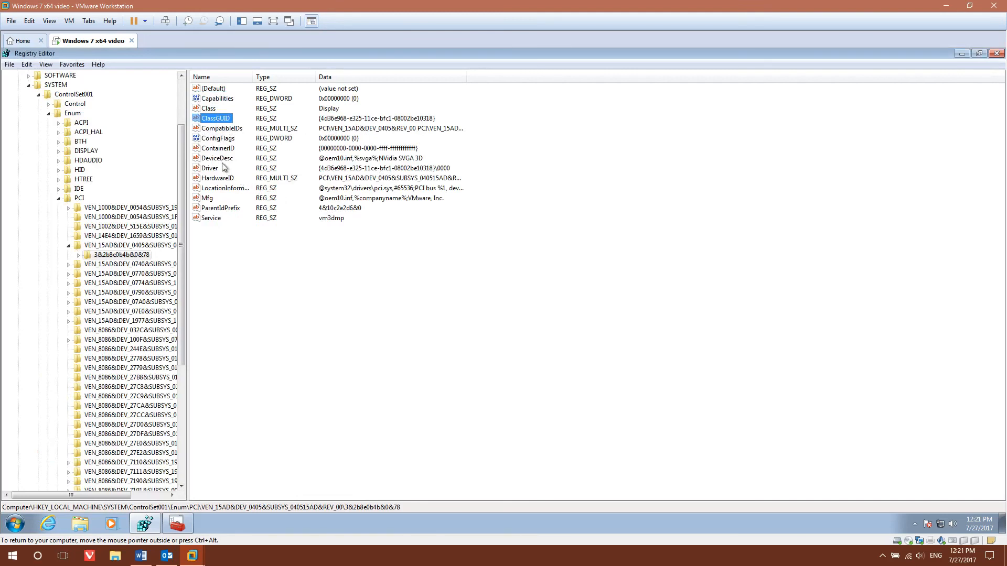
double_click(217, 158)
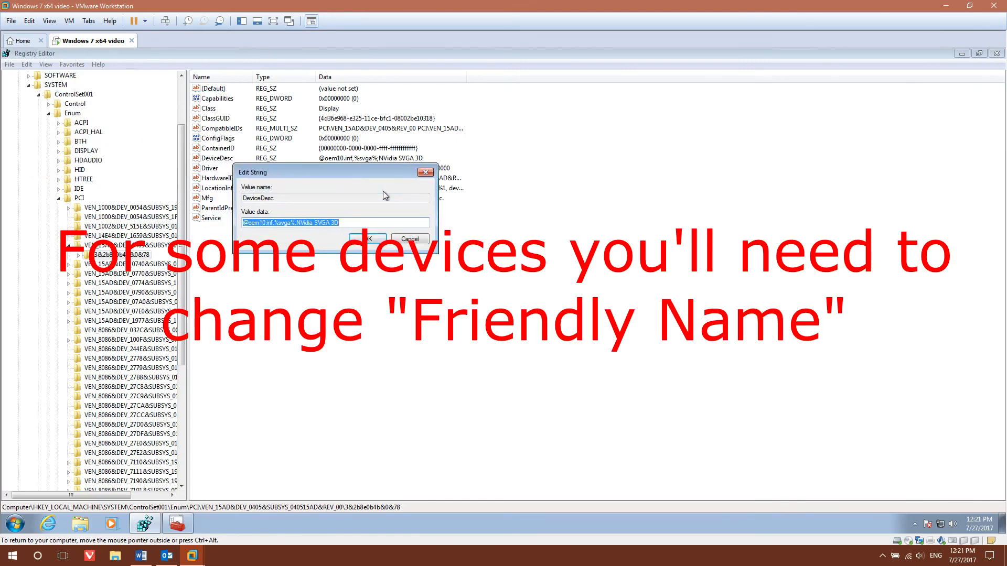
mouse_move(306, 248)
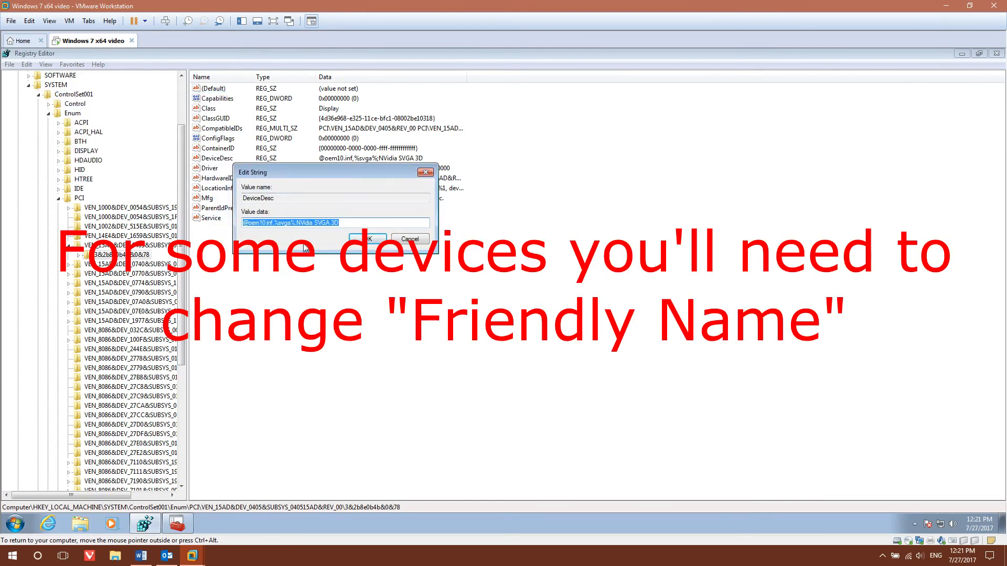
text(NVidia SVGA)
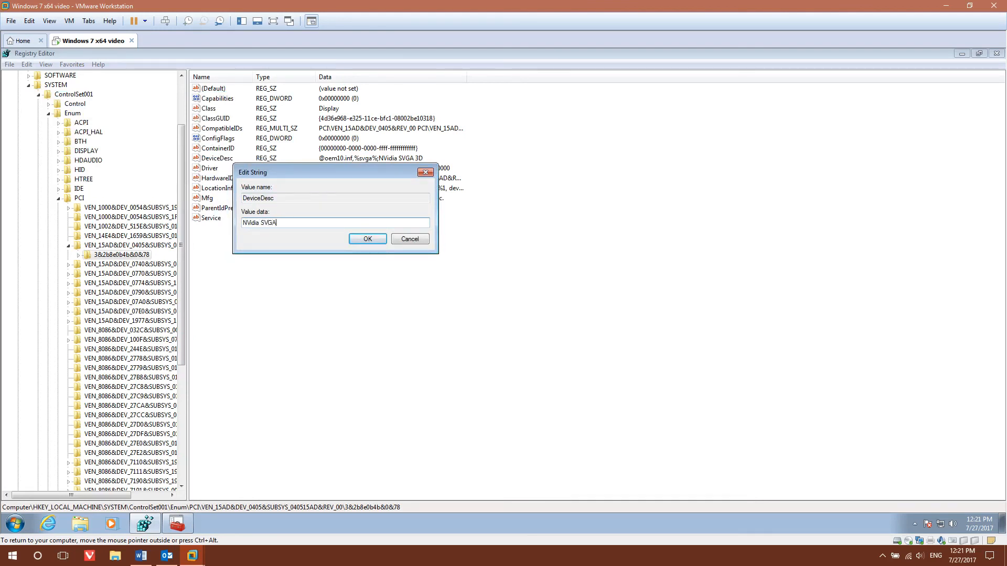
text(3D)
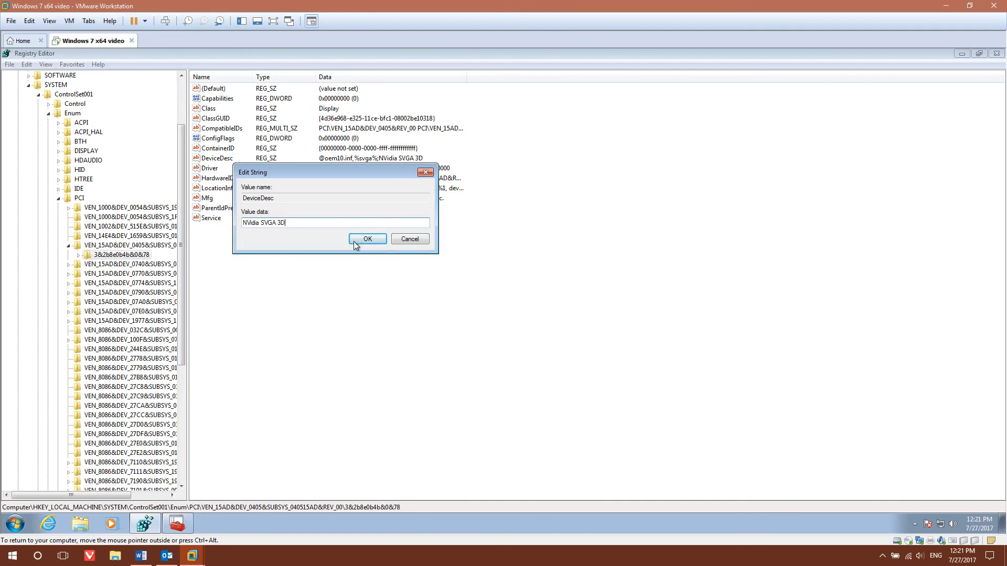
click(367, 239)
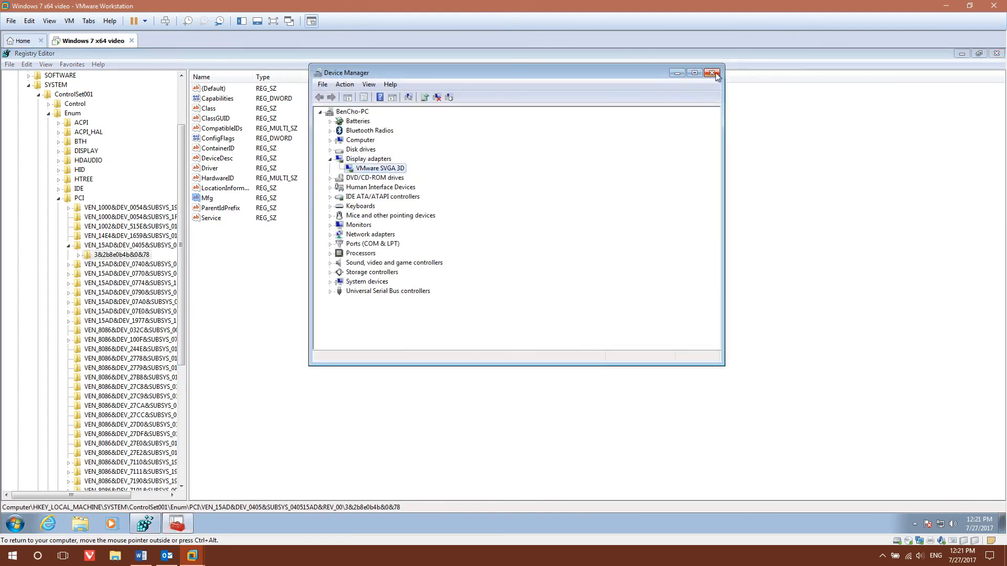
Step: Reopen Device Manager and expand Display adapters, Disk drives and DVD/CD-ROM drives to see the new names
double_click(380, 167)
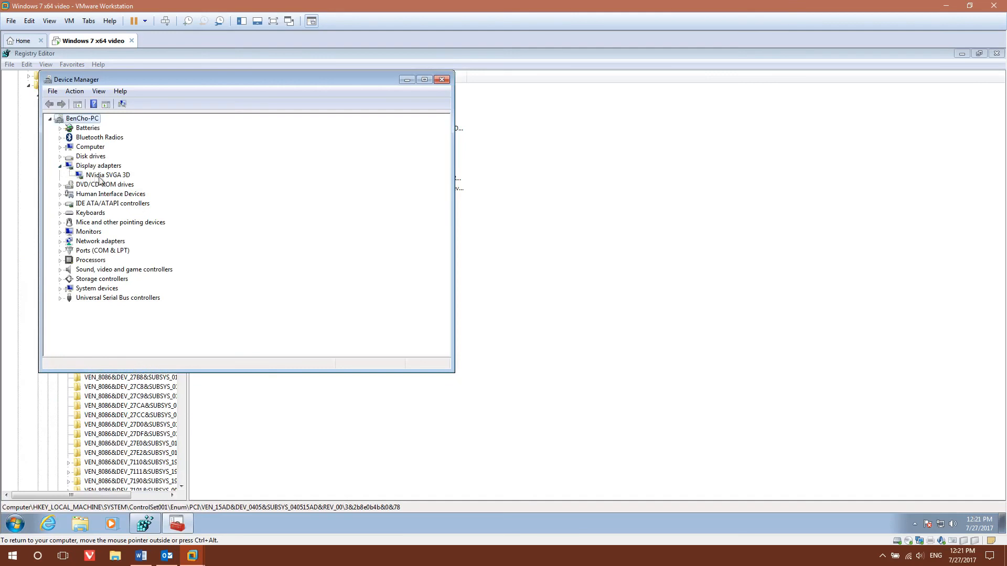
click(108, 175)
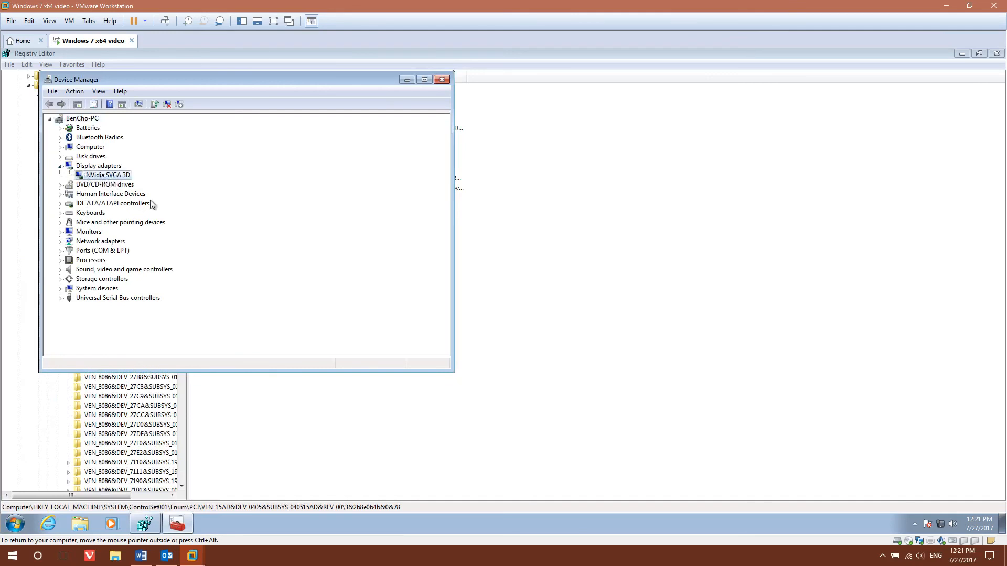
mouse_move(87, 214)
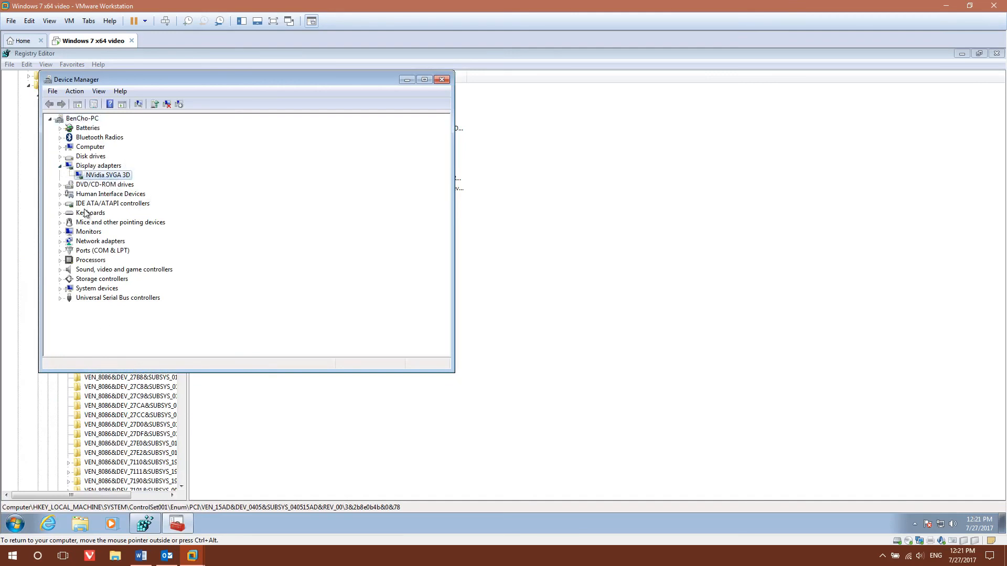
click(60, 222)
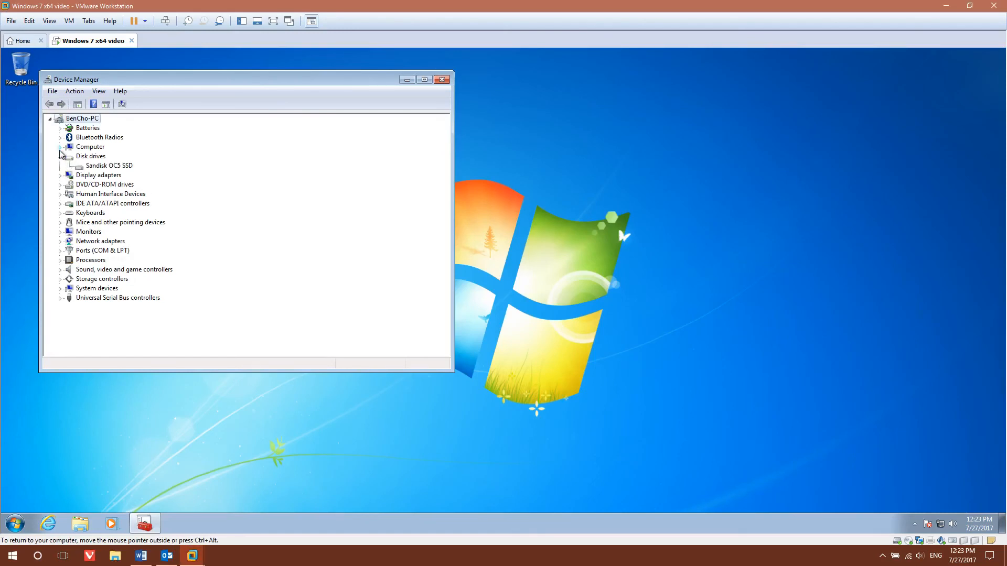
click(109, 165)
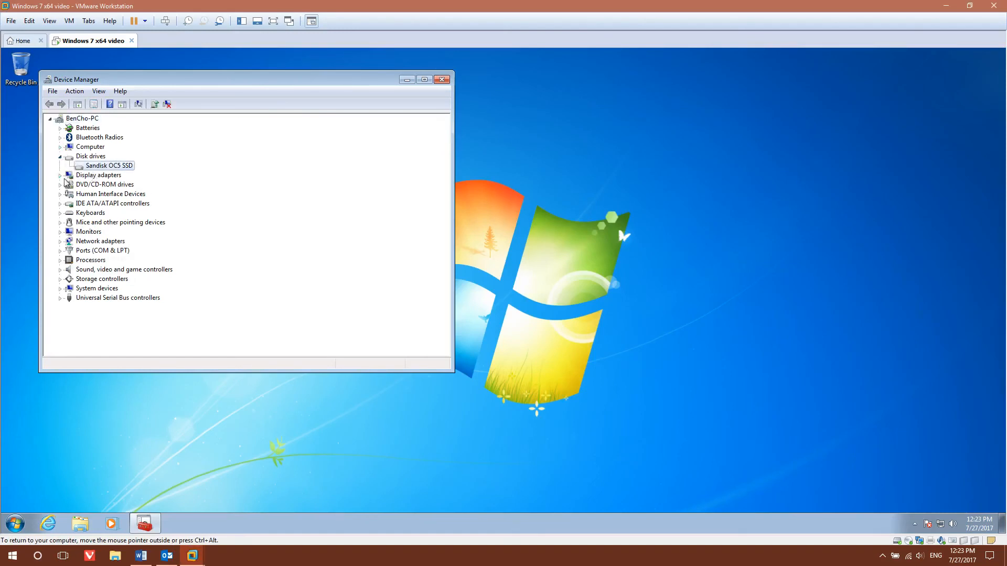
click(59, 184)
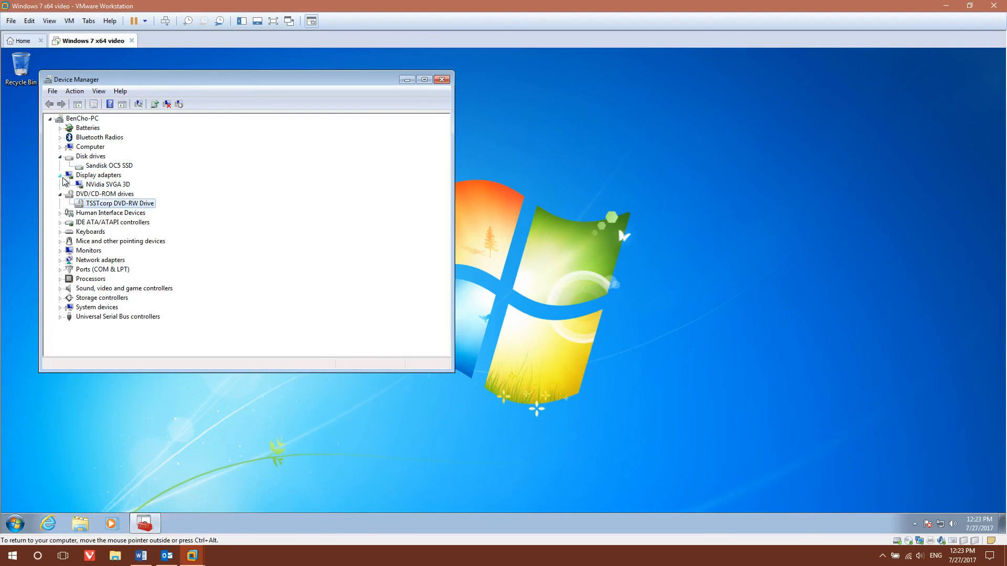
click(59, 241)
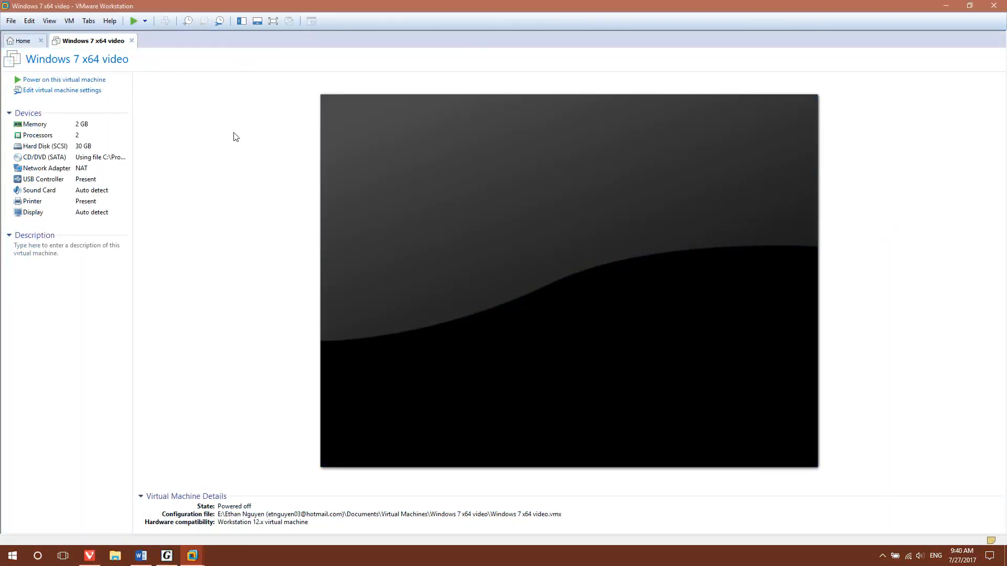
mouse_move(173, 90)
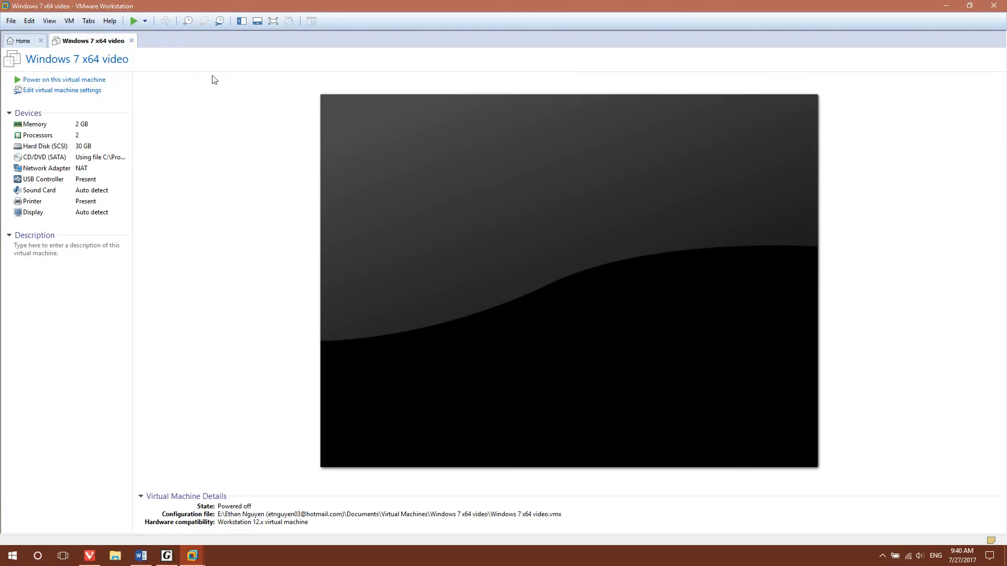
mouse_move(188, 21)
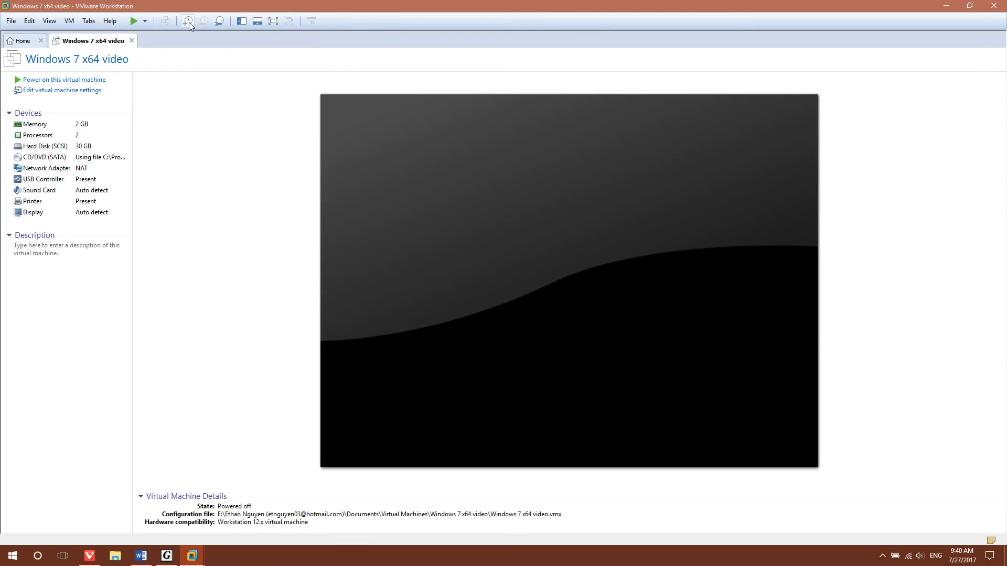
Step: Take a snapshot of the powered-off Windows 7 x64 VM via the toolbar
click(188, 21)
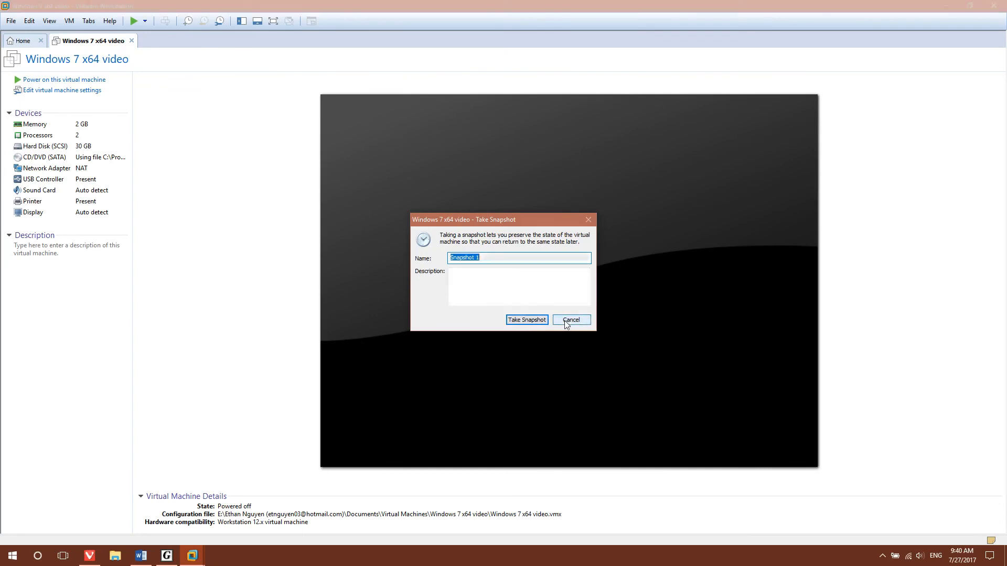
click(569, 320)
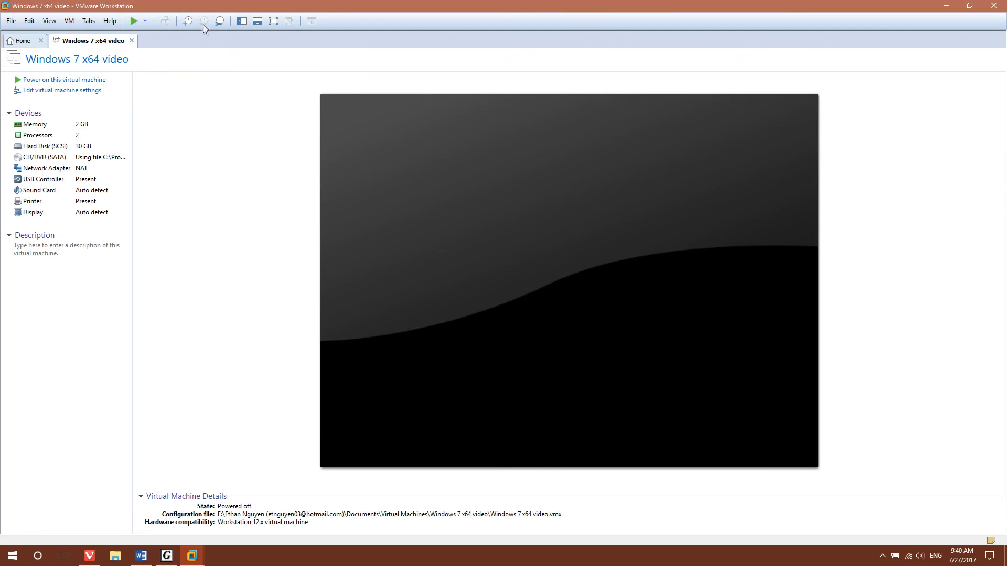
mouse_move(219, 21)
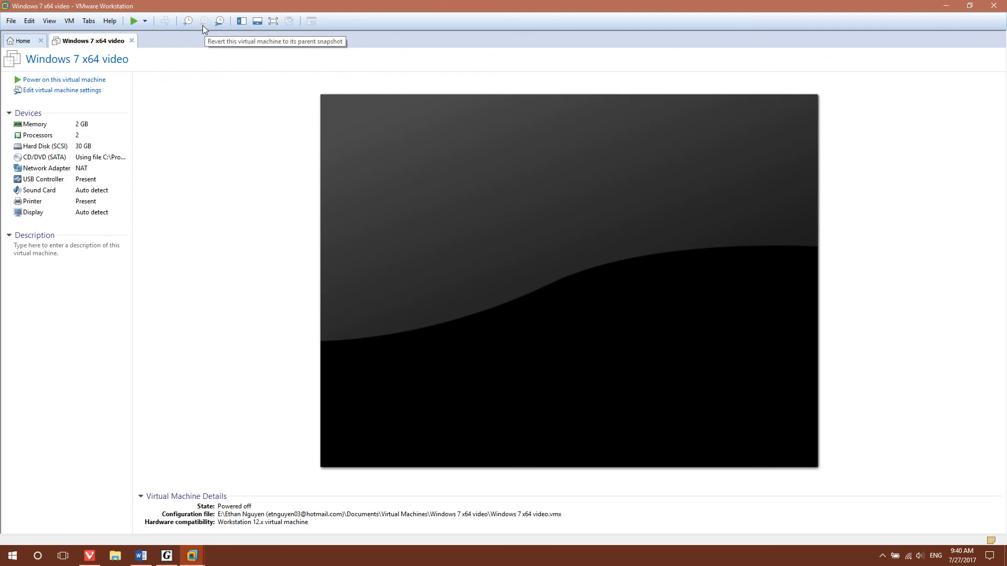
mouse_move(207, 29)
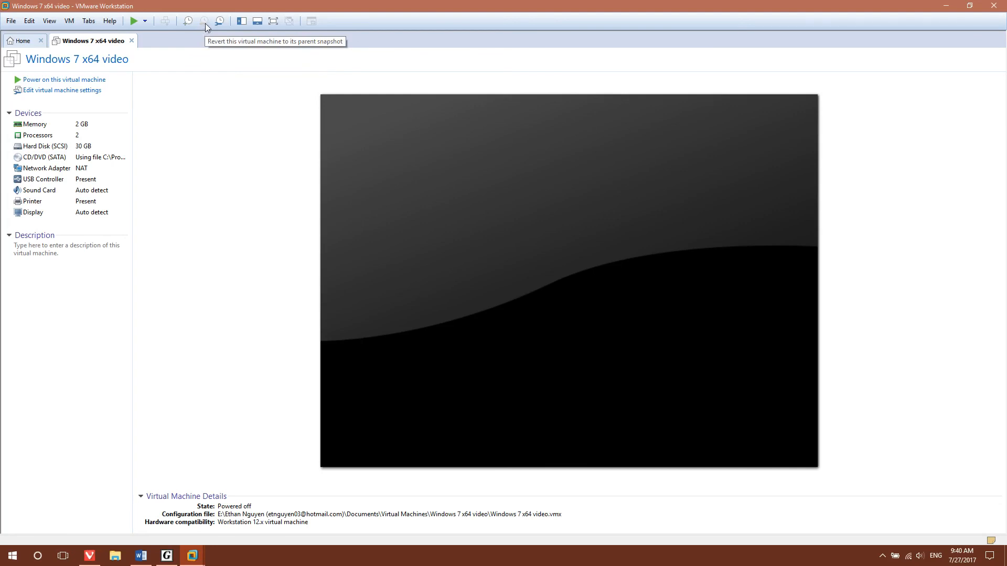